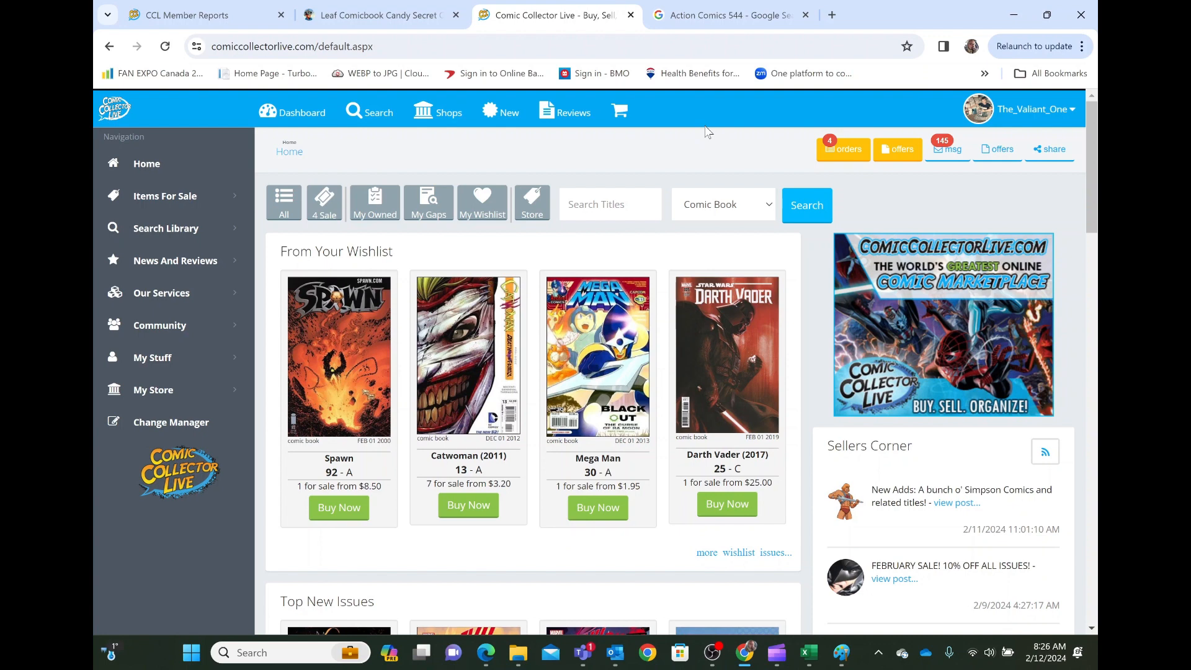
mouse_move(714, 118)
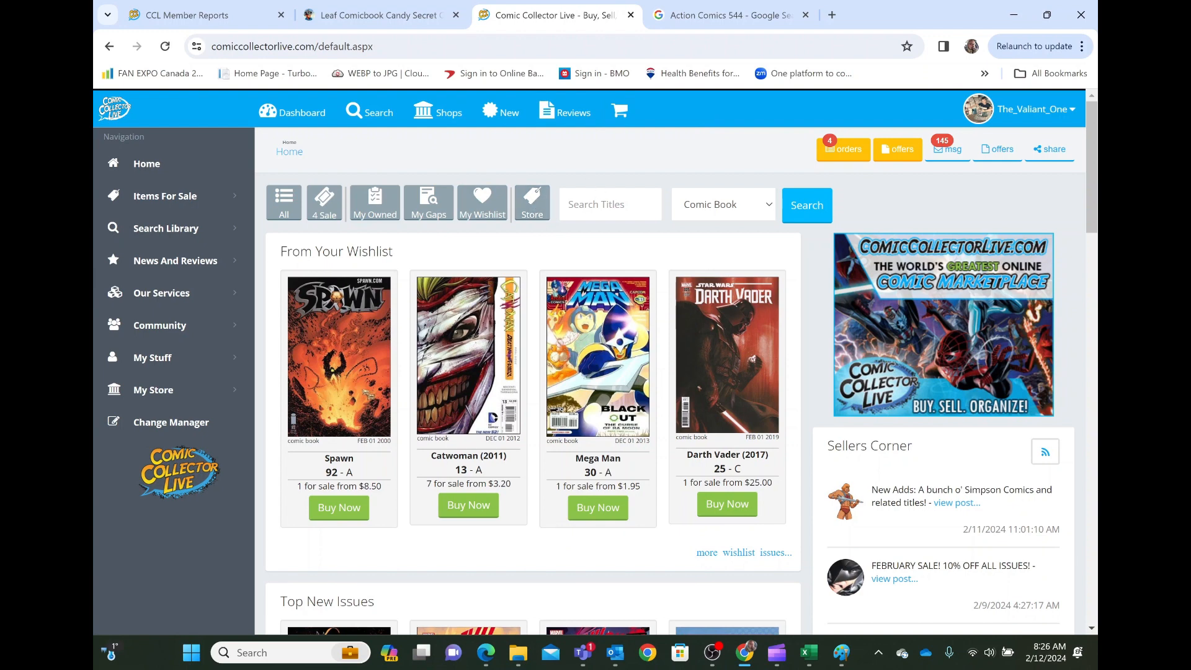
Step: Expand the library search menu to show title, publisher and character search options
click(609, 205)
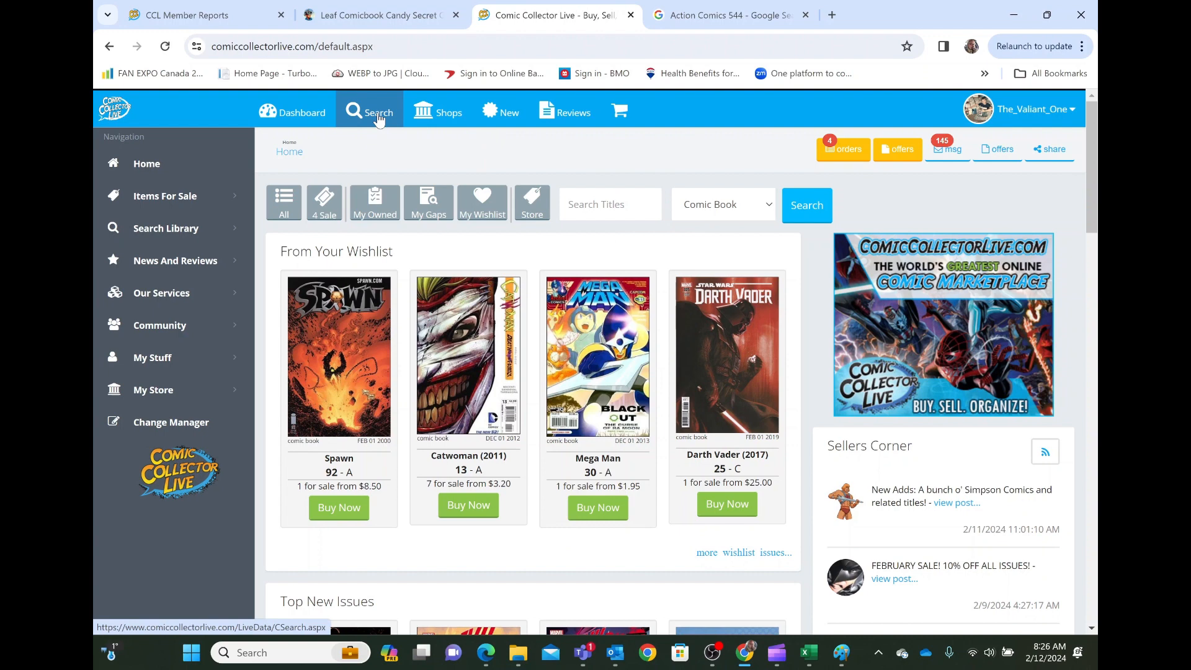
mouse_move(178, 238)
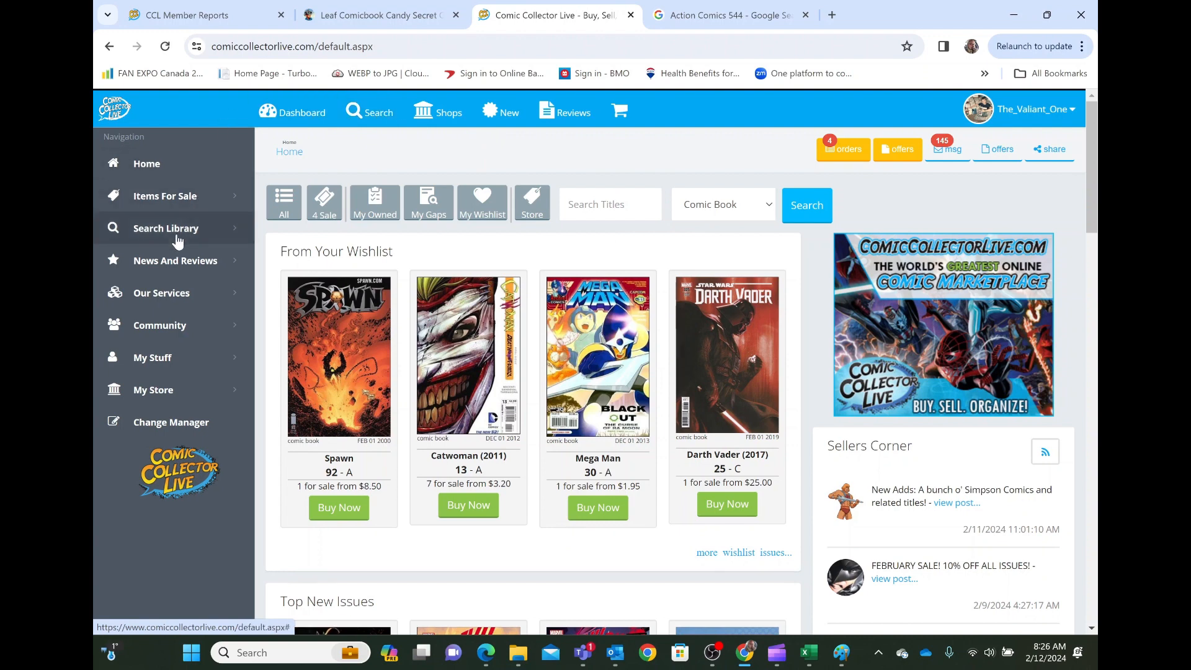
click(166, 228)
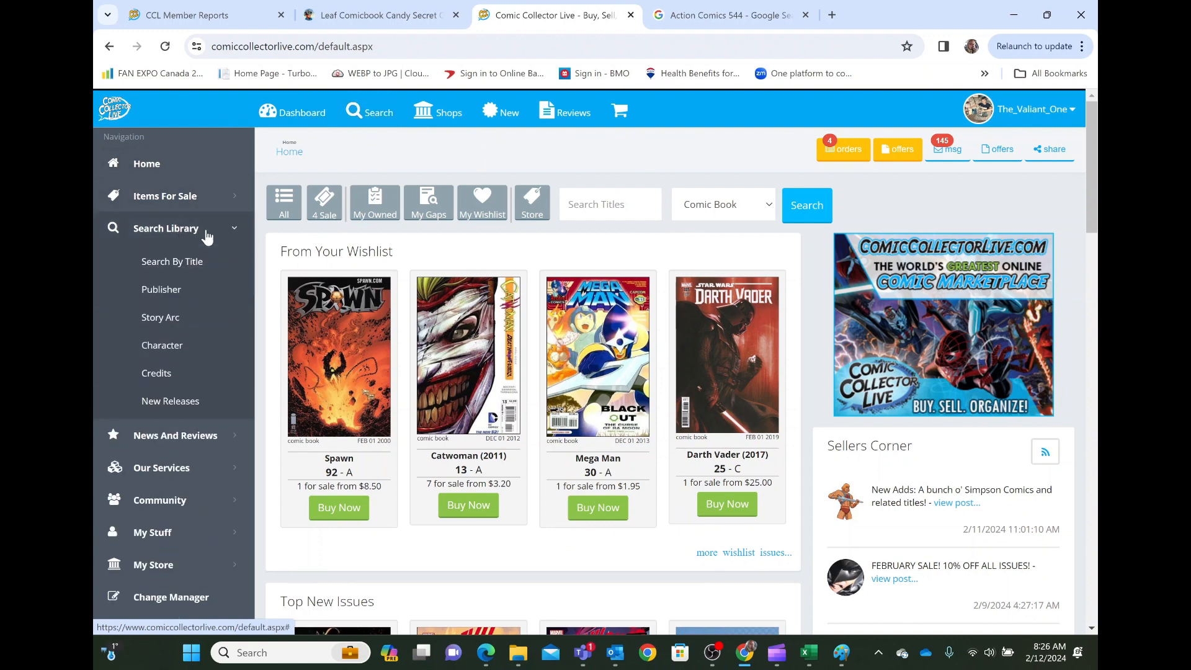
mouse_move(194, 258)
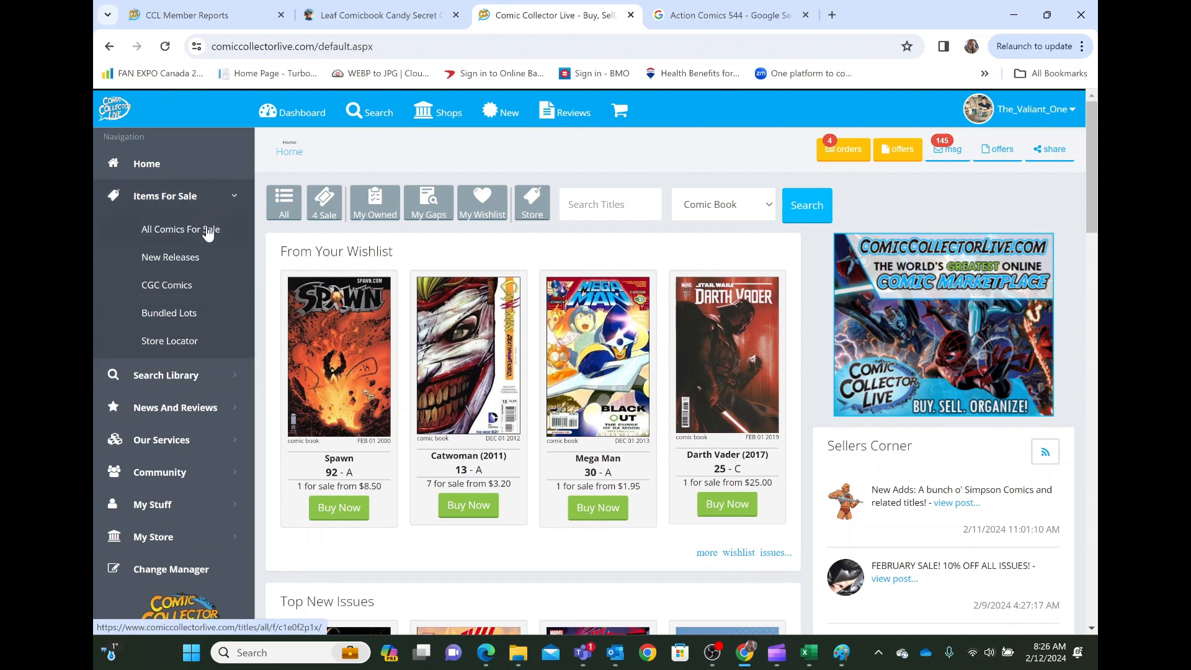
mouse_move(557, 162)
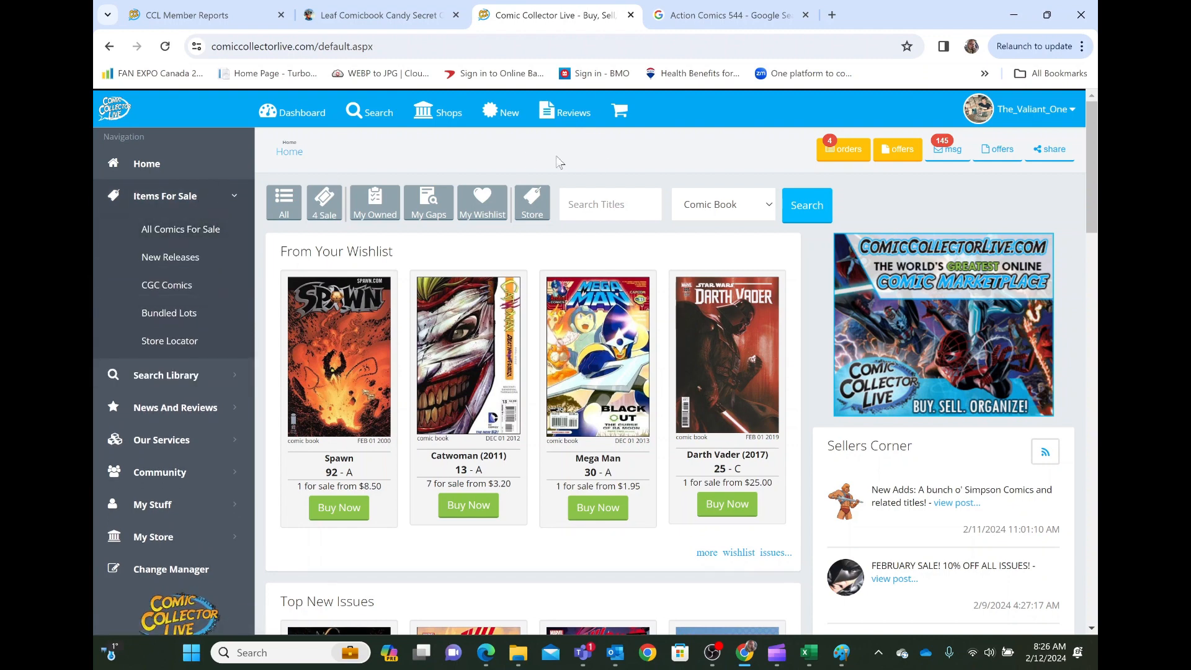
mouse_move(213, 333)
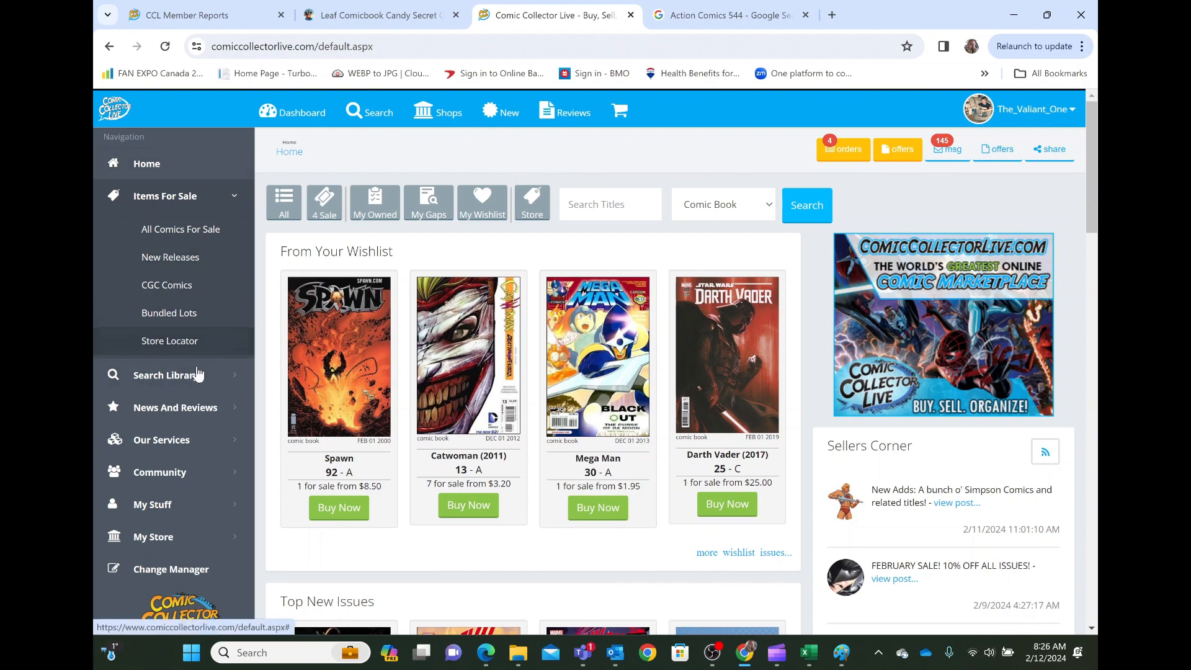
Step: Go to the Search dashboard with collection totals and put the cursor in Search Titles
click(165, 375)
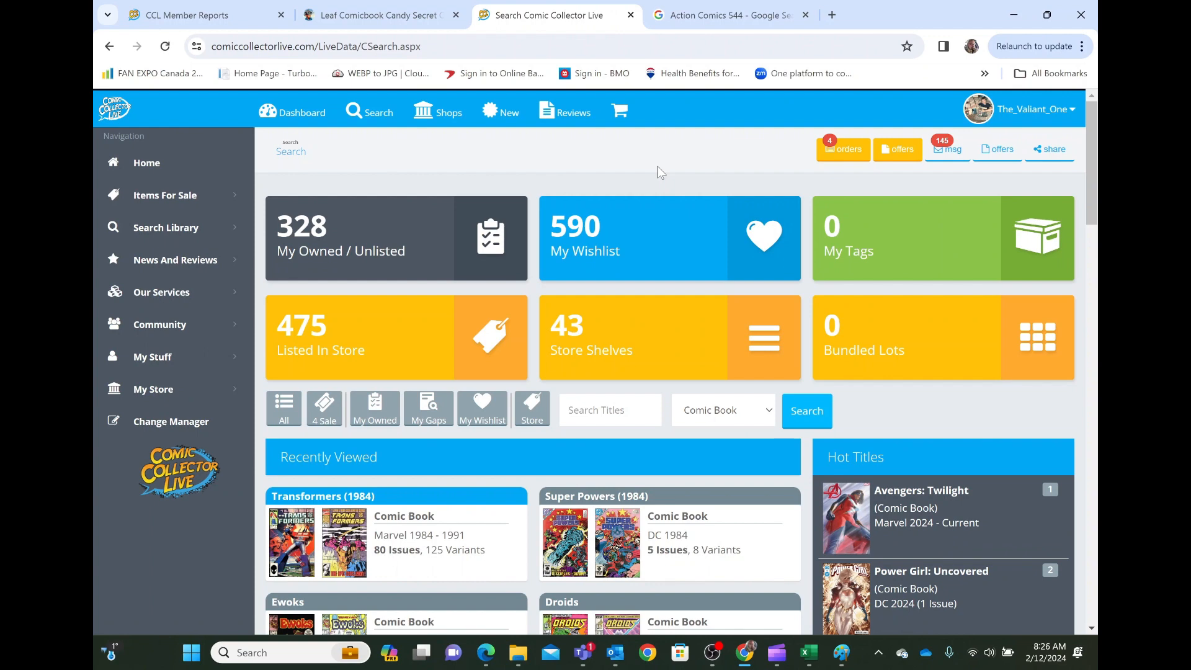
mouse_move(197, 232)
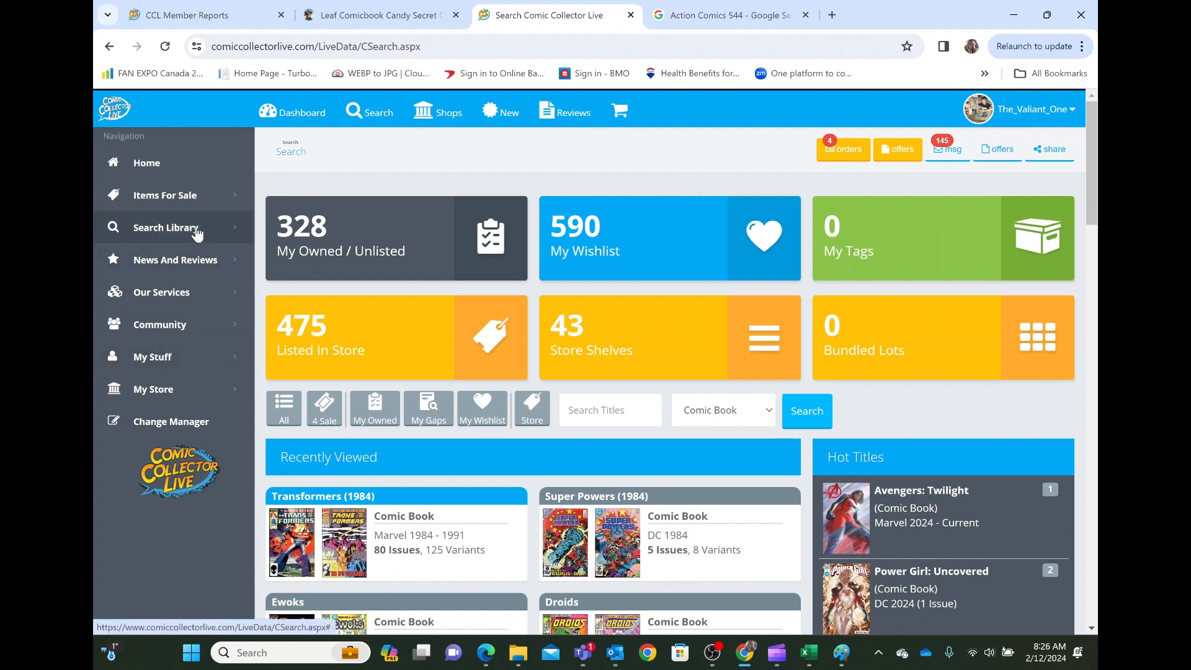
mouse_move(643, 365)
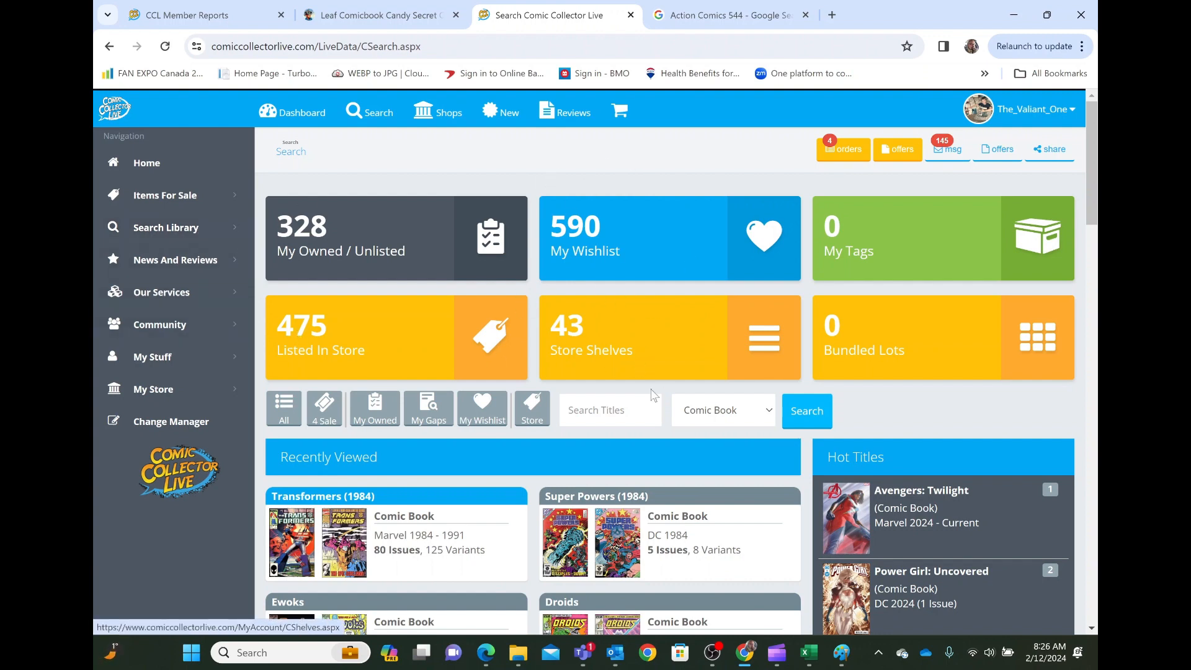
mouse_move(635, 246)
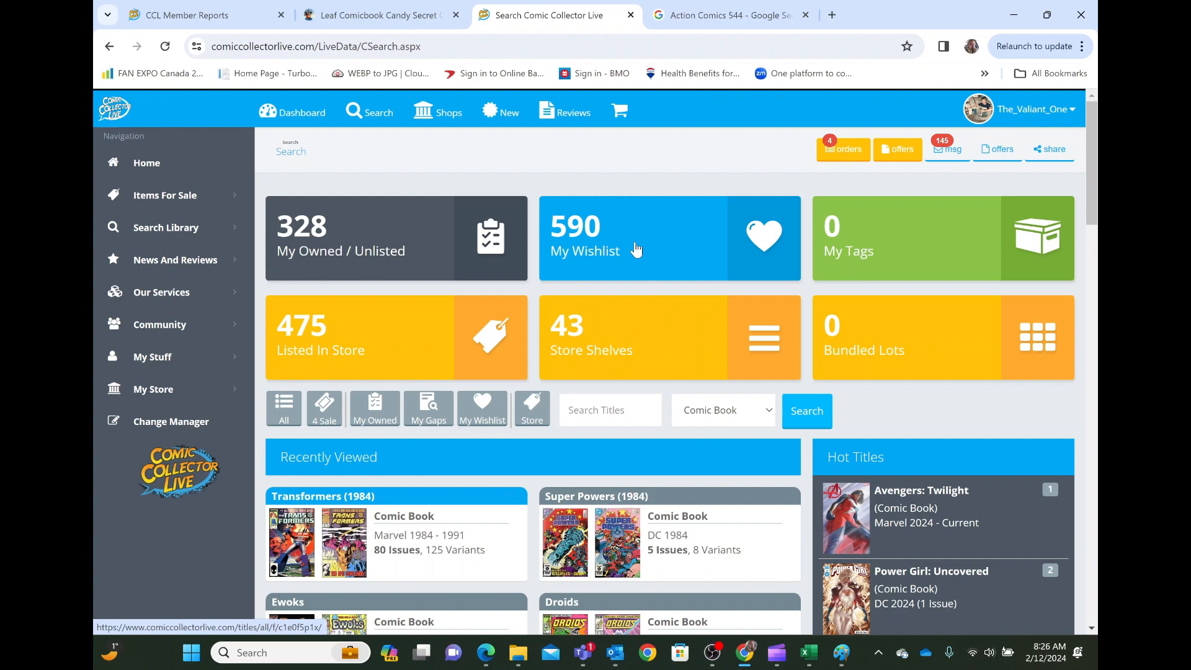
mouse_move(651, 276)
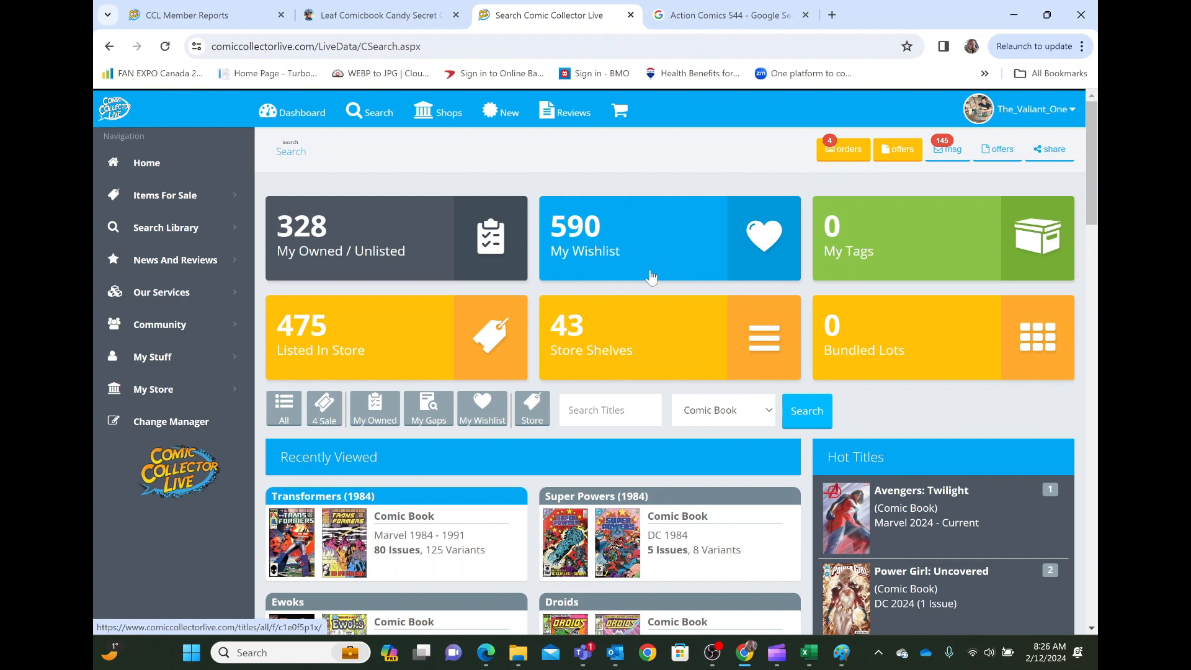
scroll(down, 3)
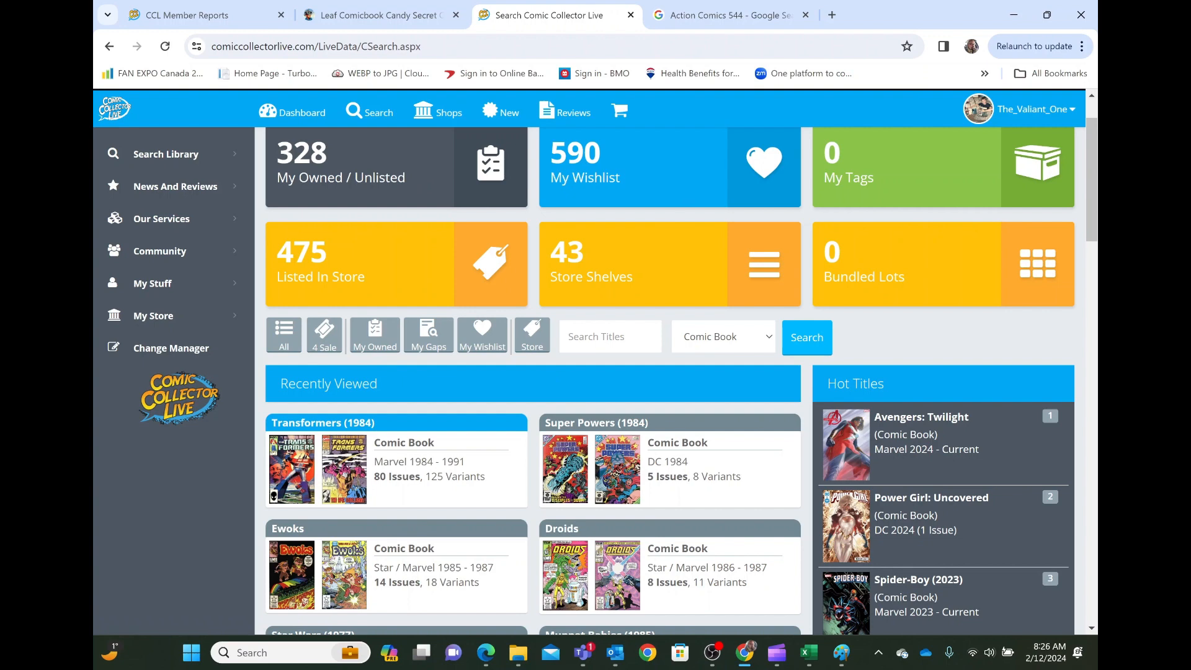
click(610, 336)
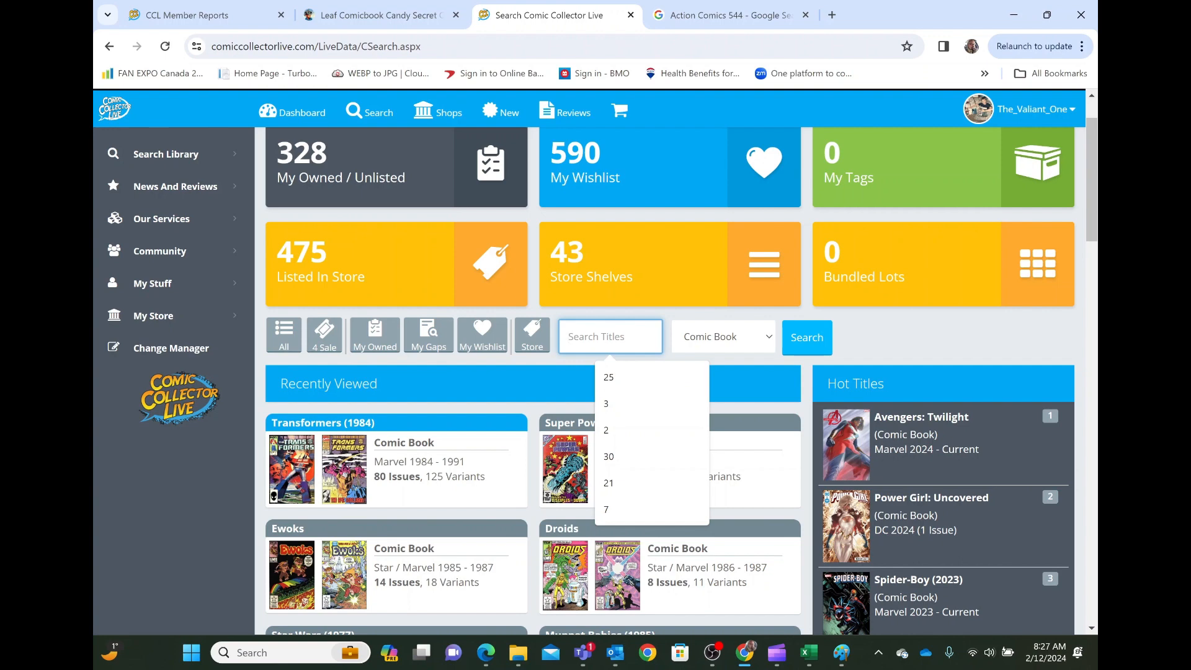
Step: Search titles for 'starwars' and scroll through the matching Star Wars series
text(Sta)
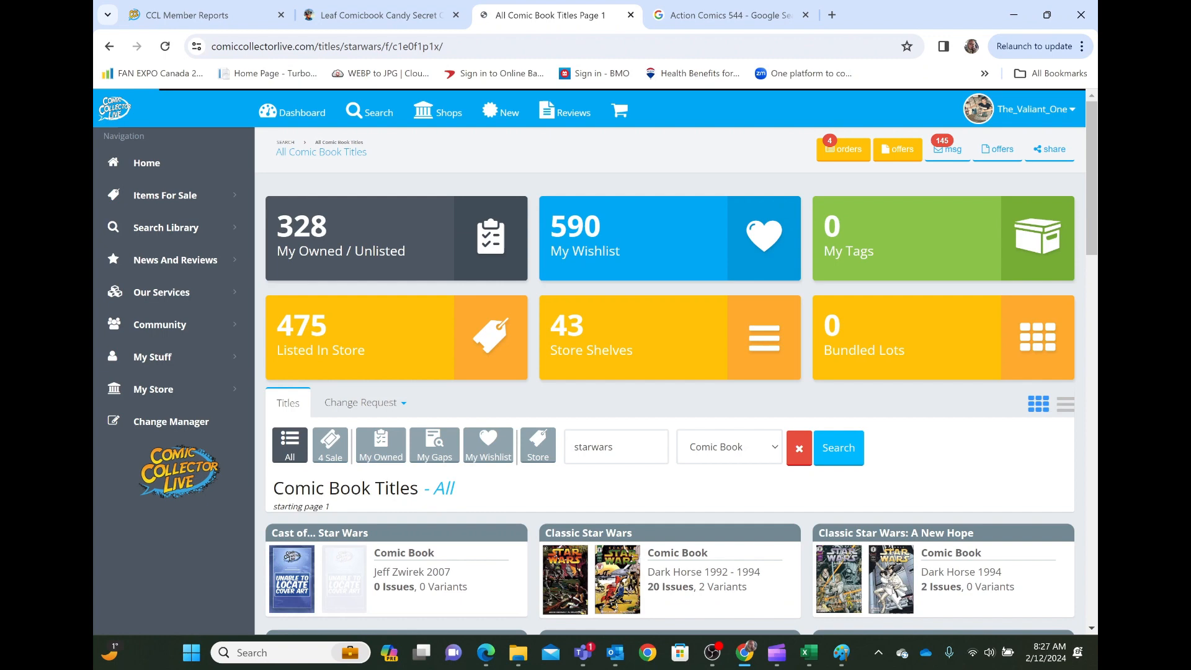
scroll(down, 3)
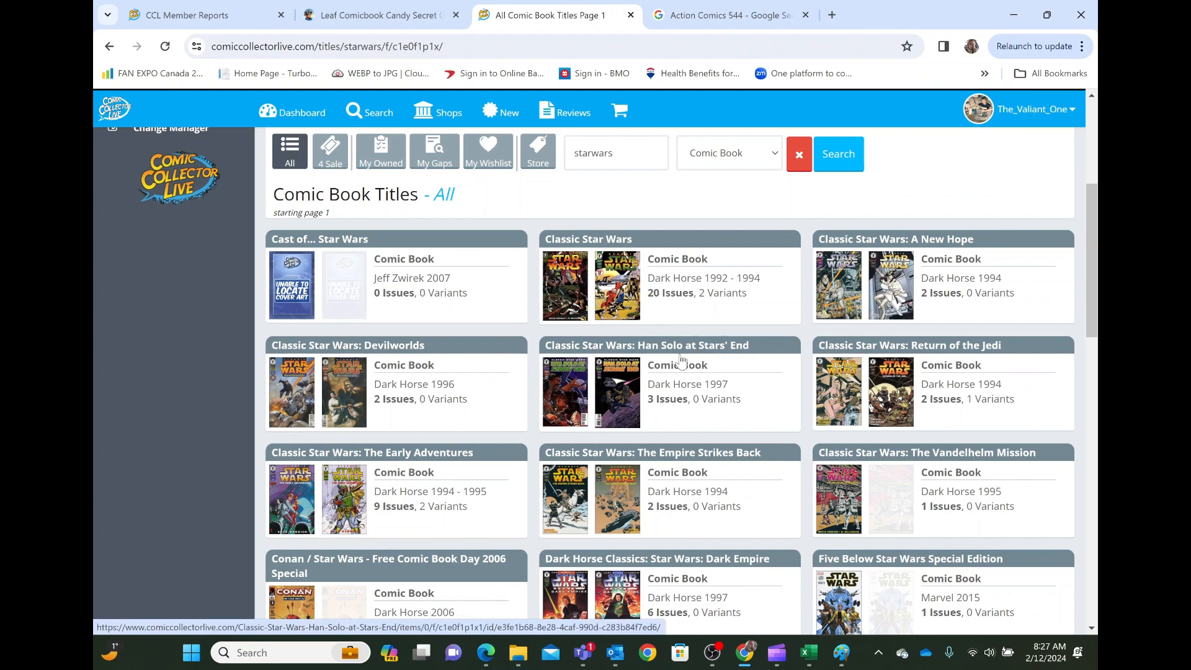
scroll(down, 3)
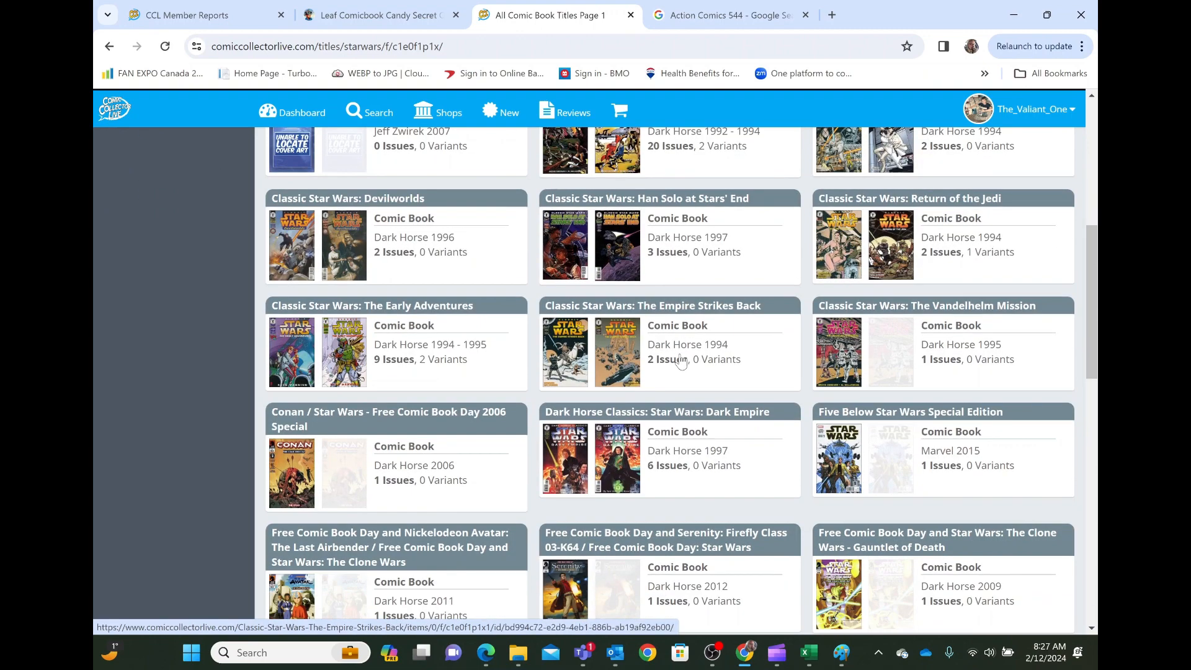
scroll(down, 3)
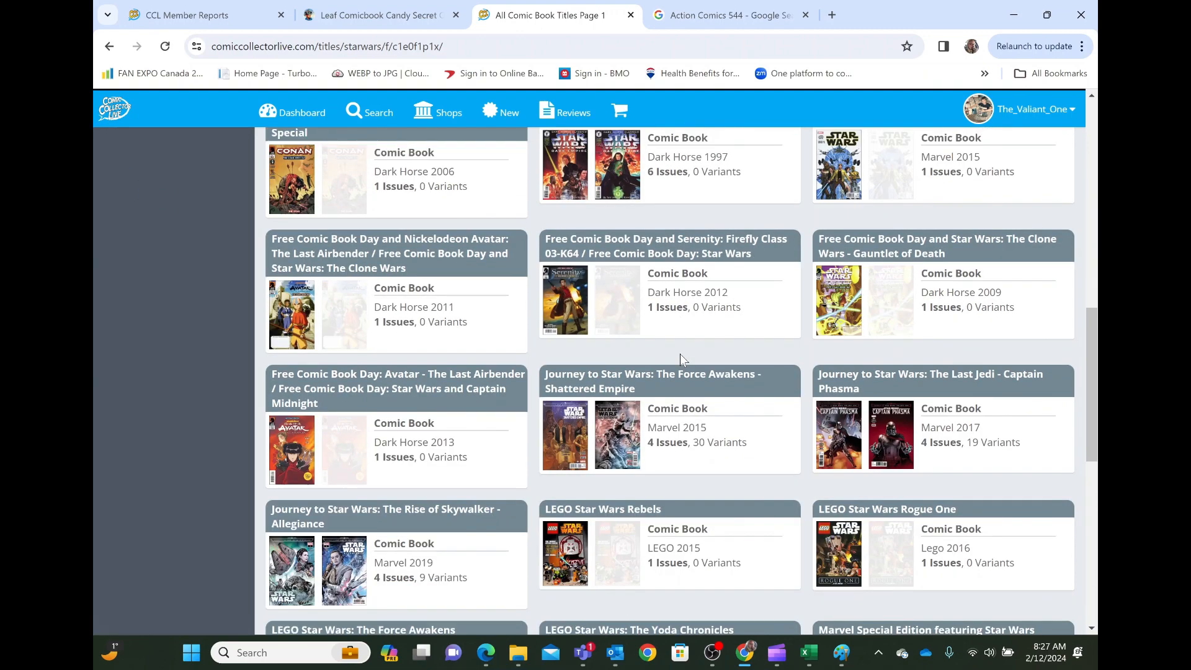
scroll(down, 3)
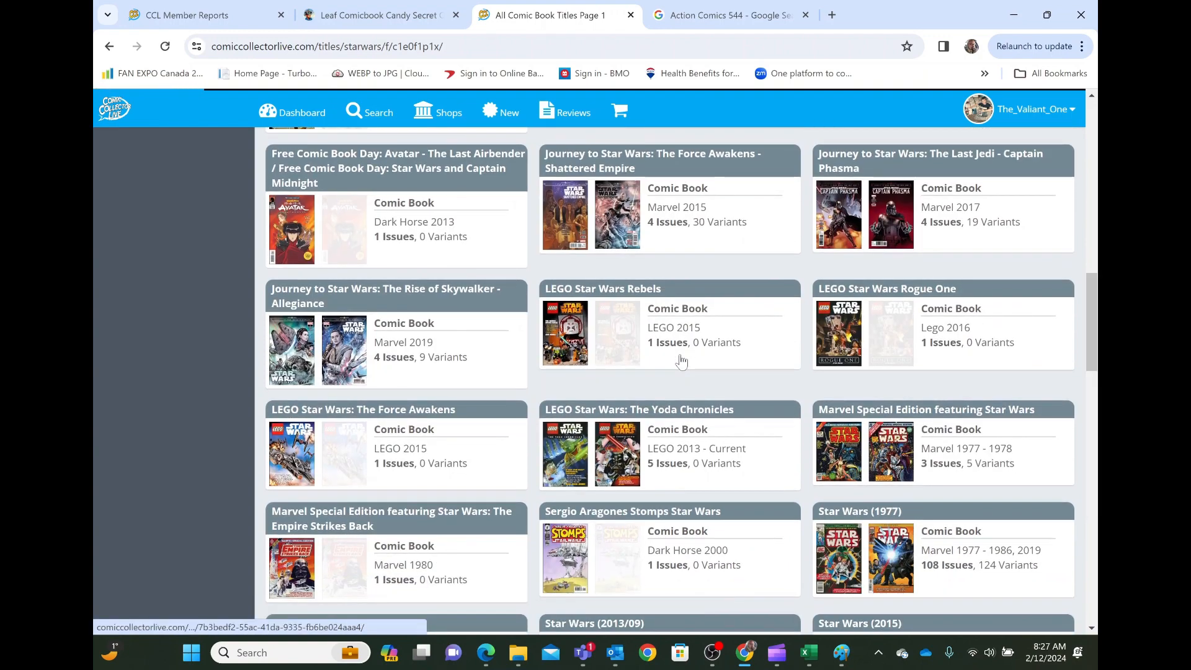
scroll(down, 3)
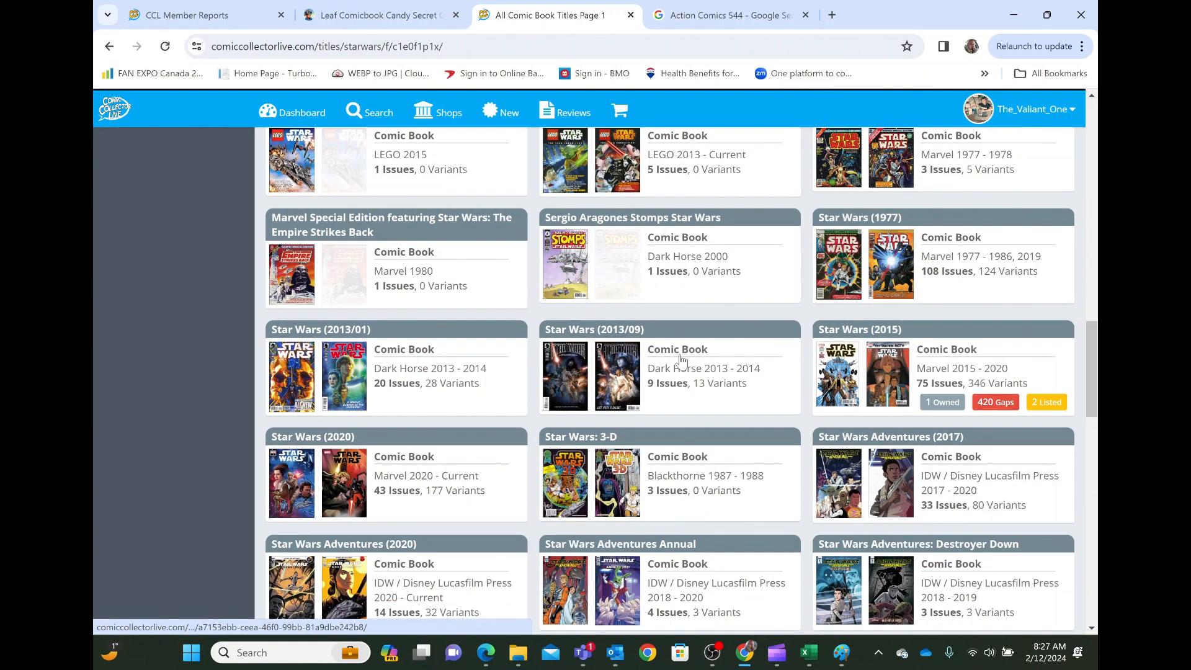
mouse_move(960, 539)
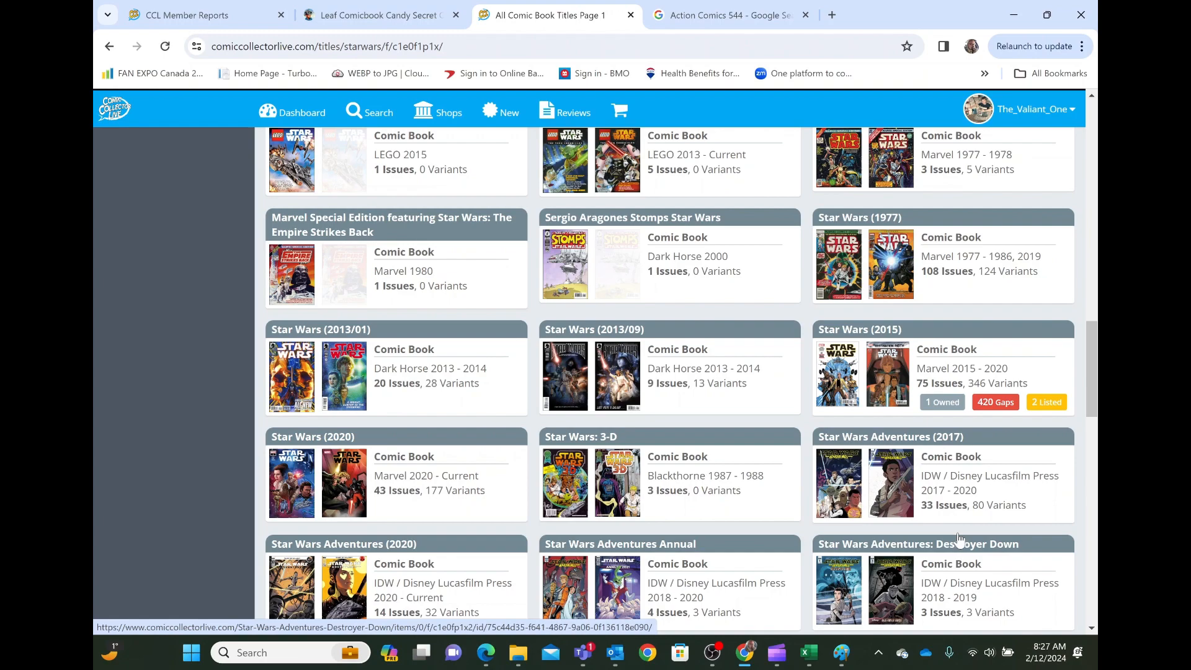
scroll(down, 3)
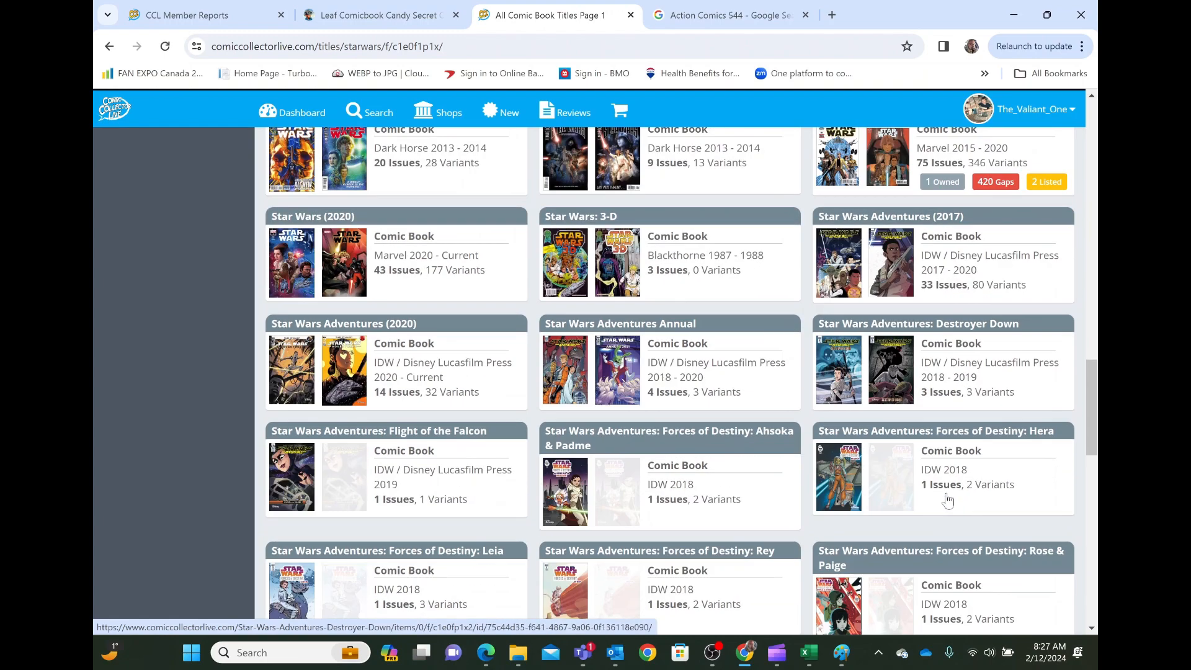
scroll(down, 3)
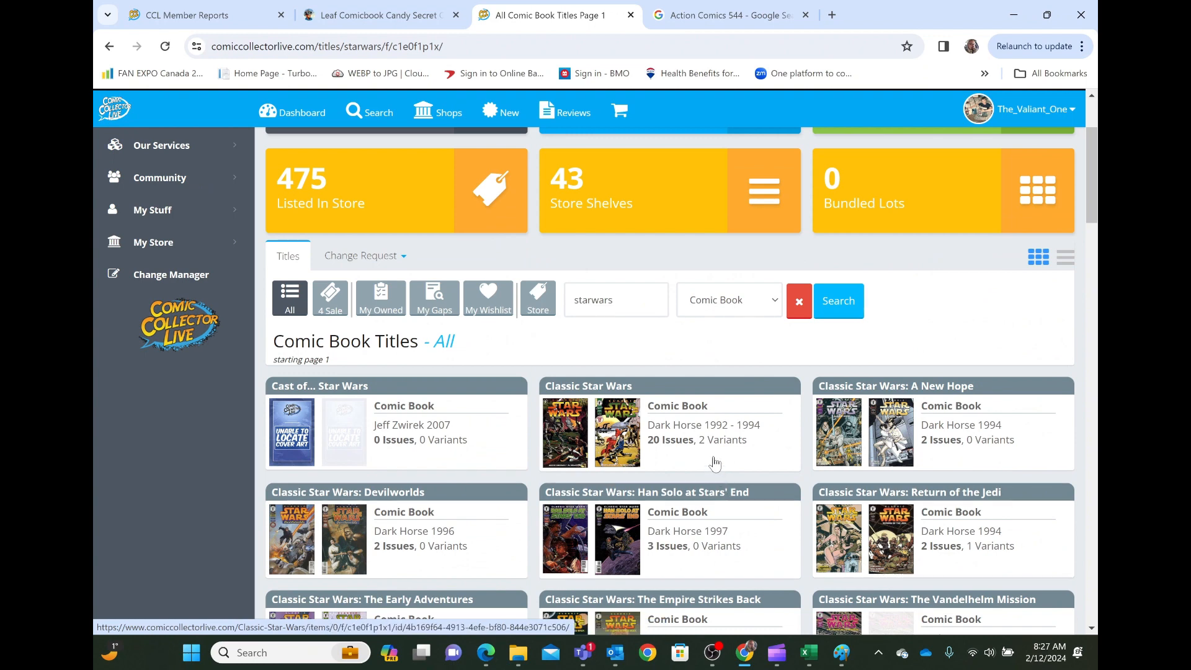
mouse_move(727, 446)
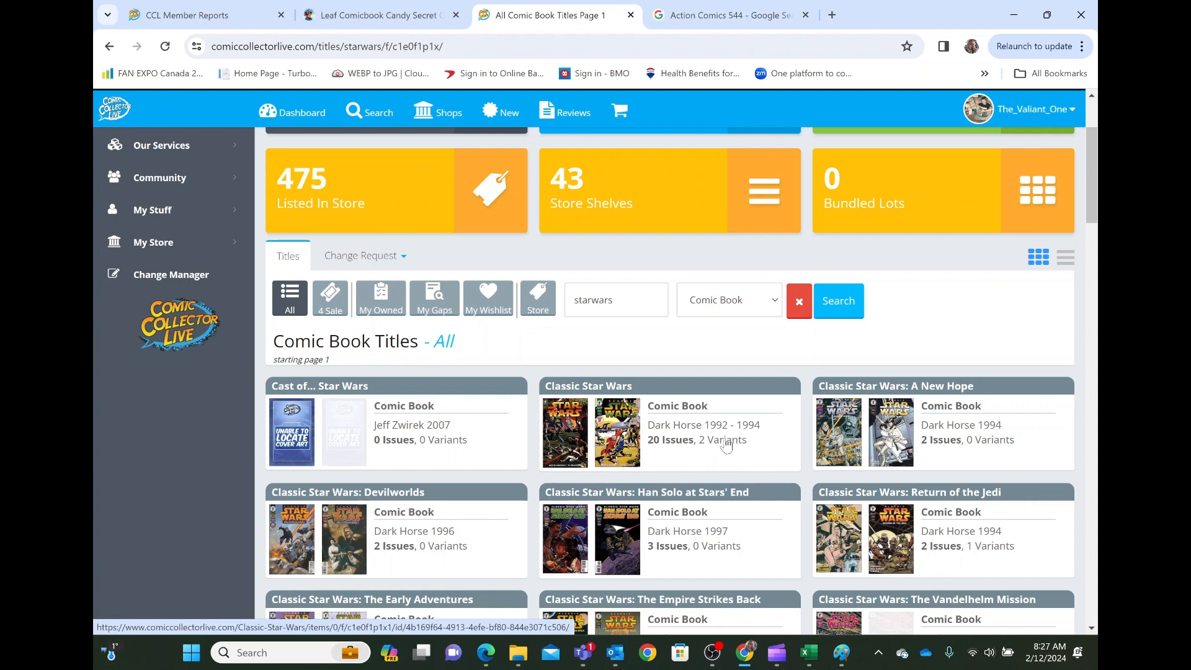
click(615, 299)
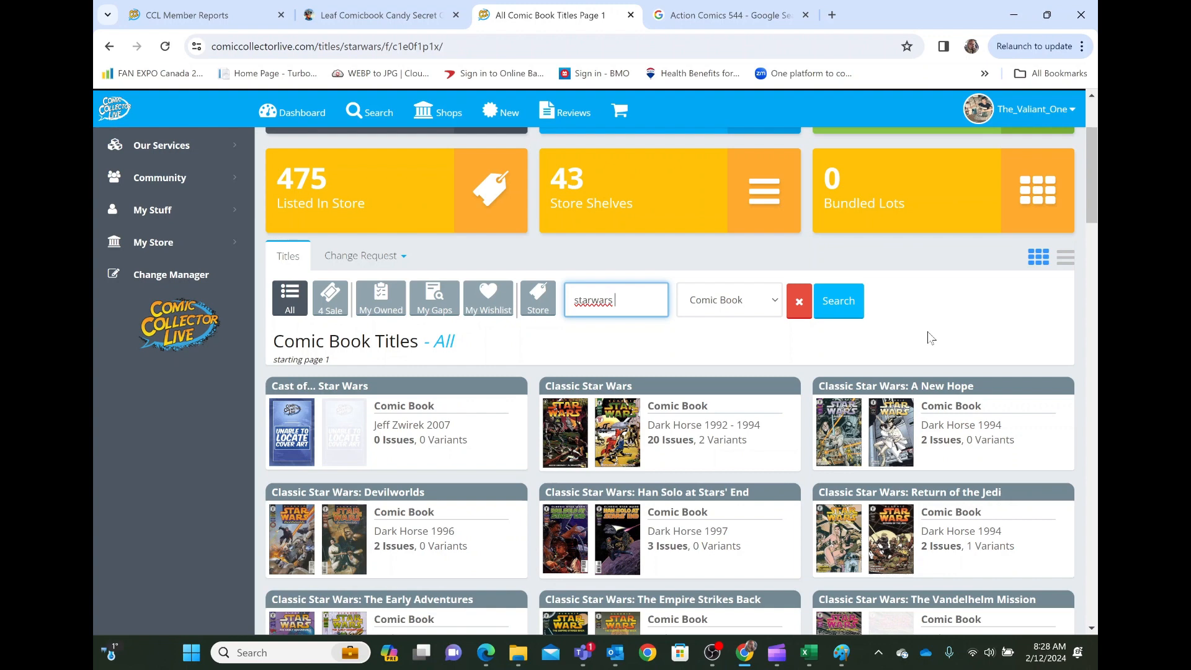
text(1977)
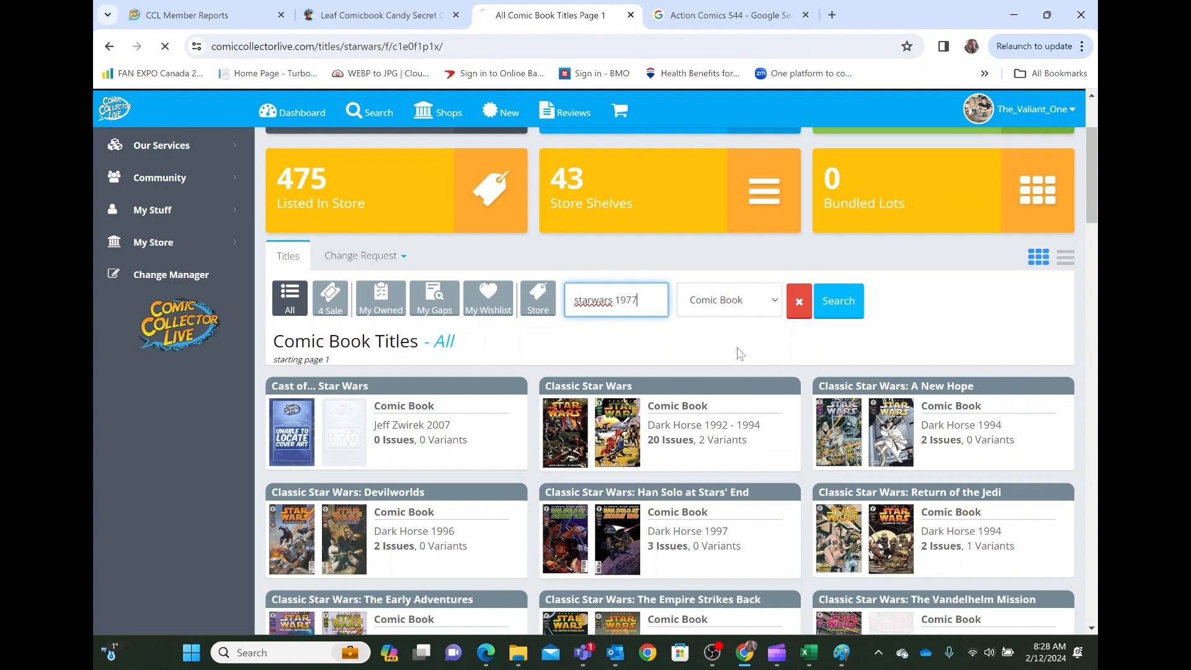
click(837, 300)
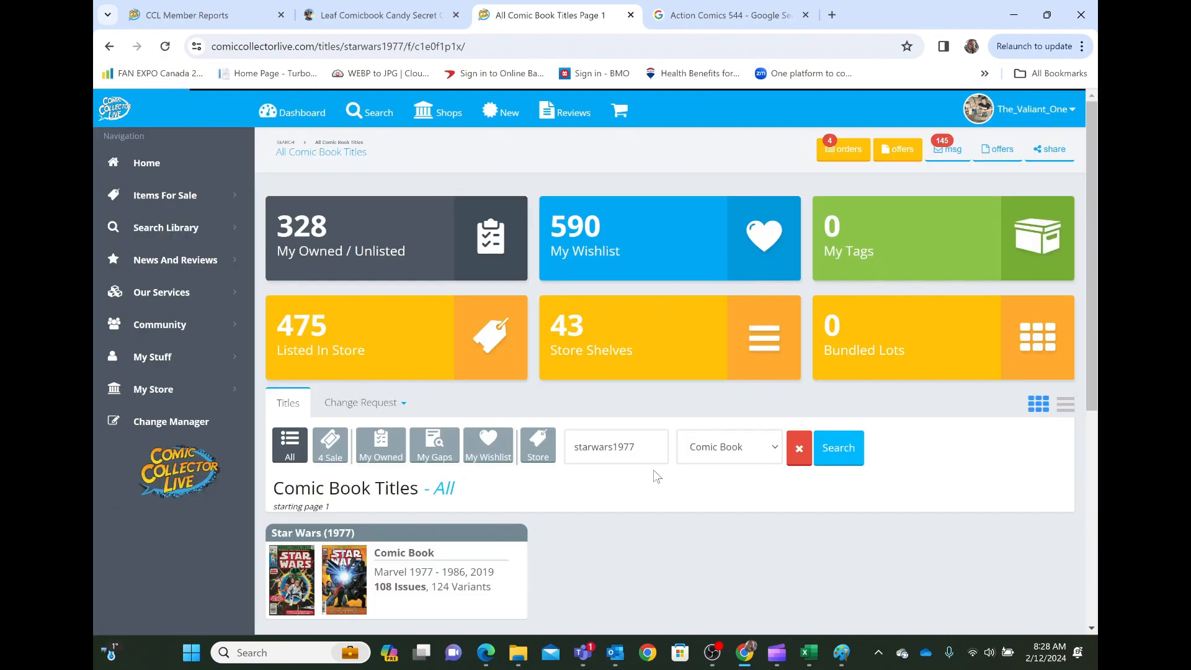
scroll(down, 3)
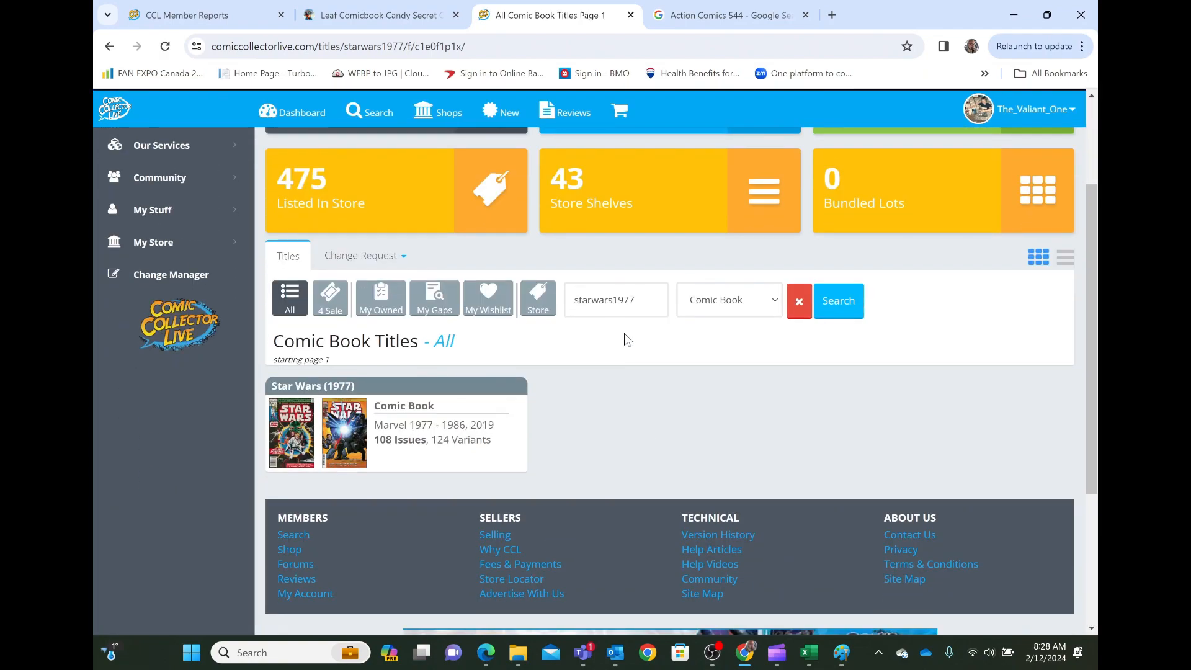
mouse_move(467, 412)
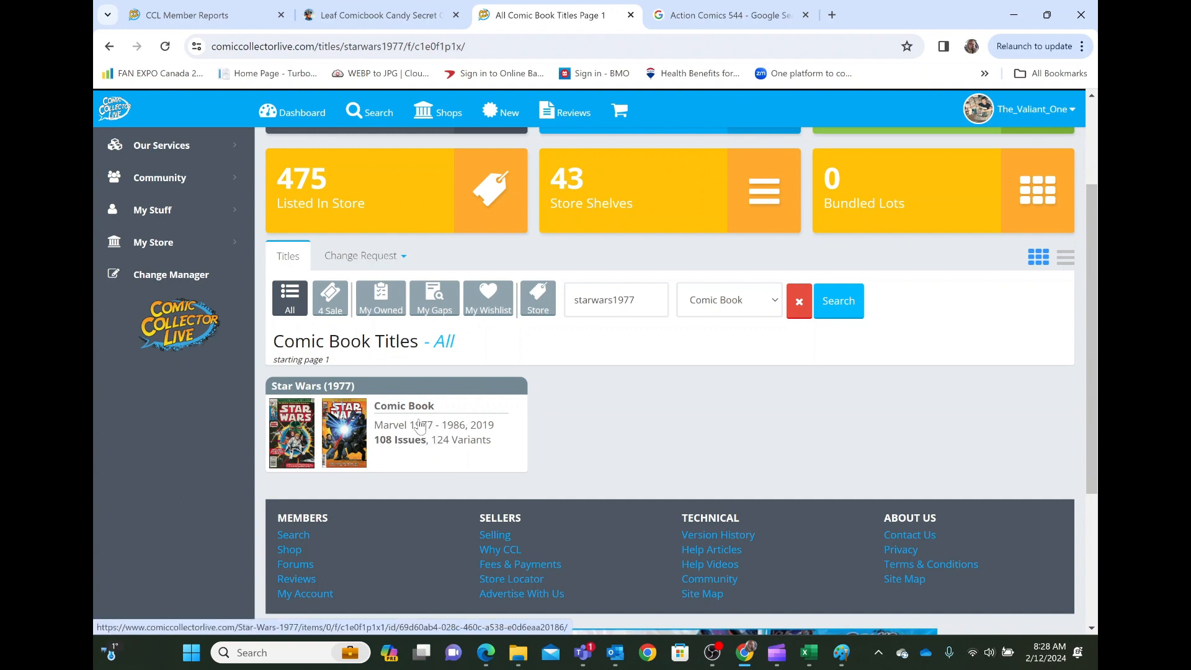
mouse_move(449, 442)
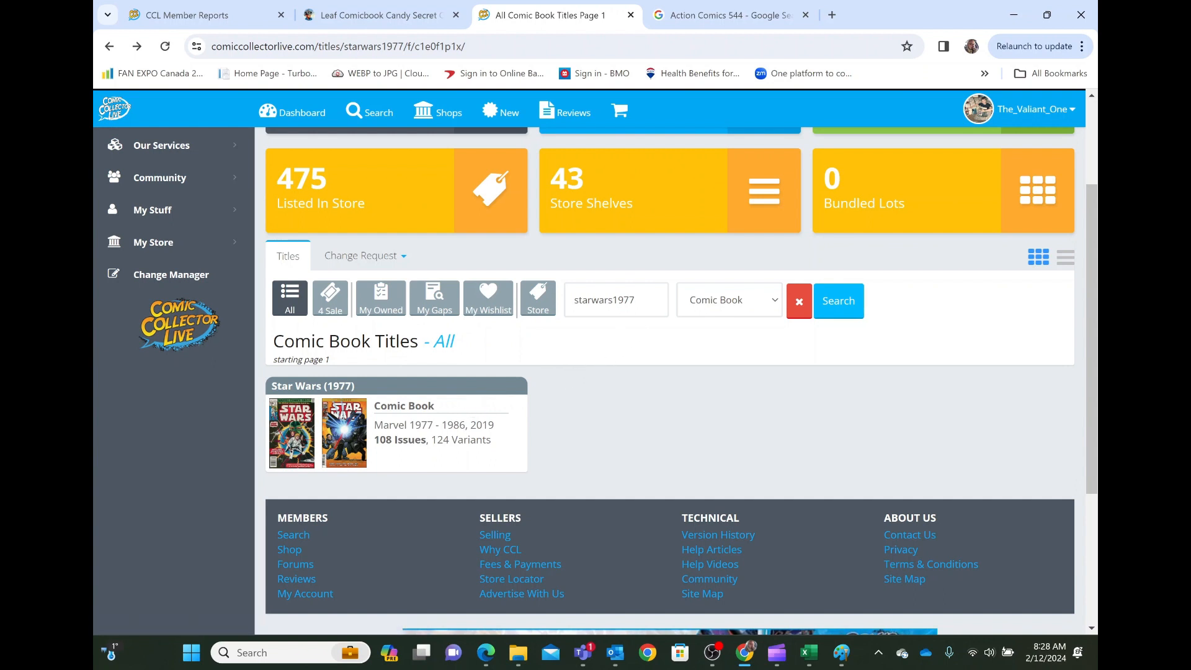
Step: Search 'Star Wars' and select the Star Wars (2015) suggestion, then clear the search text
text(sta)
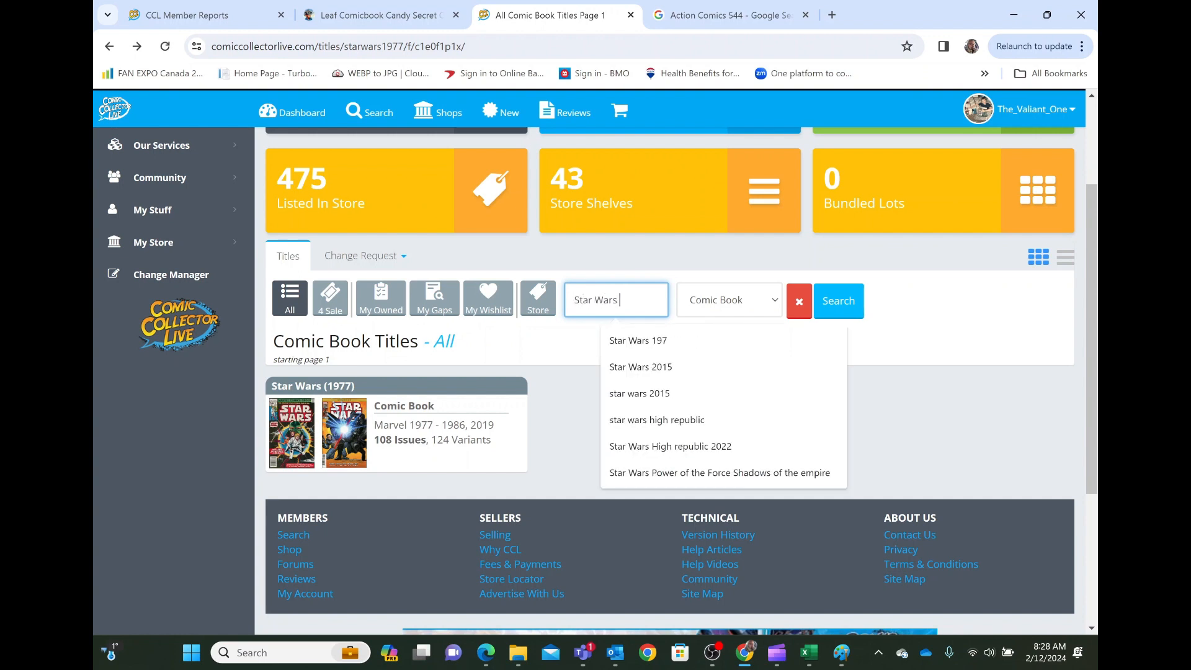
click(640, 367)
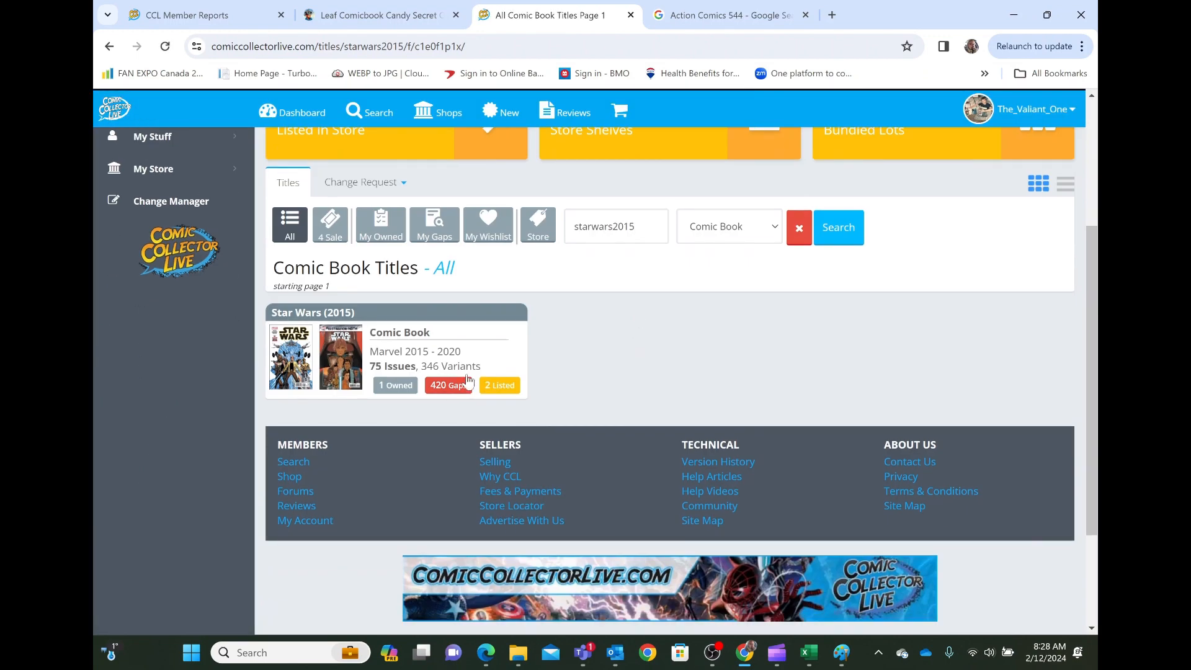
click(400, 332)
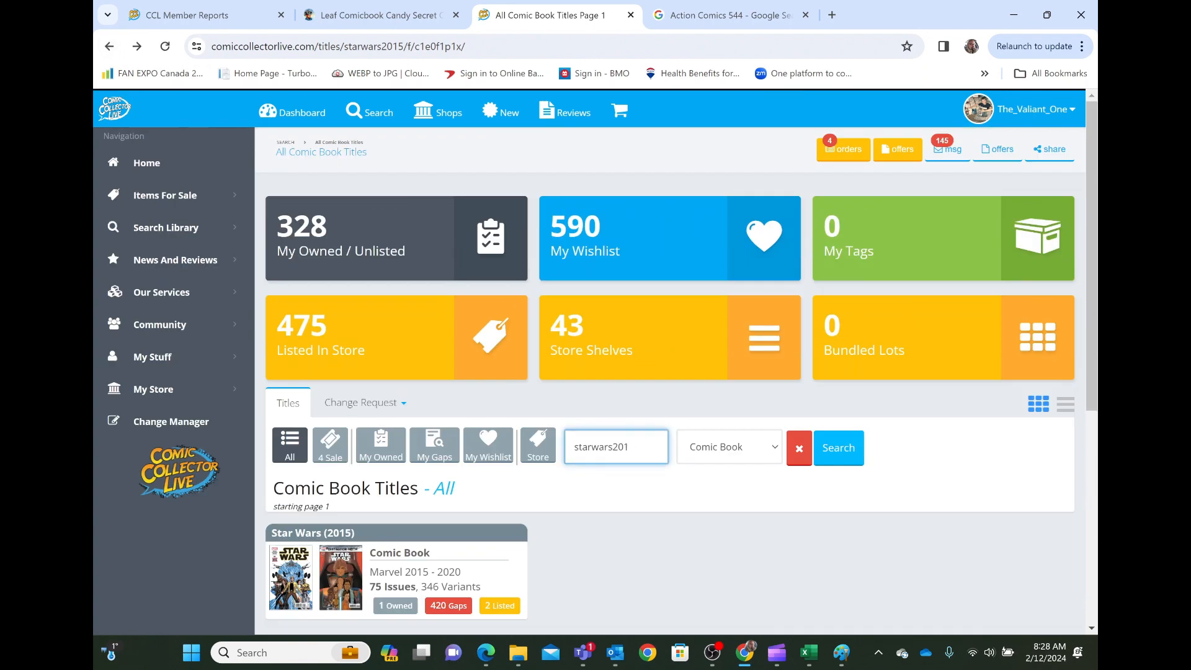
click(799, 447)
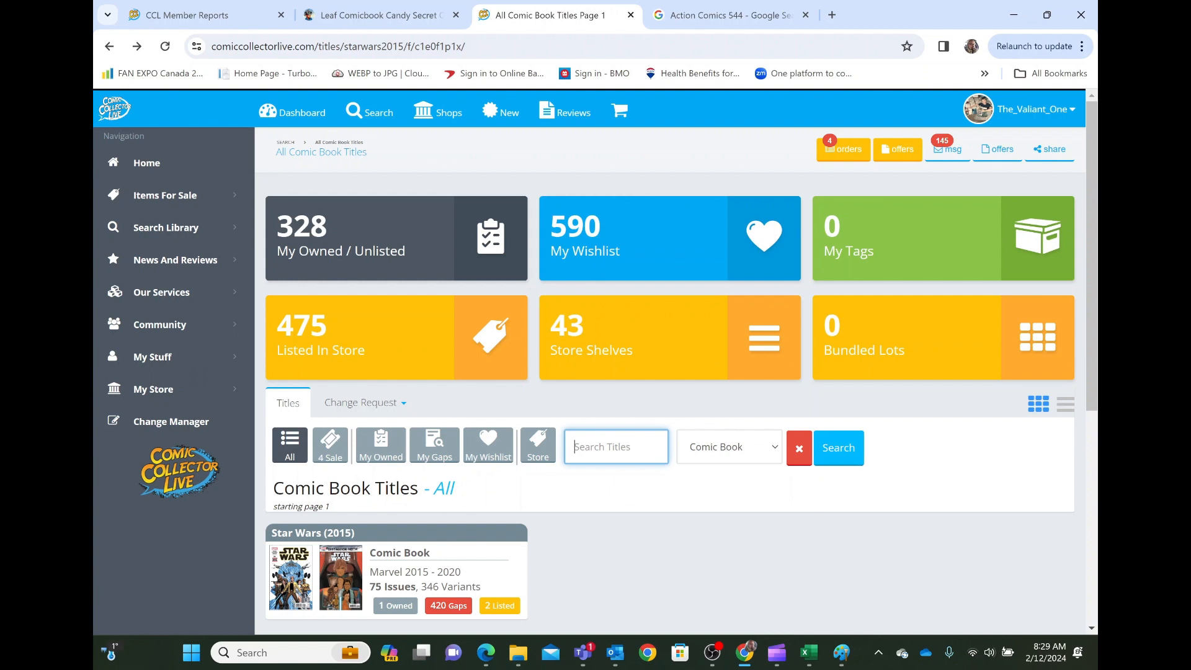
Step: Search 'Star Wars 19' and pick Star Wars (1977), then trim the search text
text(Star Wars 19)
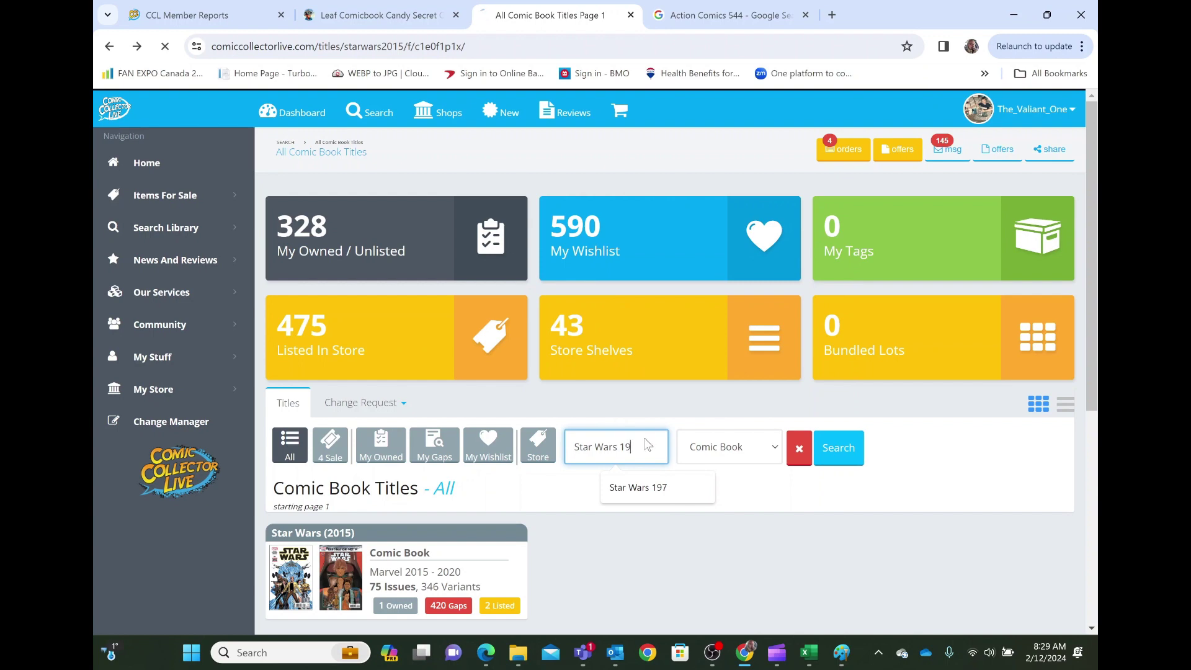
click(638, 487)
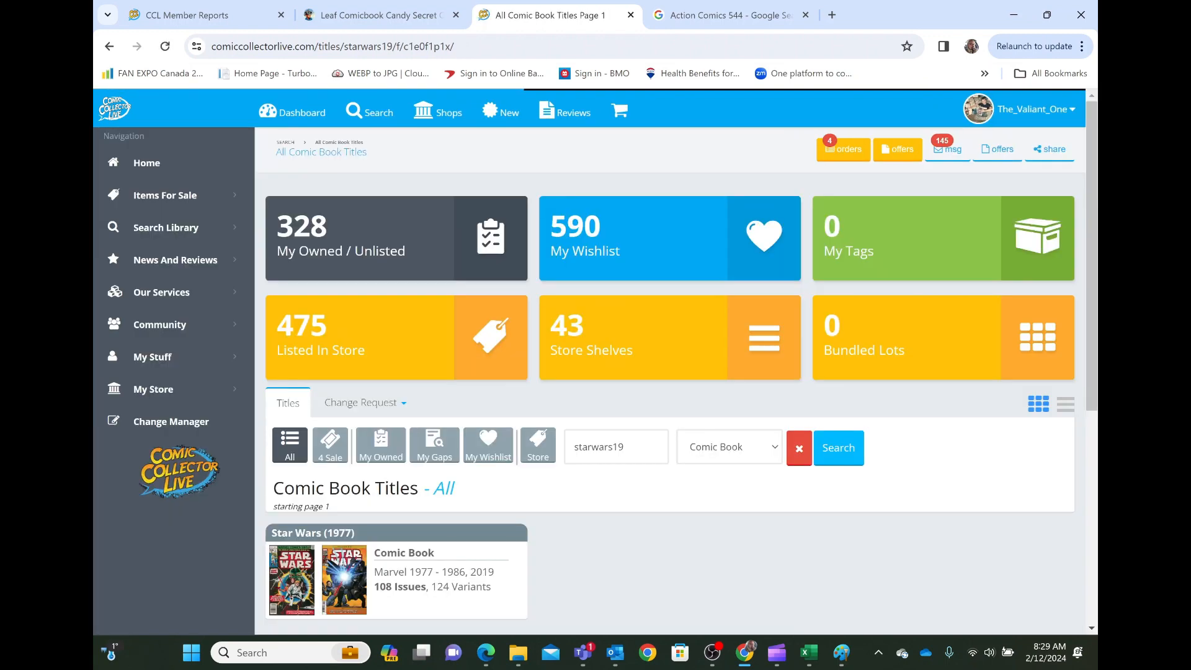
scroll(down, 3)
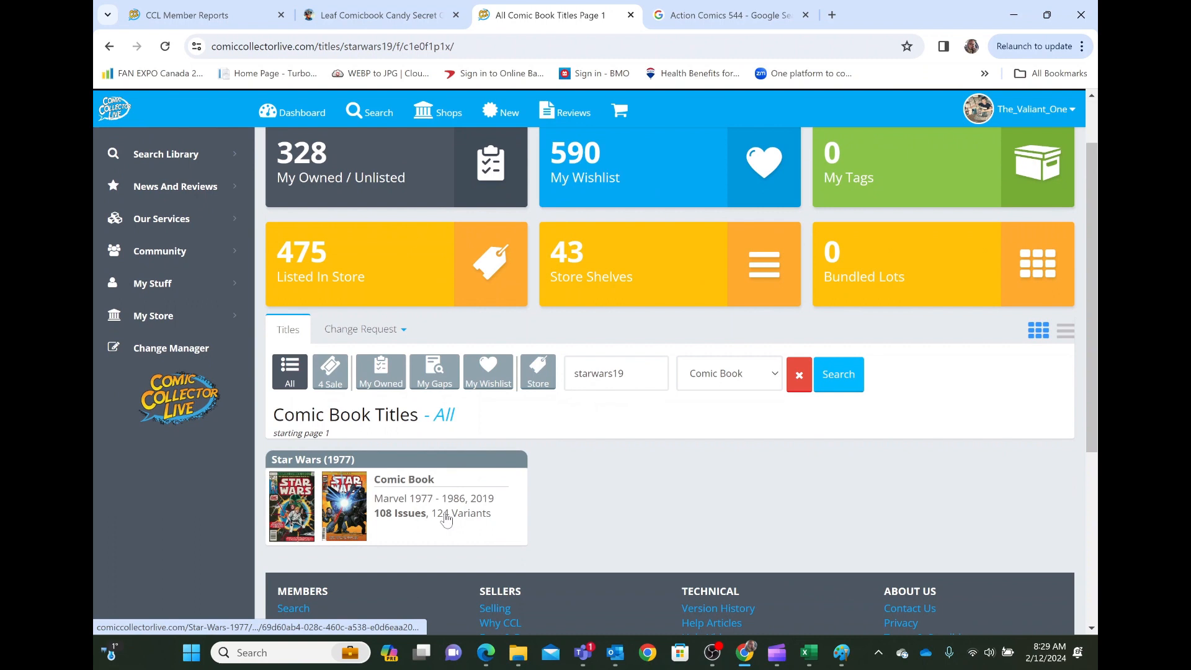
mouse_move(423, 515)
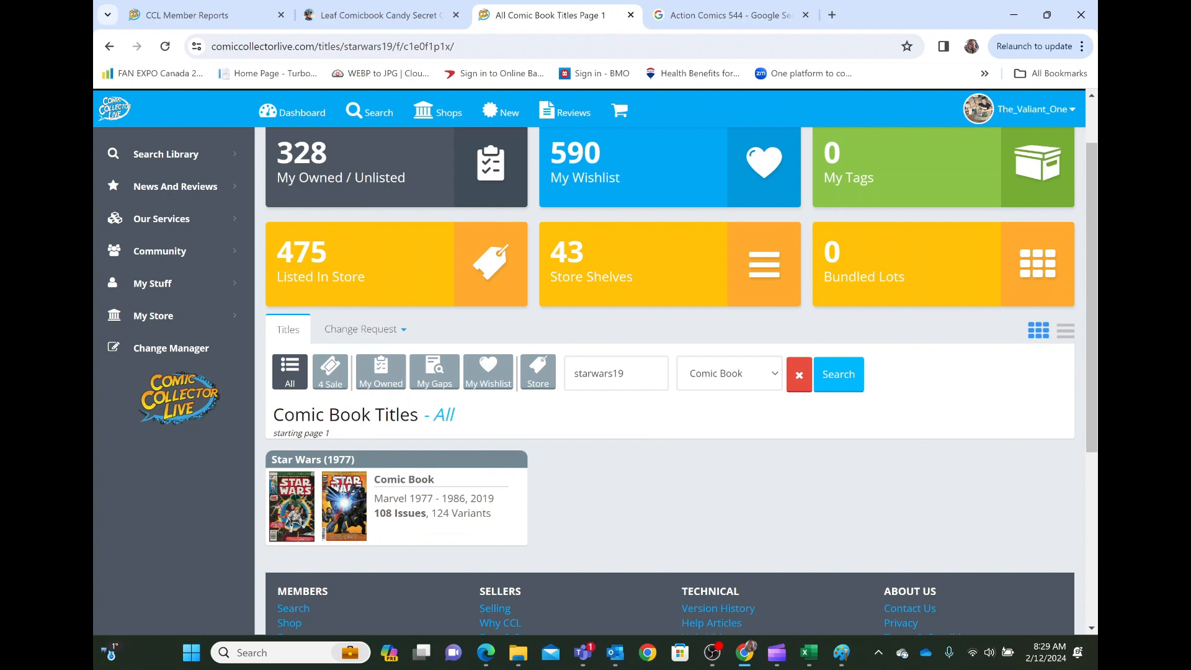
click(616, 372)
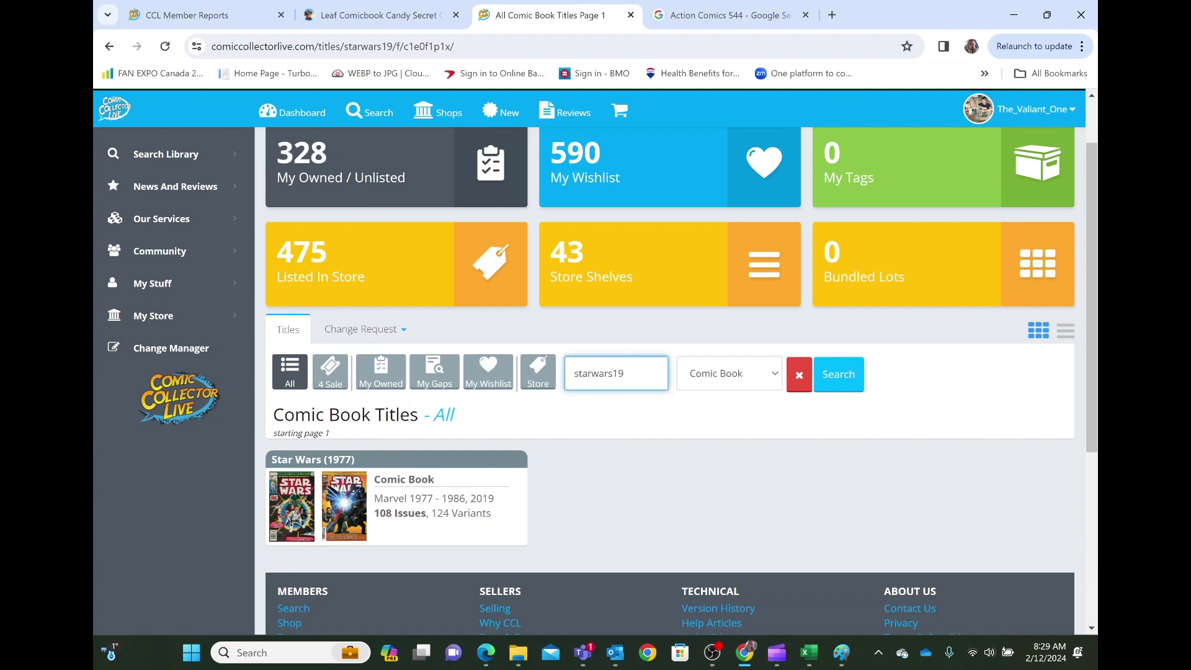
key(Backspace)
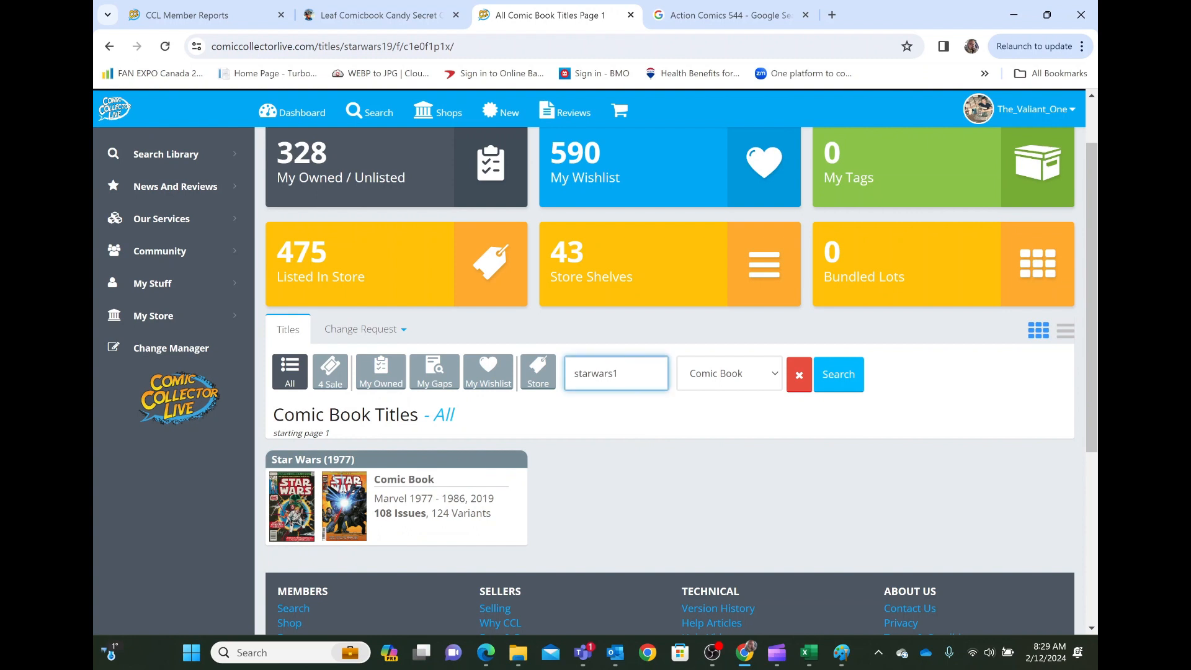
Step: Search 'Star Wars 20' to browse newer titles, then search 'starwars 1977' and open it
text(Star W)
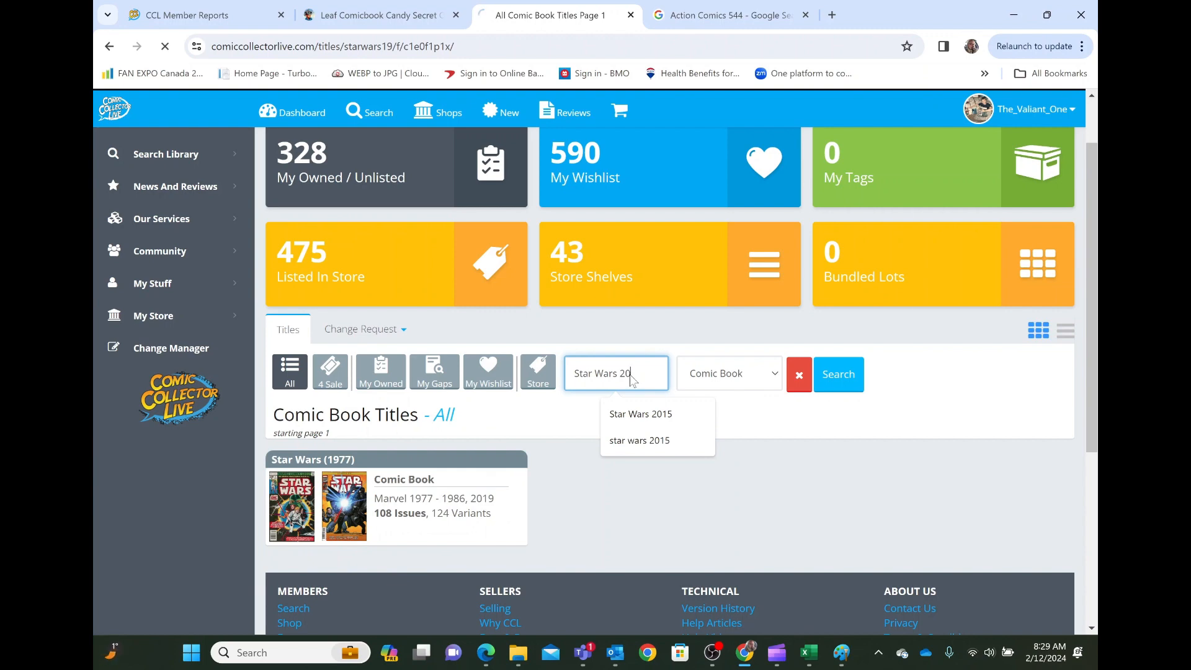
click(838, 374)
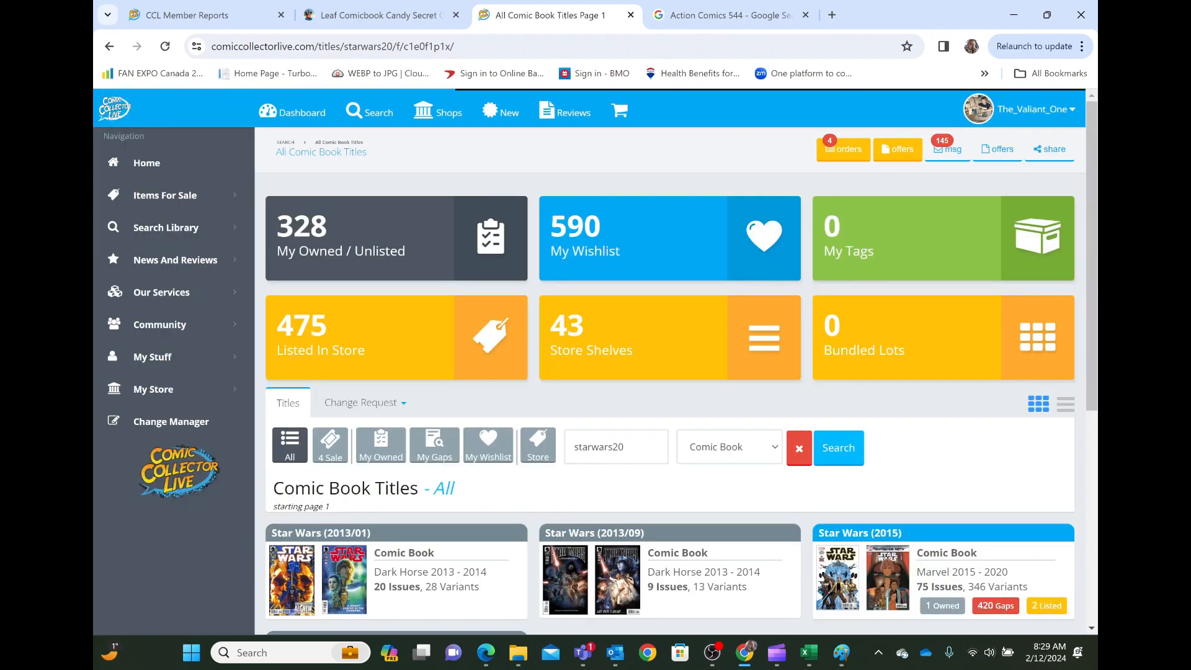
scroll(down, 3)
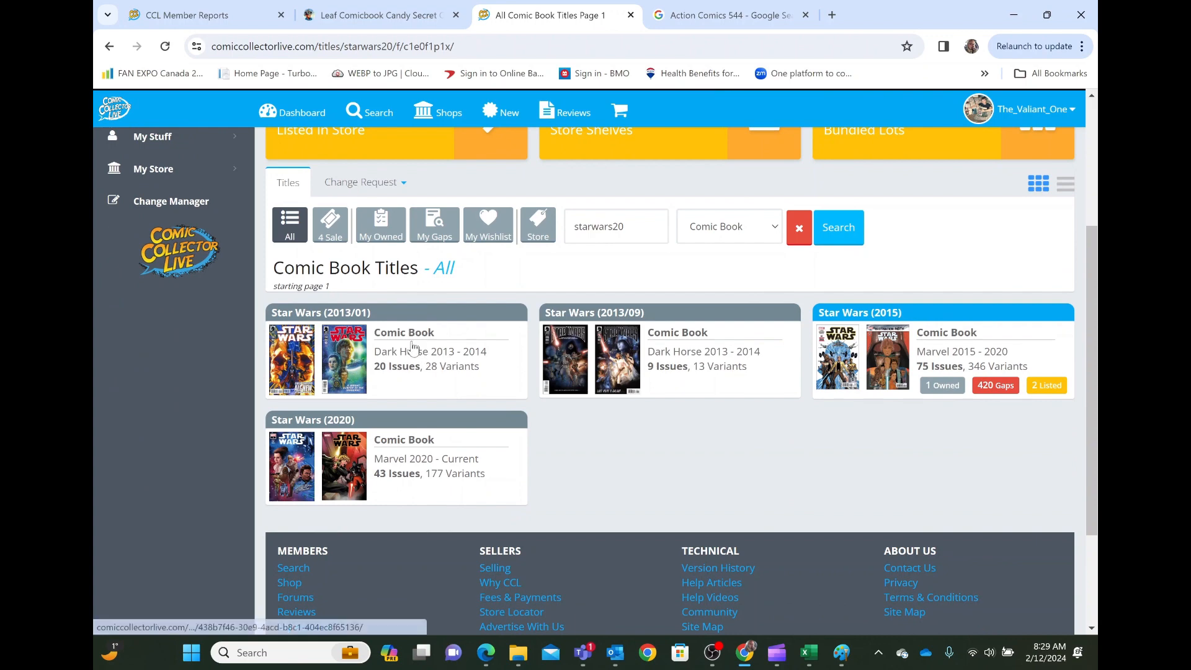
mouse_move(905, 346)
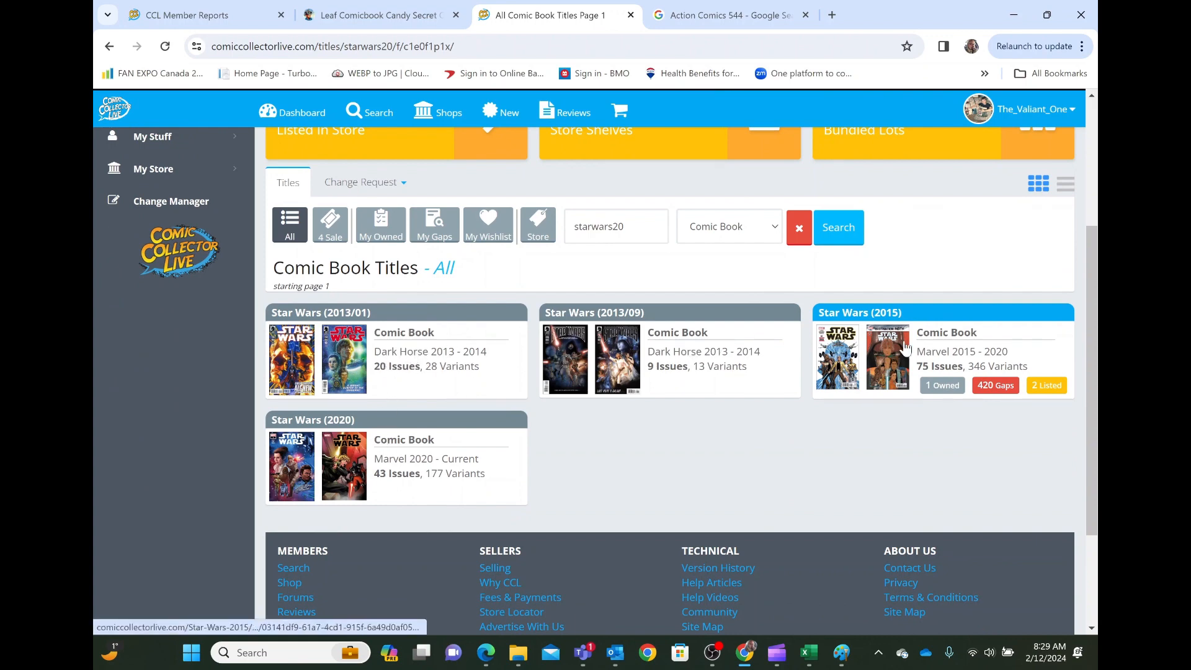
mouse_move(490, 307)
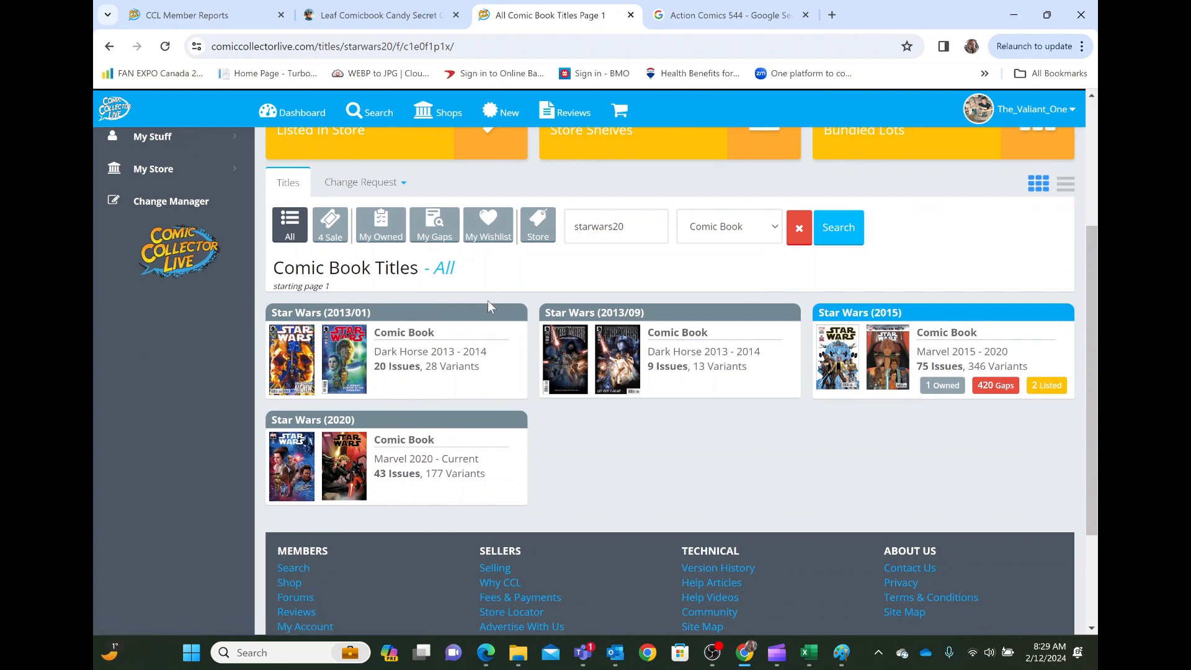
mouse_move(424, 469)
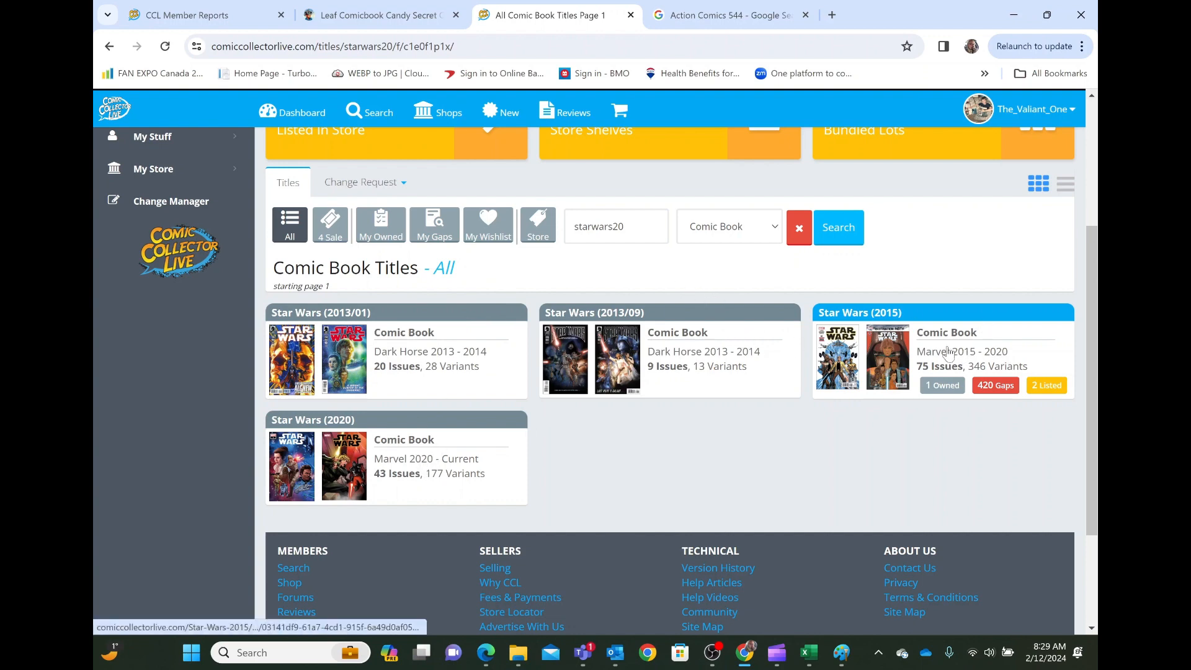
mouse_move(1032, 367)
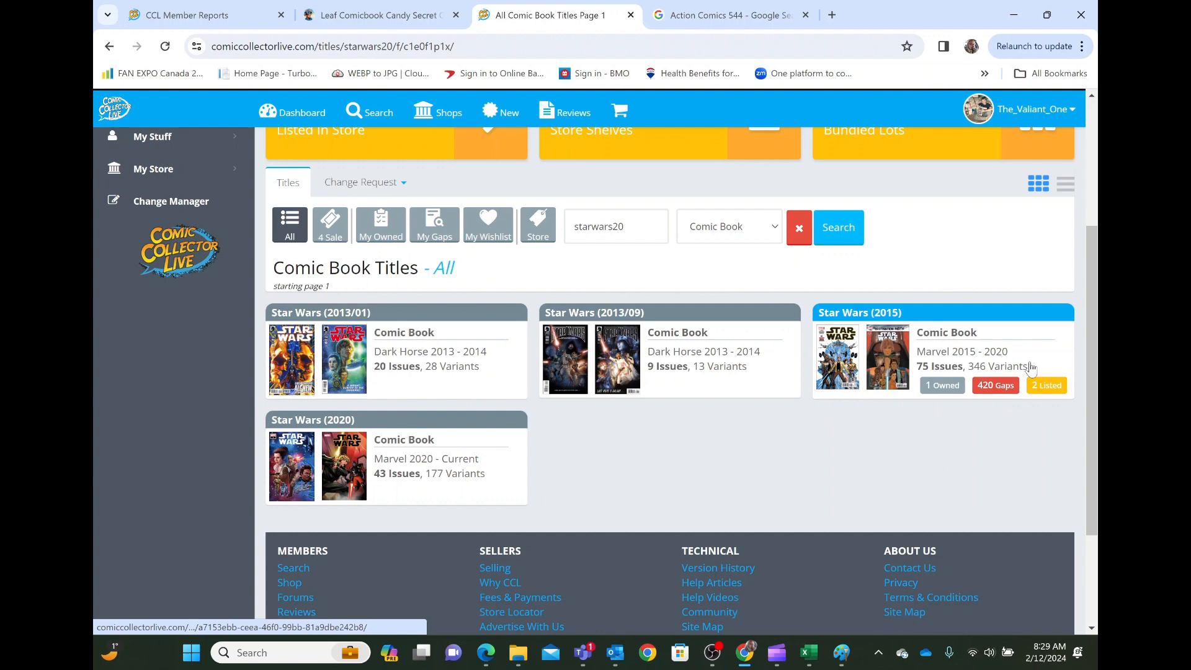
mouse_move(471, 426)
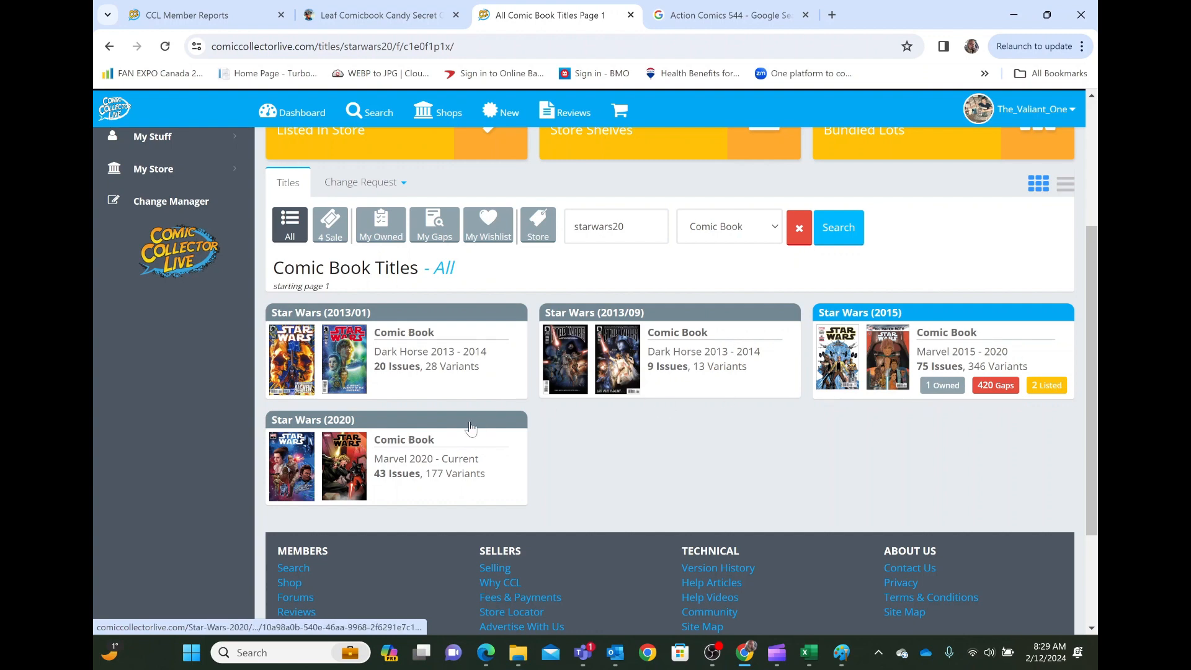
mouse_move(974, 354)
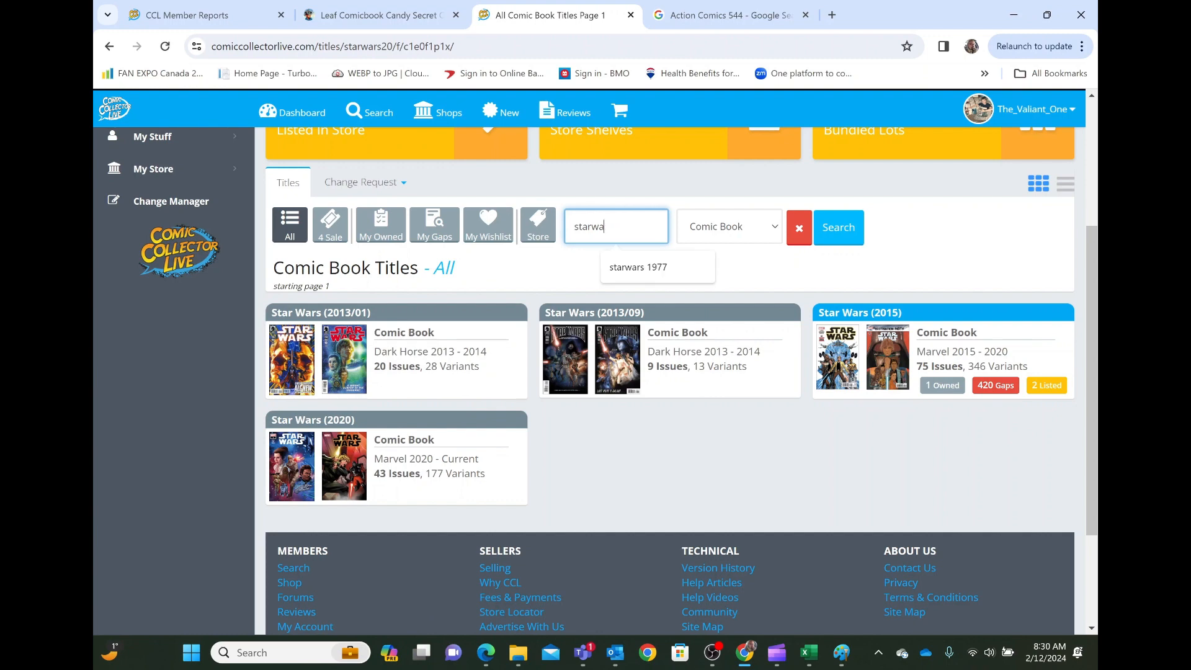
text(Star War)
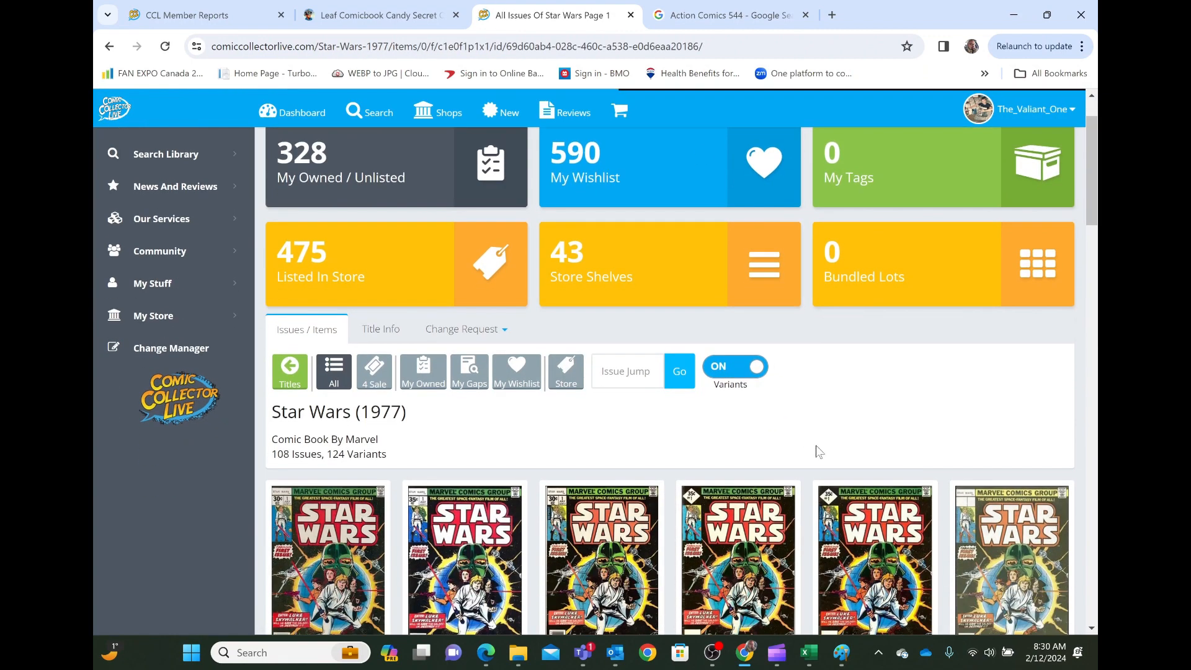
scroll(down, 3)
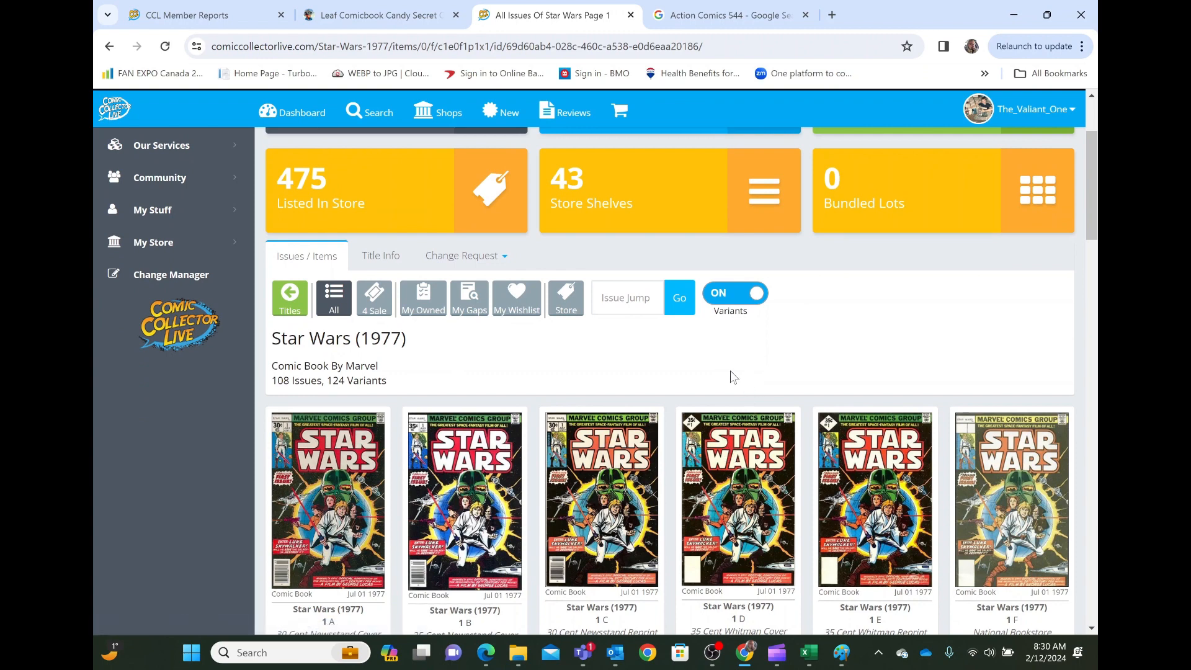
mouse_move(755, 373)
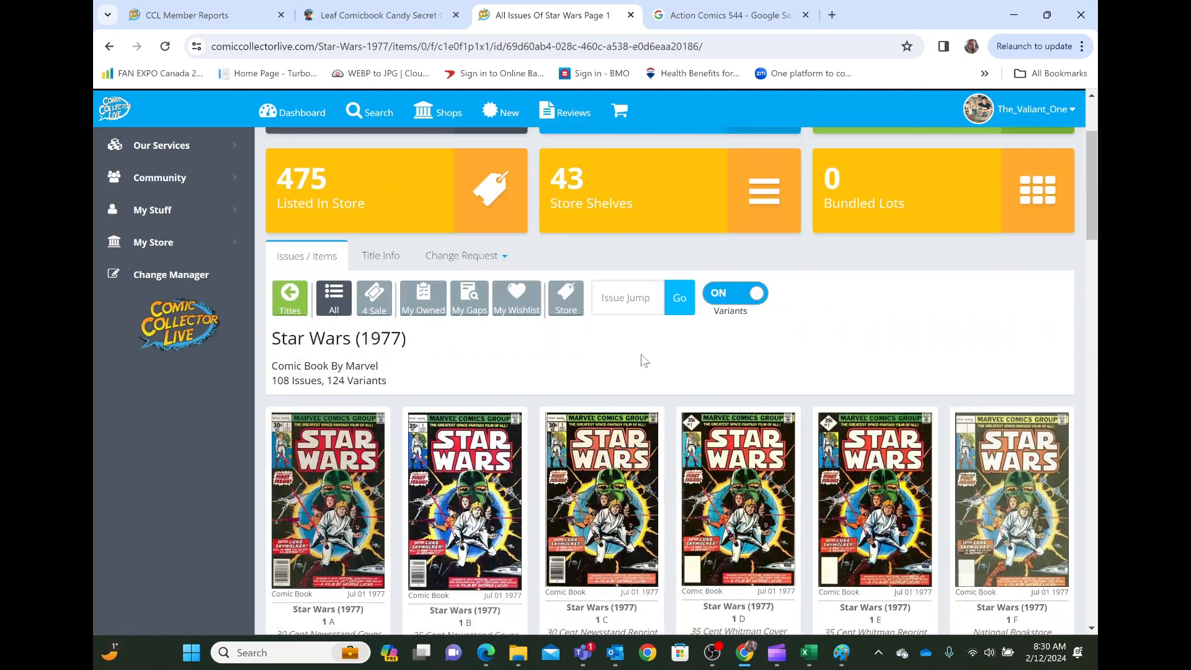
Step: Jump to issue 50 and scroll through issues from 50A onward
click(627, 297)
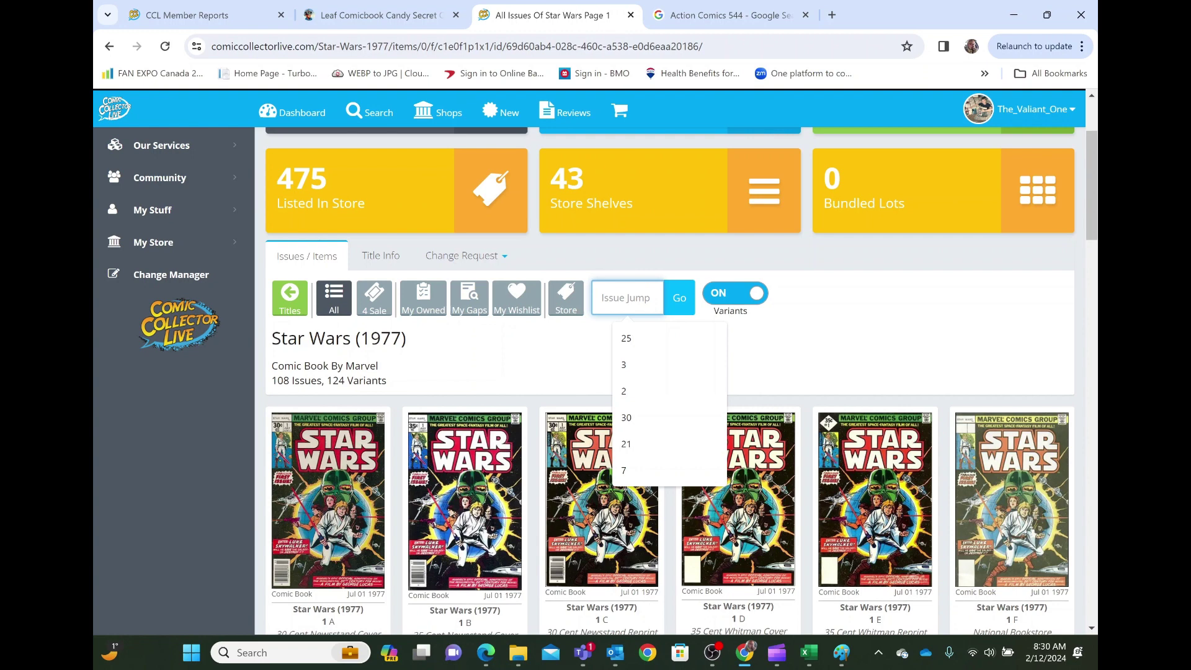
text(50)
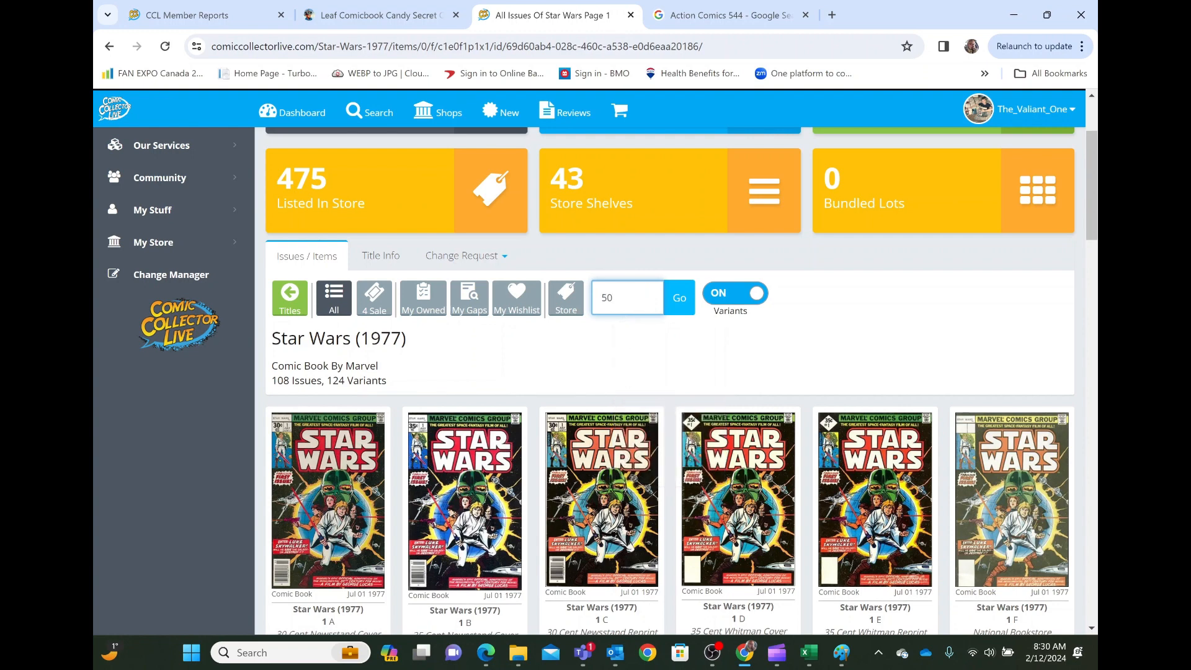
click(627, 297)
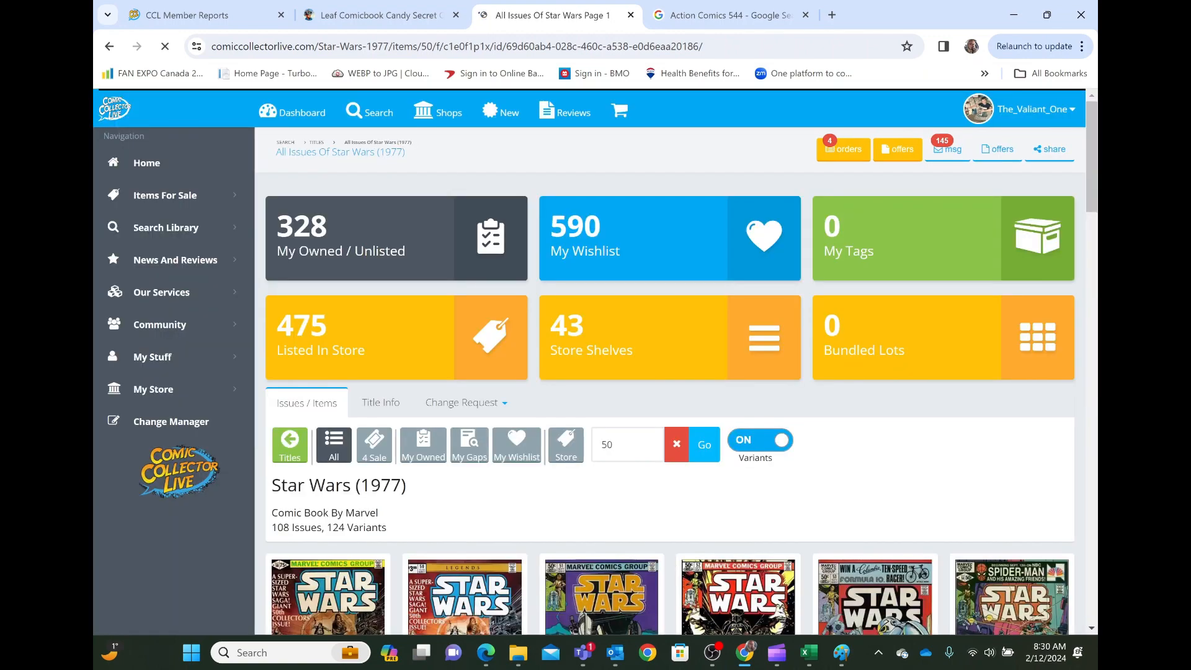
scroll(down, 3)
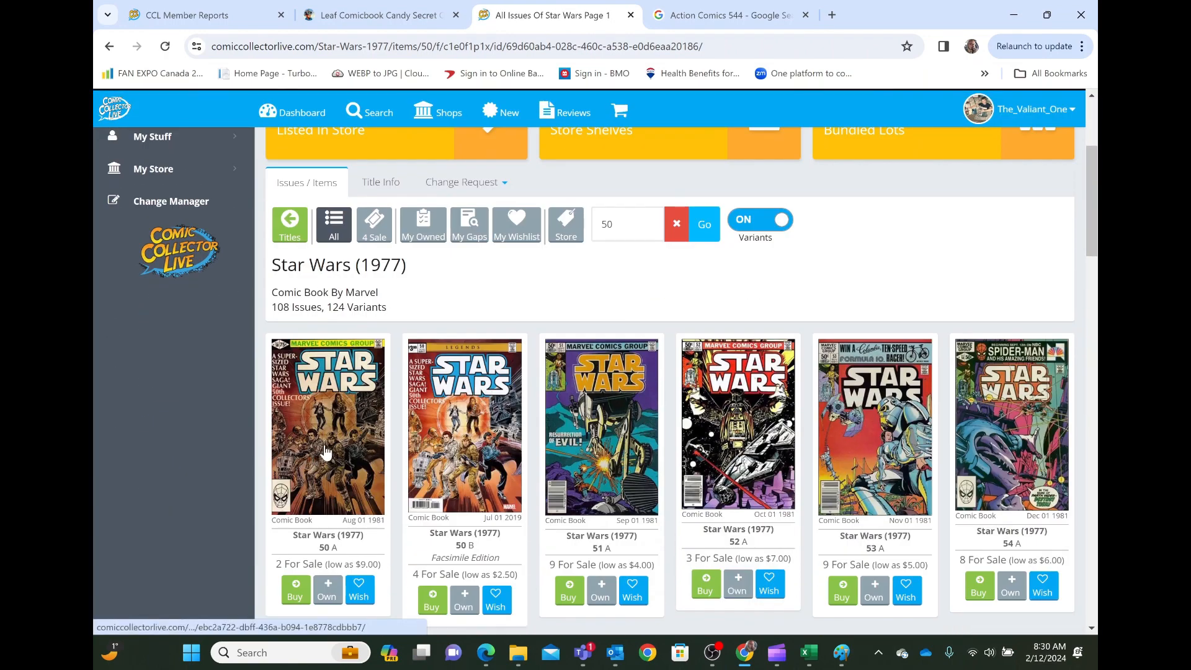
scroll(down, 3)
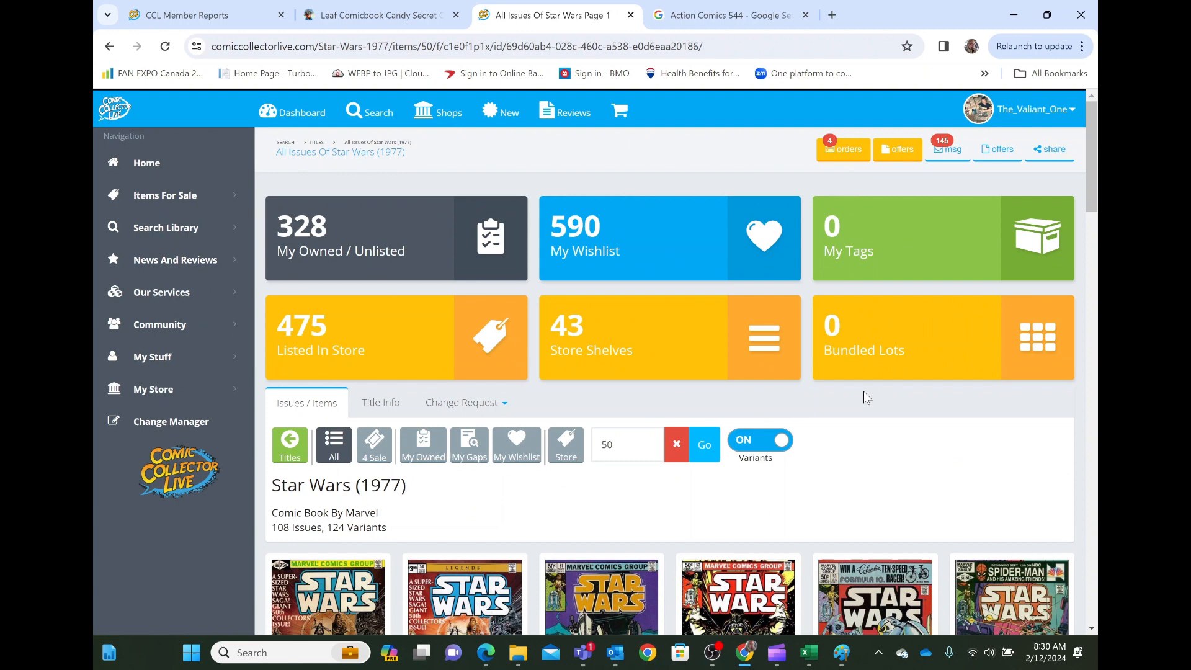
mouse_move(826, 398)
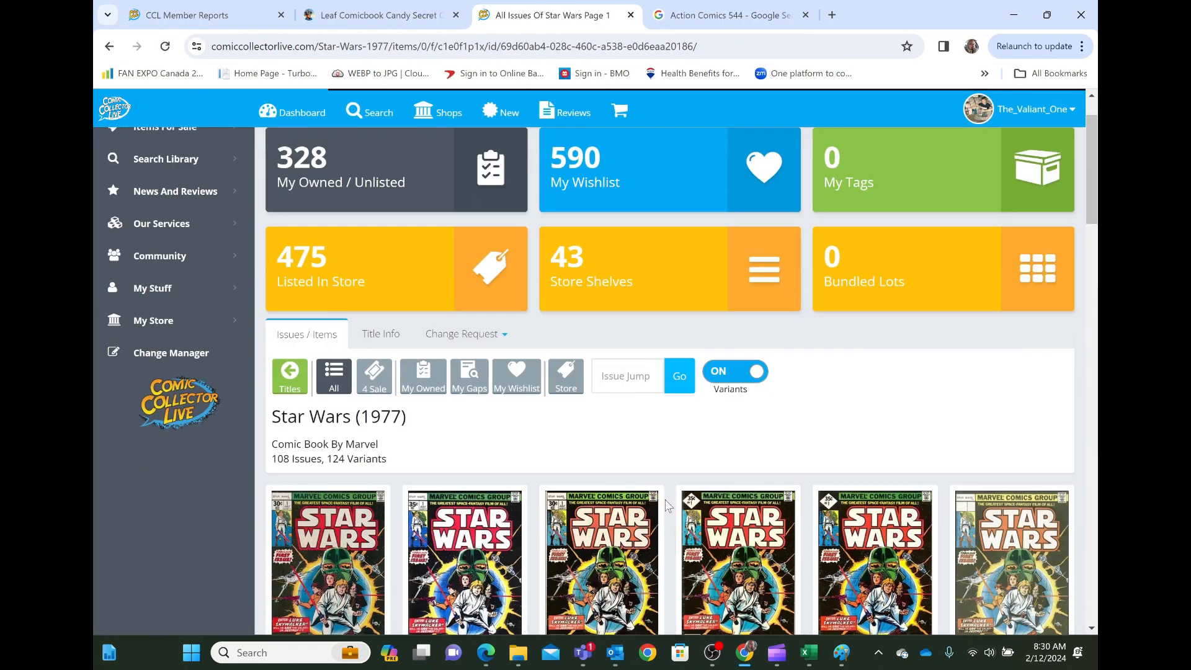
Step: Toggle the Variants switch off and back on while scrolling the Star Wars (1977) issues
scroll(down, 3)
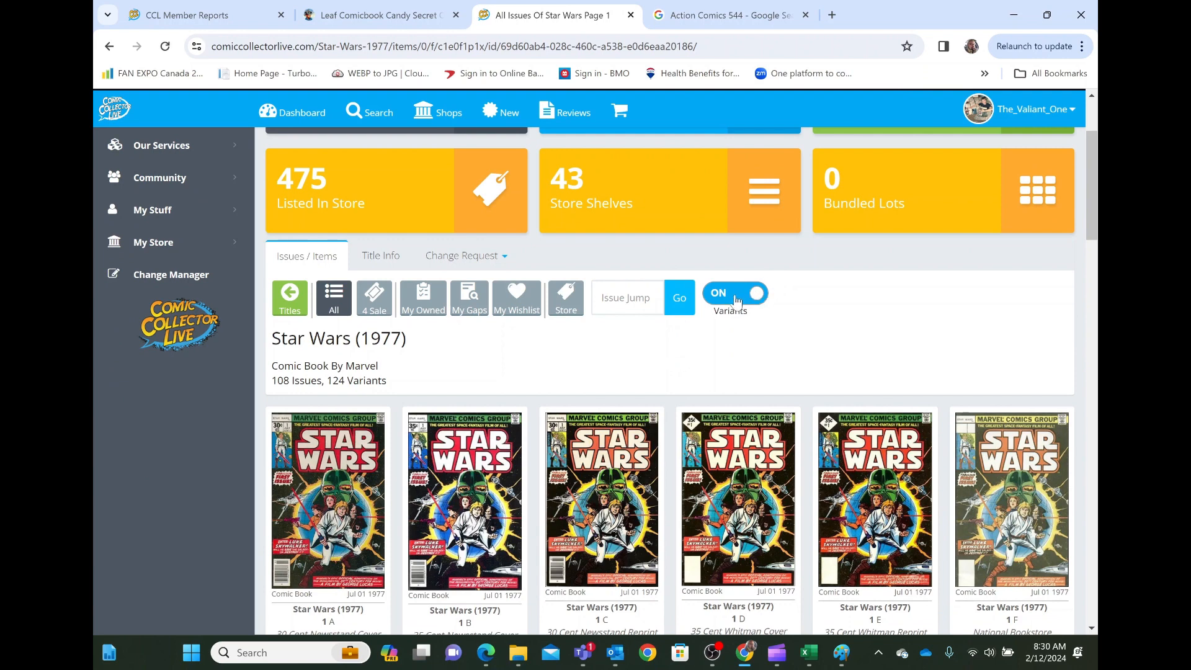
click(734, 292)
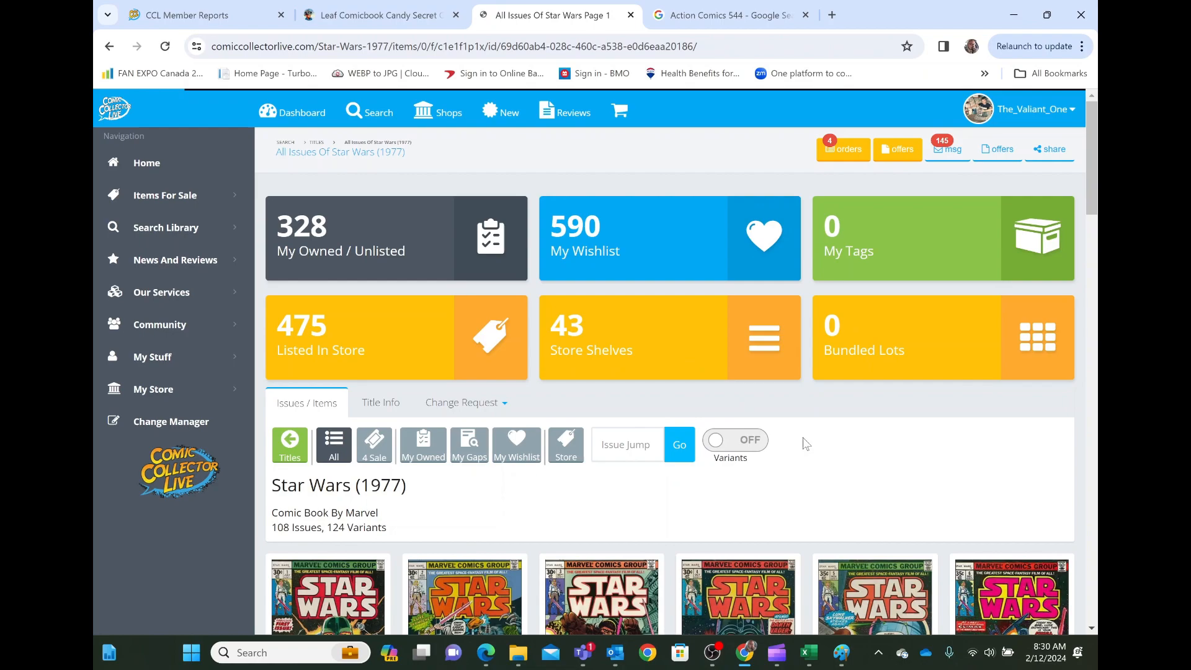
scroll(down, 3)
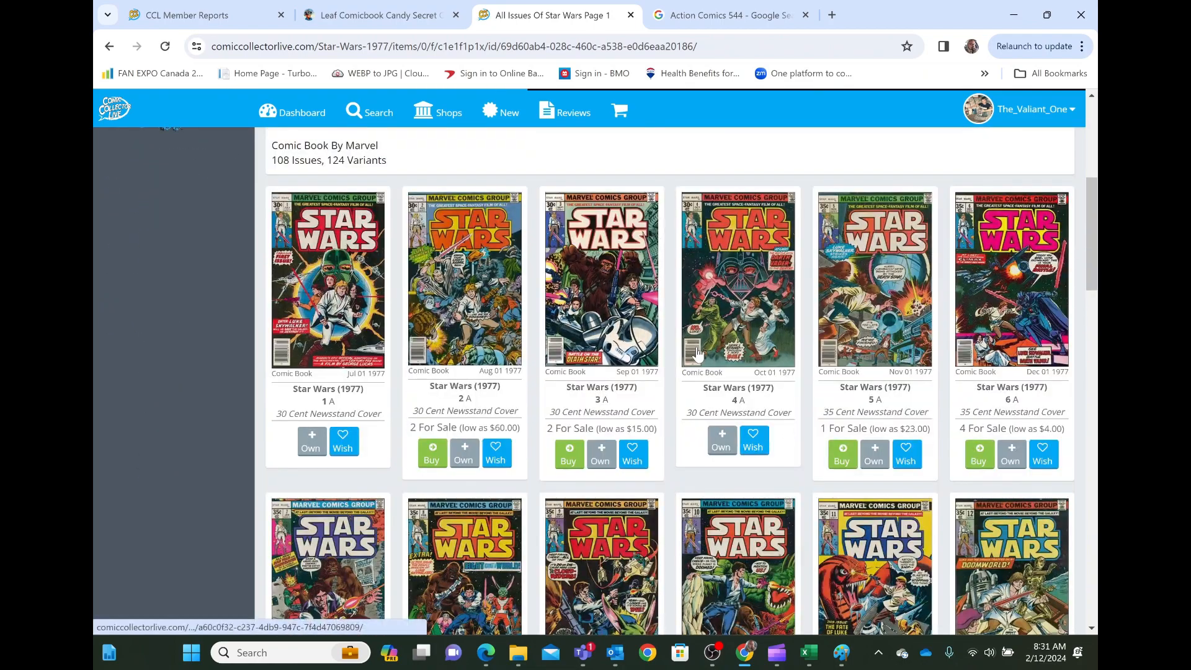
scroll(down, 3)
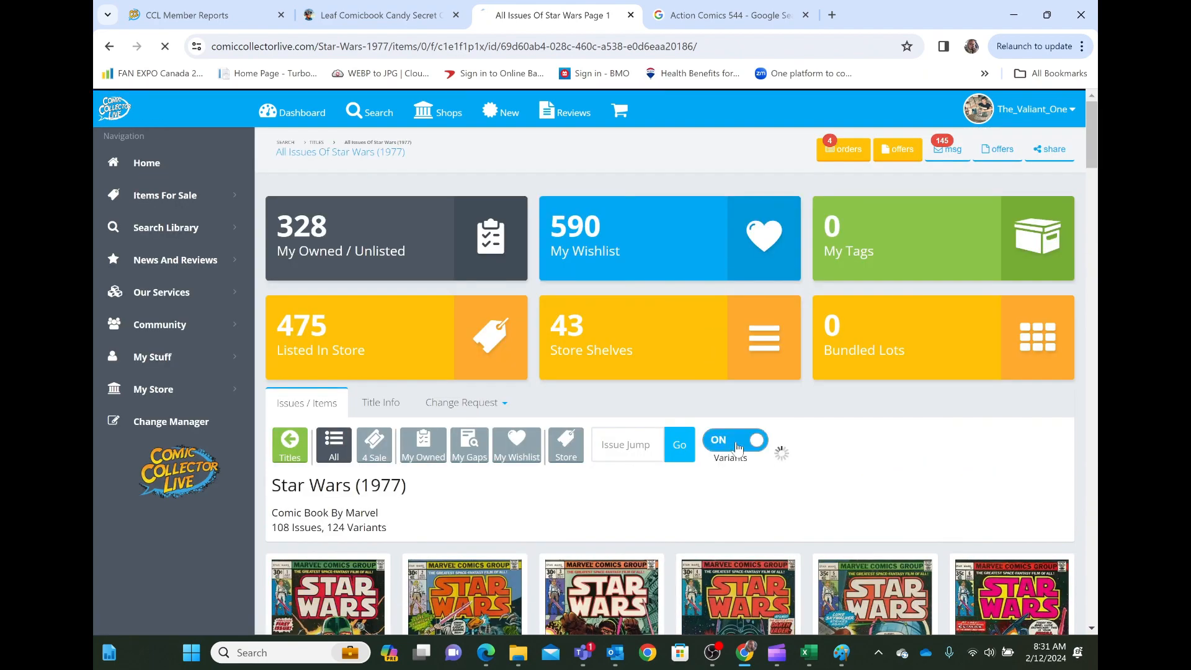
scroll(down, 3)
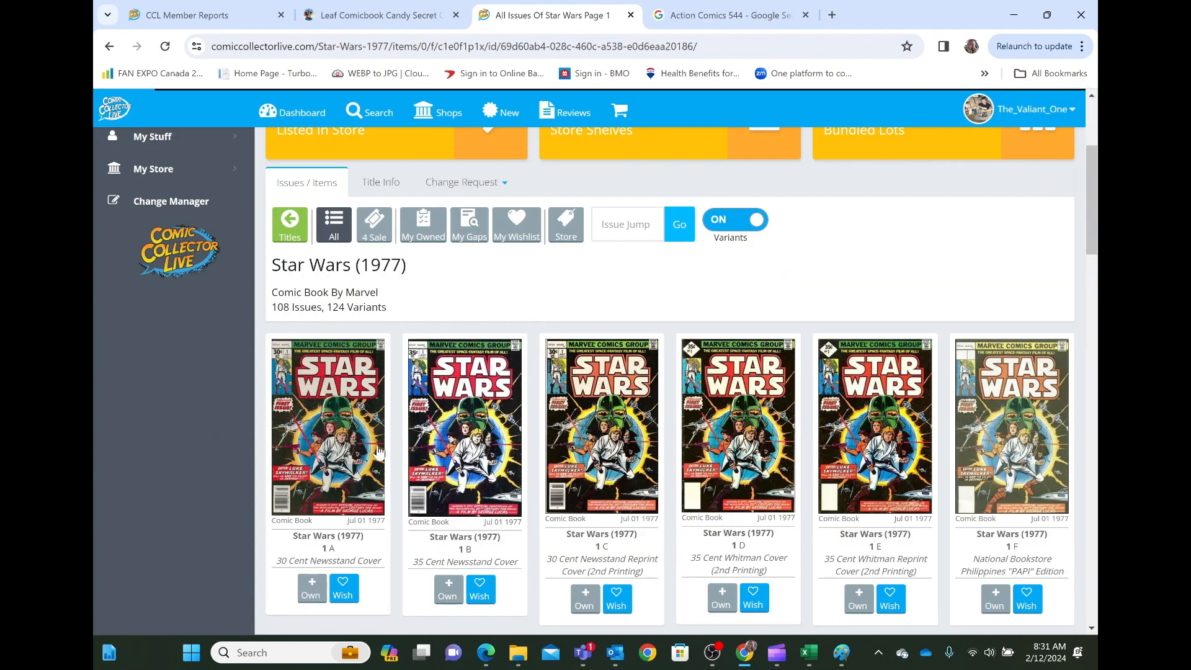
mouse_move(650, 443)
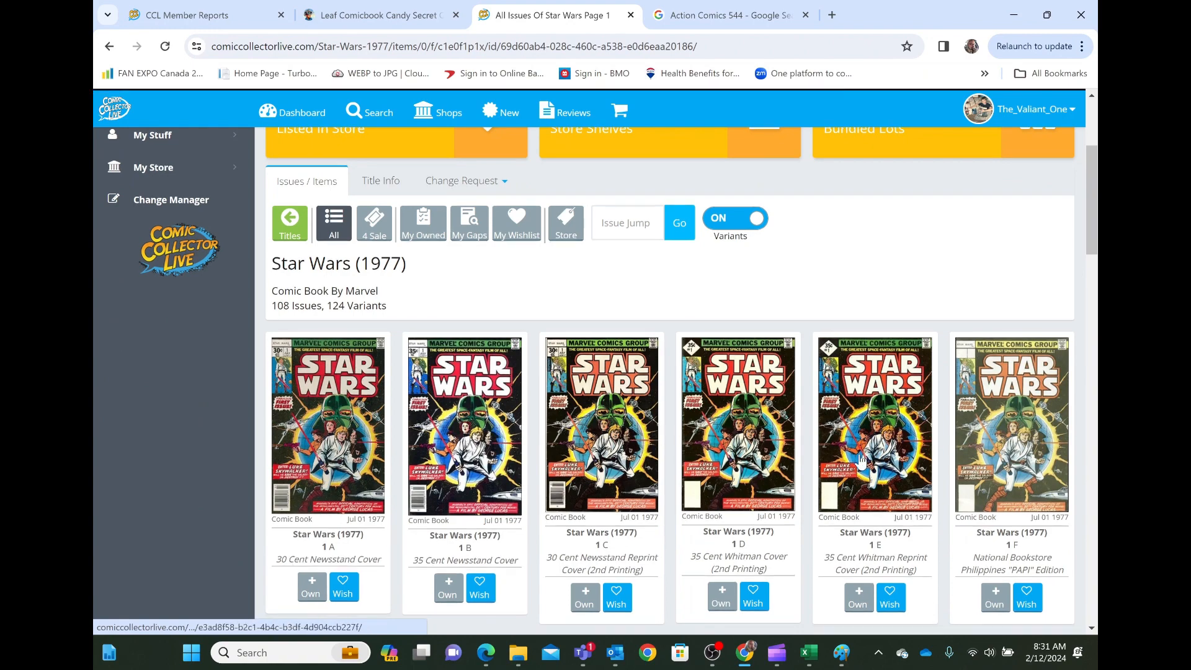
scroll(down, 3)
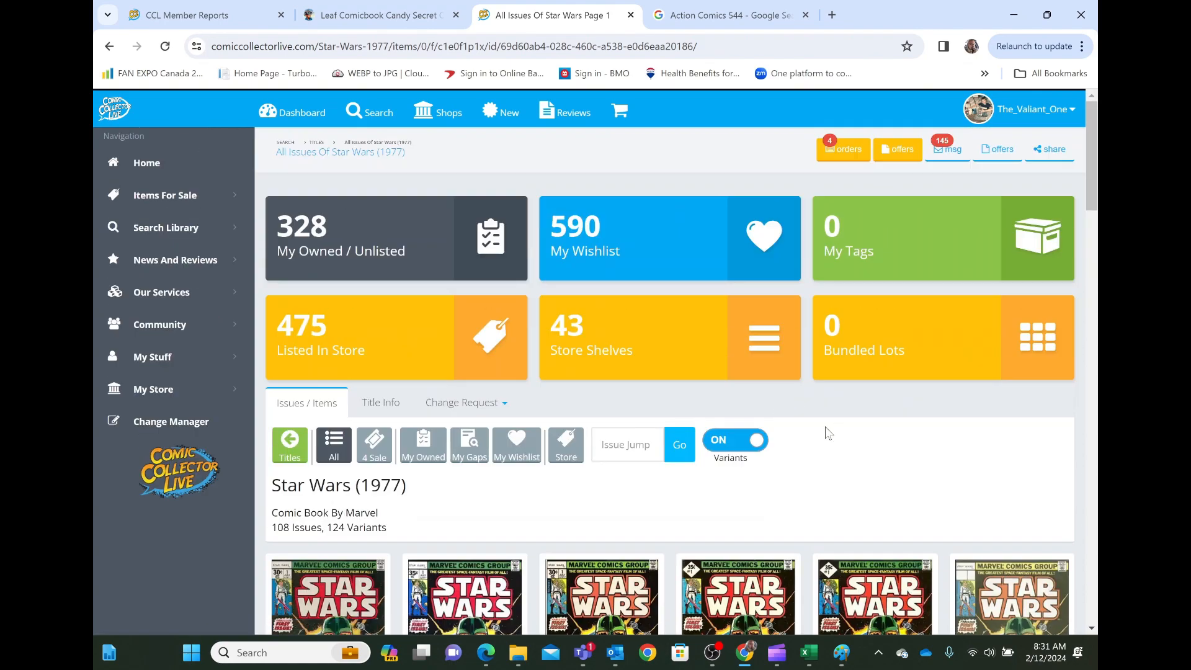
mouse_move(825, 441)
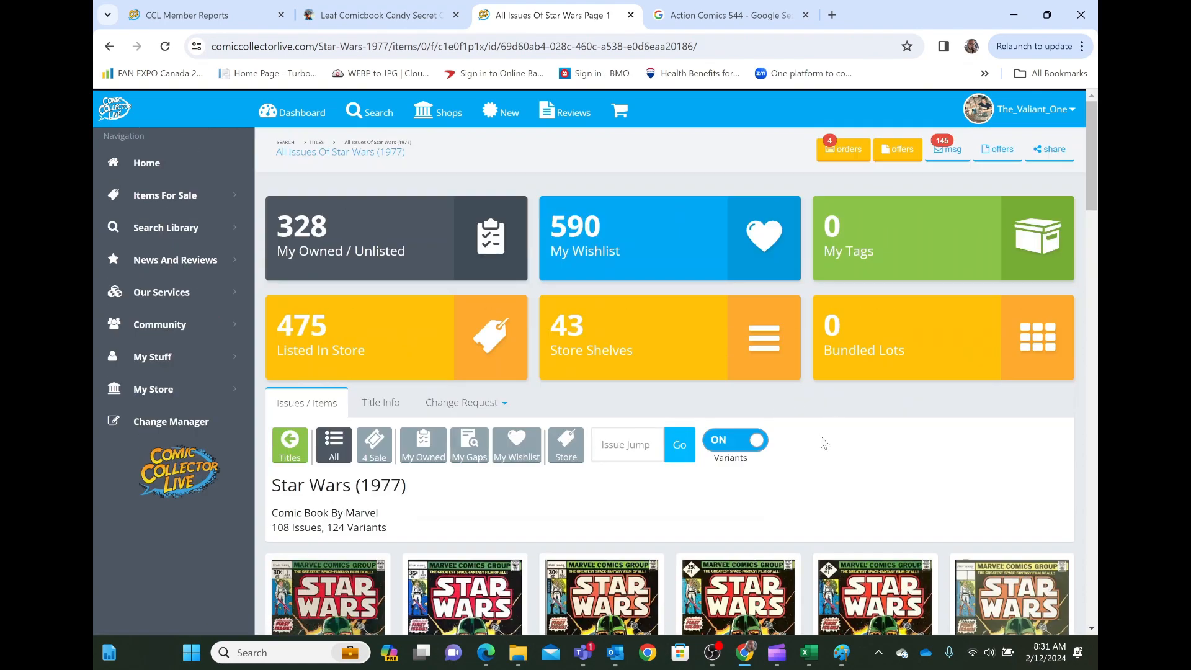
scroll(down, 3)
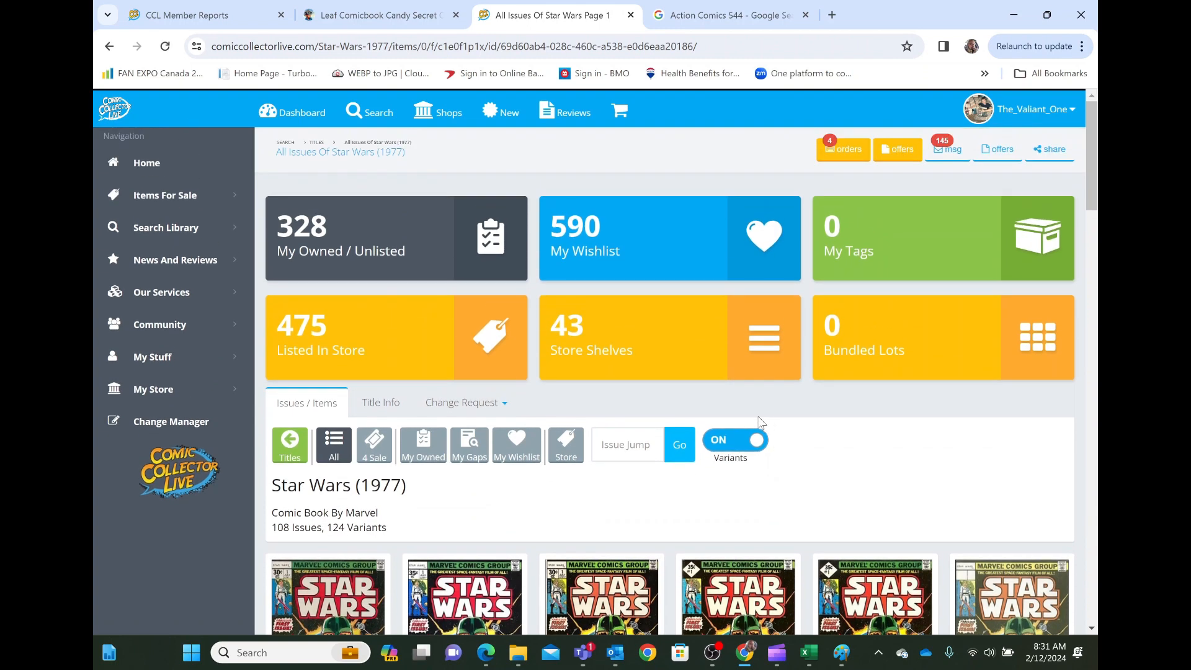
mouse_move(575, 179)
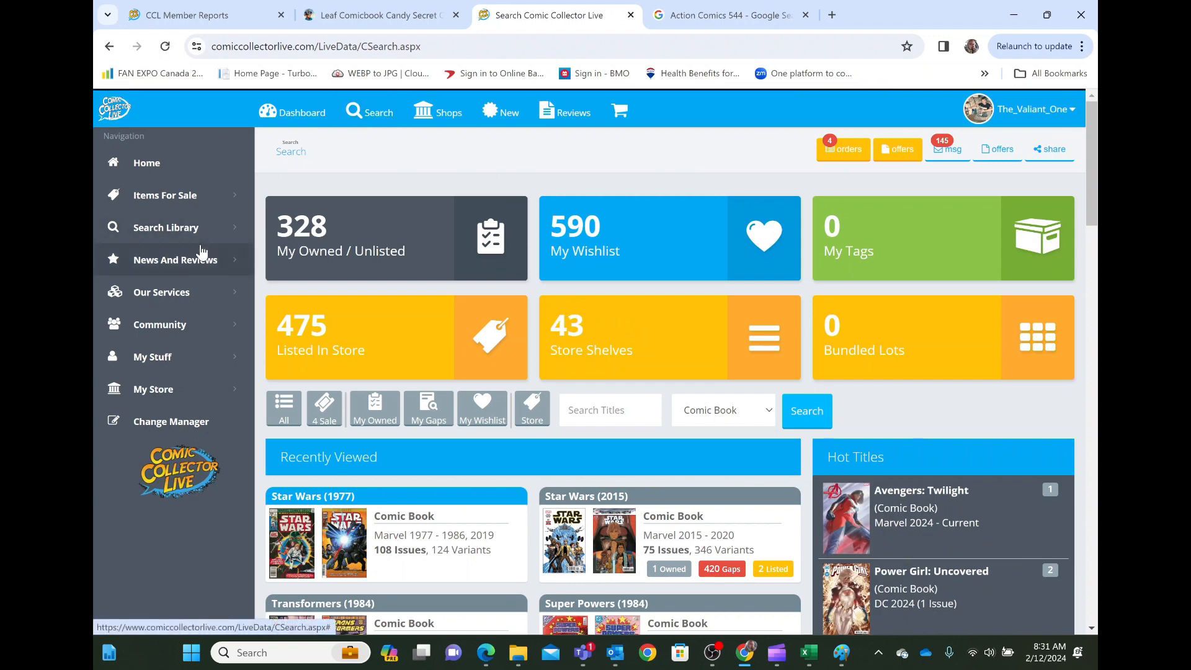
mouse_move(198, 238)
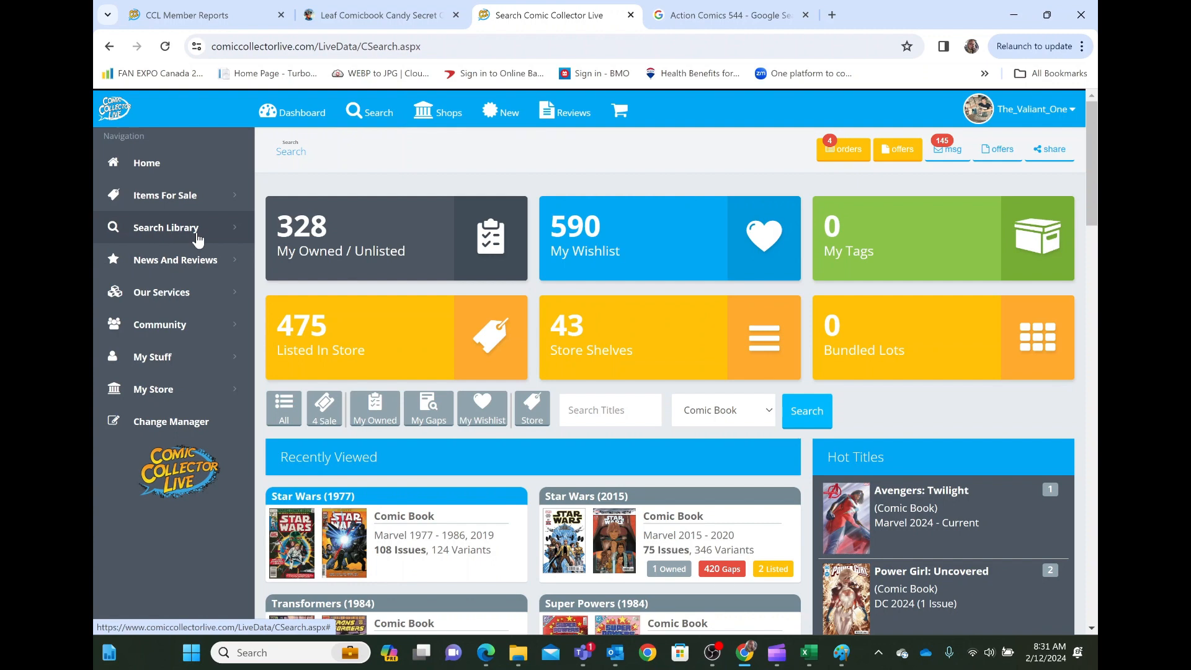
mouse_move(189, 198)
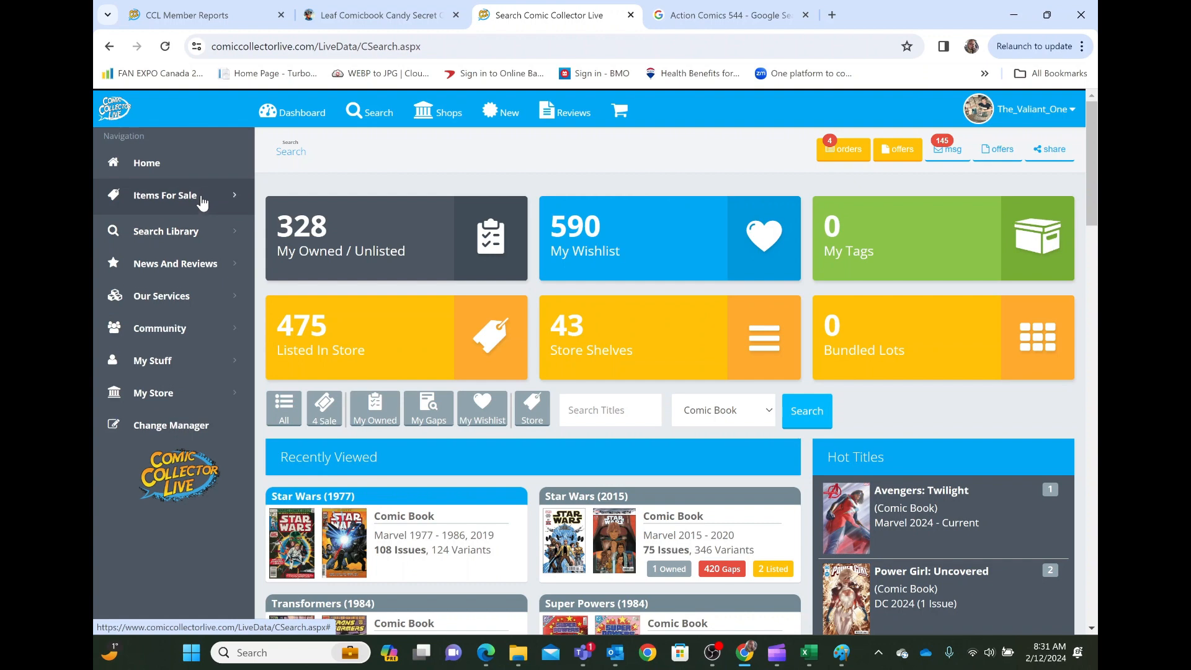
Step: Expand Items For Sale in the left sidebar to list all comics, new releases and CGC comics
click(165, 195)
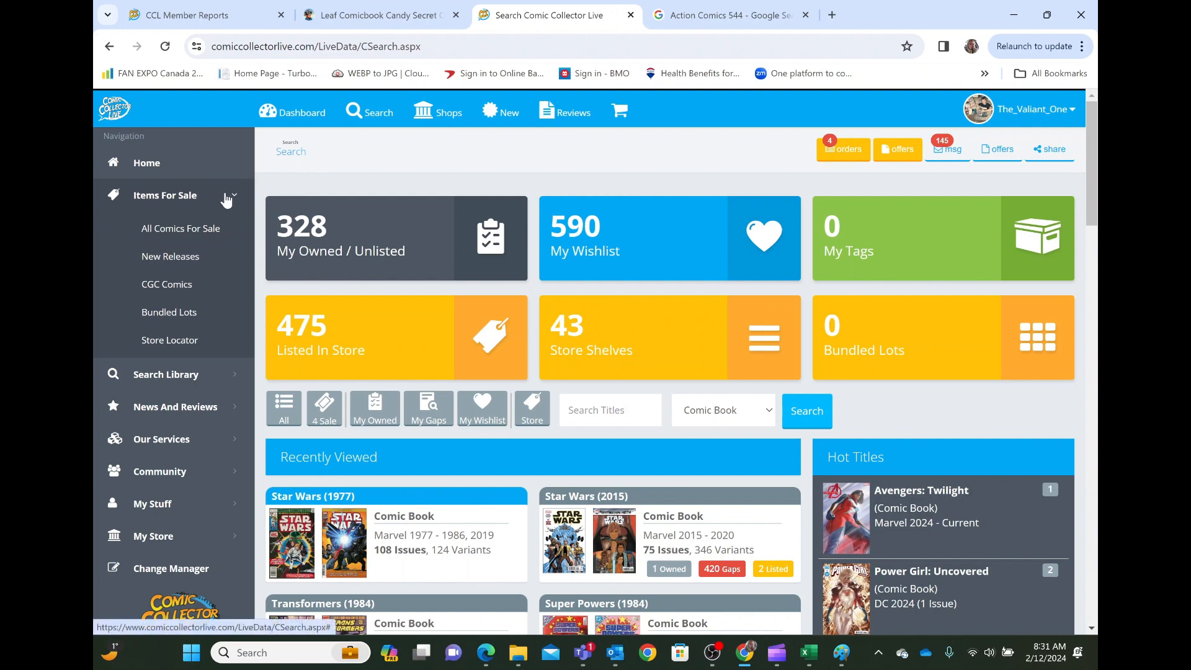
mouse_move(236, 200)
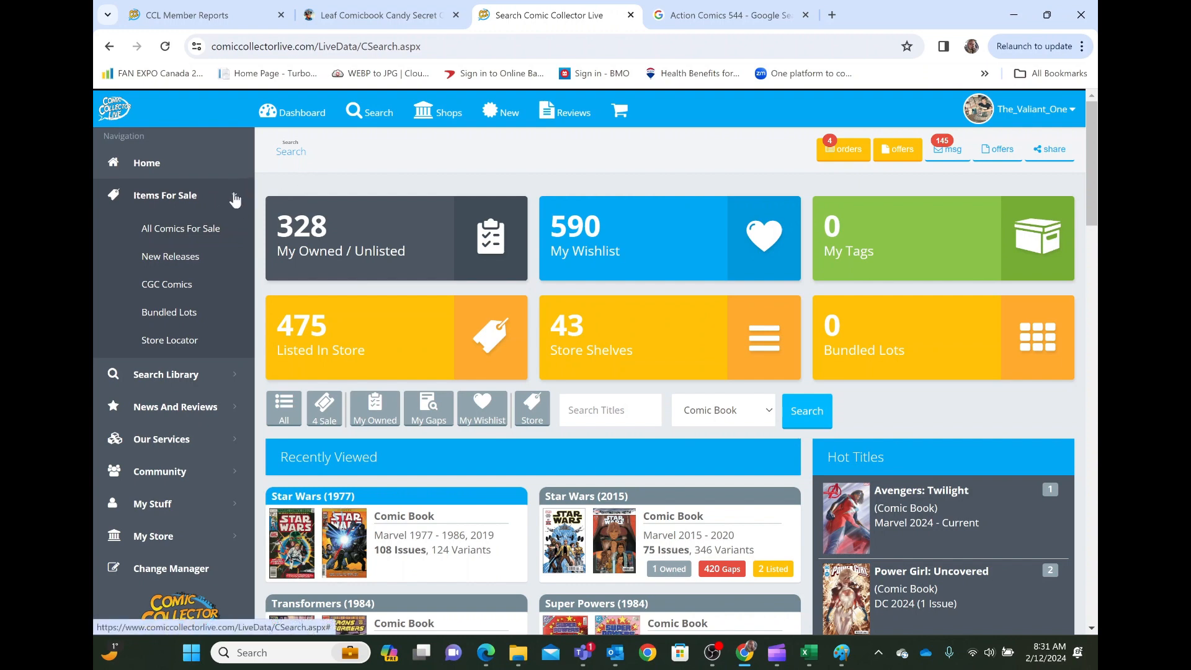
mouse_move(180, 228)
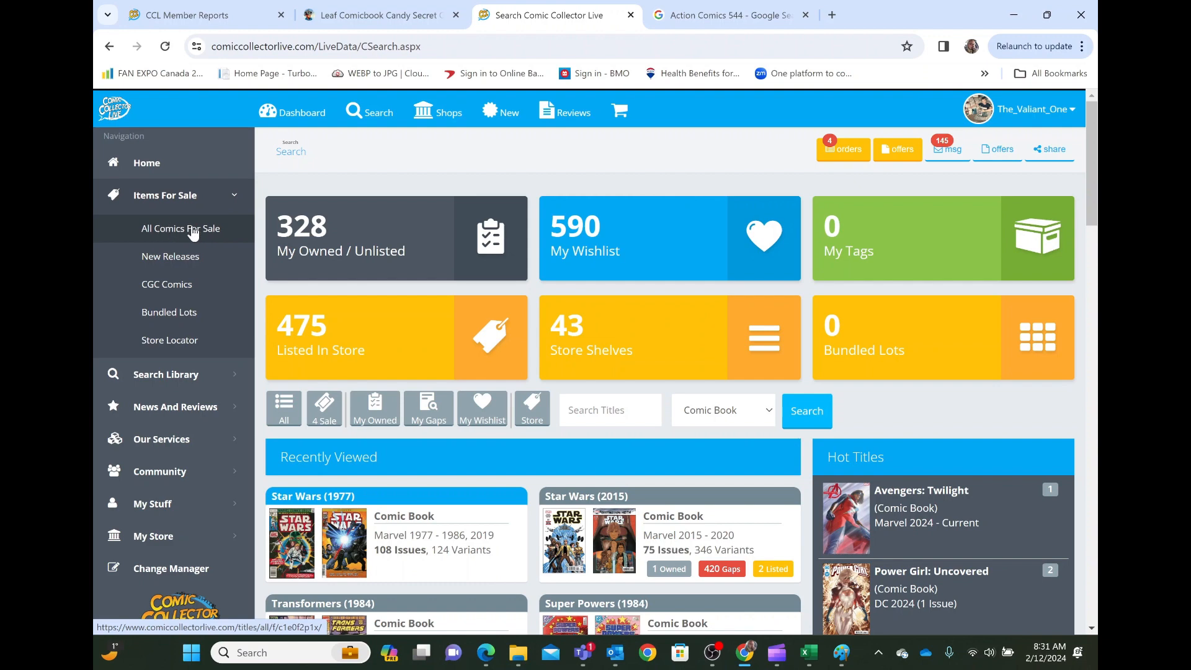
Step: Under All Comics For Sale, search Star Wars (1977) and browse its for-sale issues
click(181, 228)
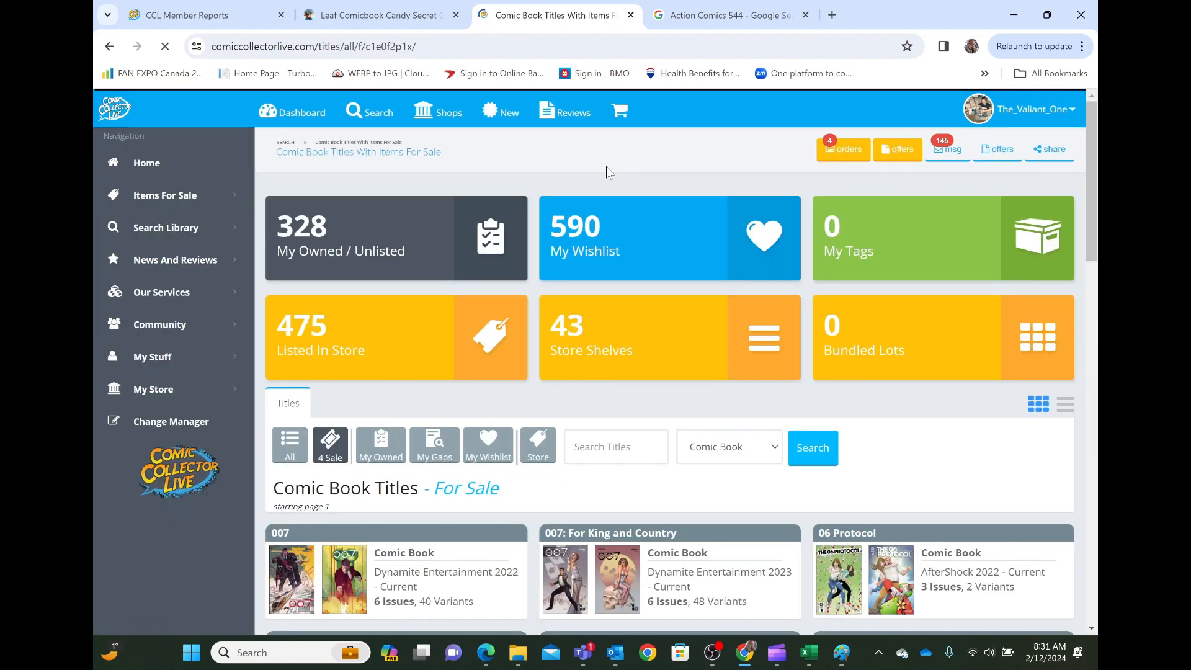
scroll(down, 3)
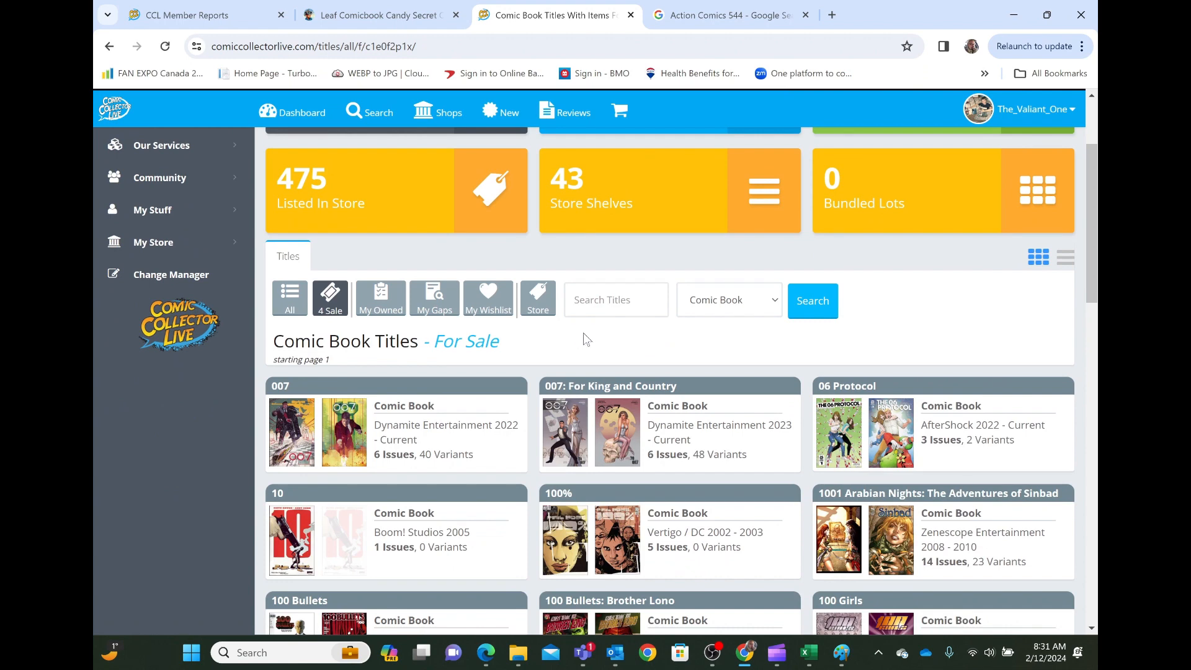
click(616, 299)
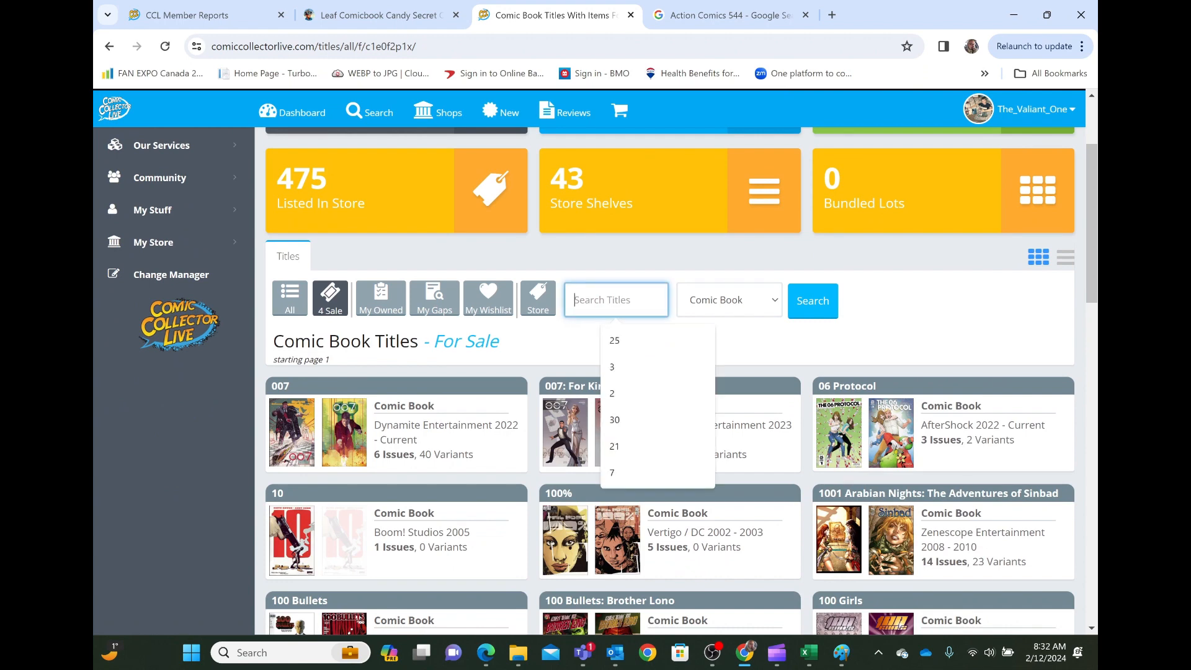
text(Star W)
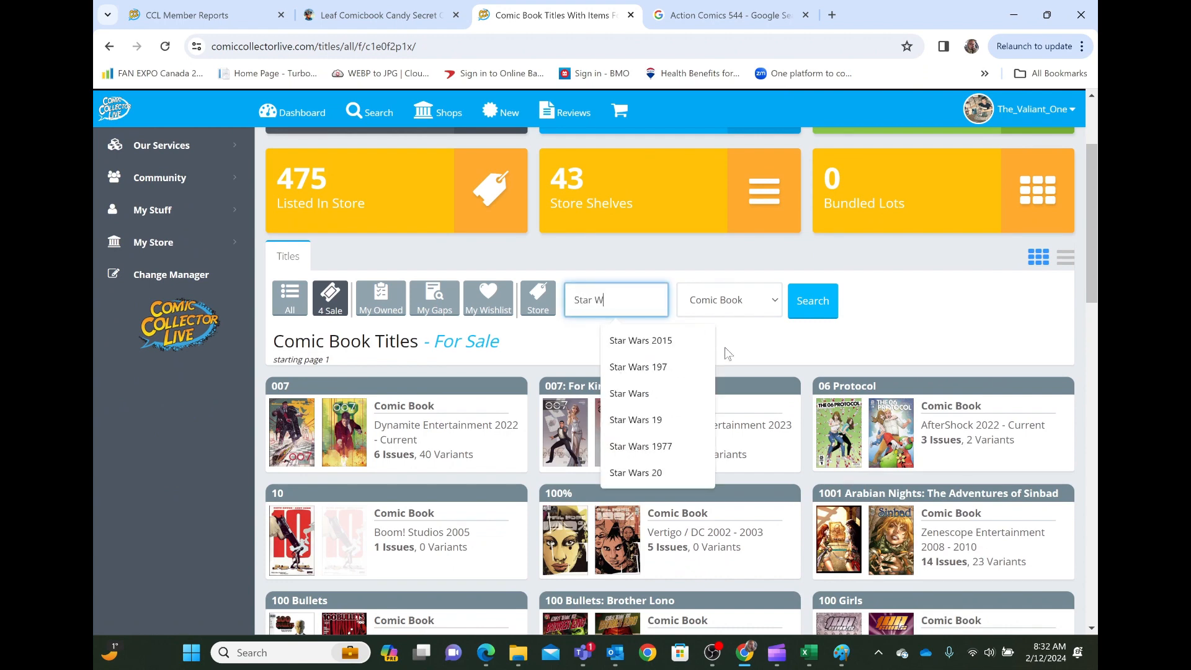
click(640, 446)
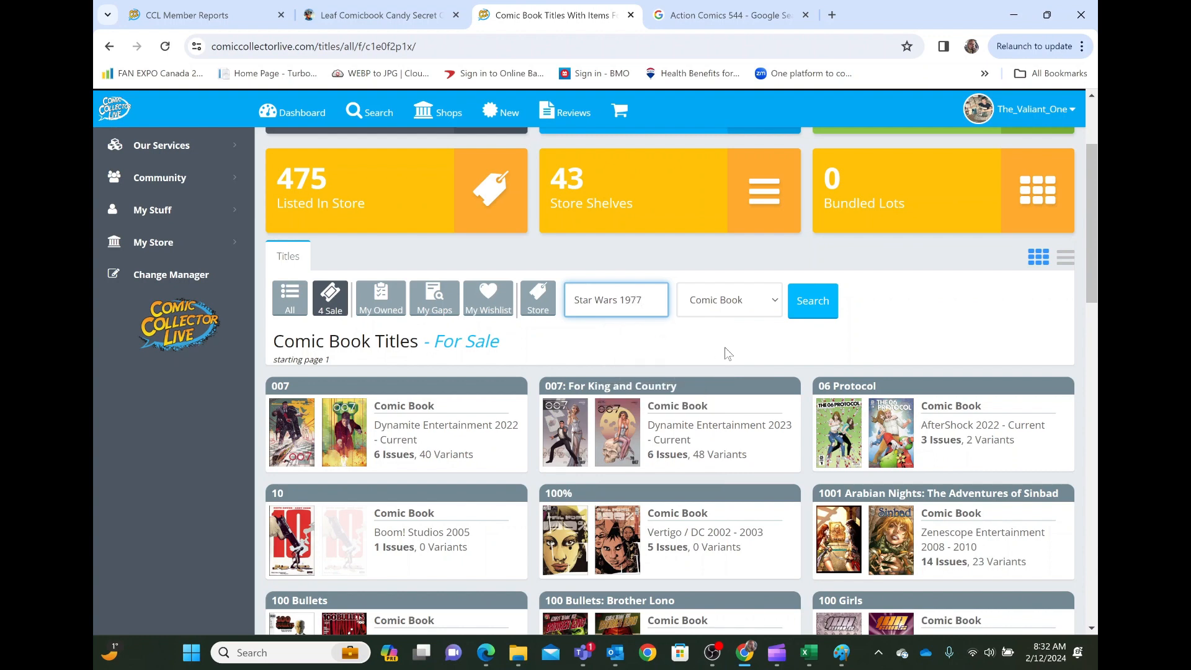
click(813, 300)
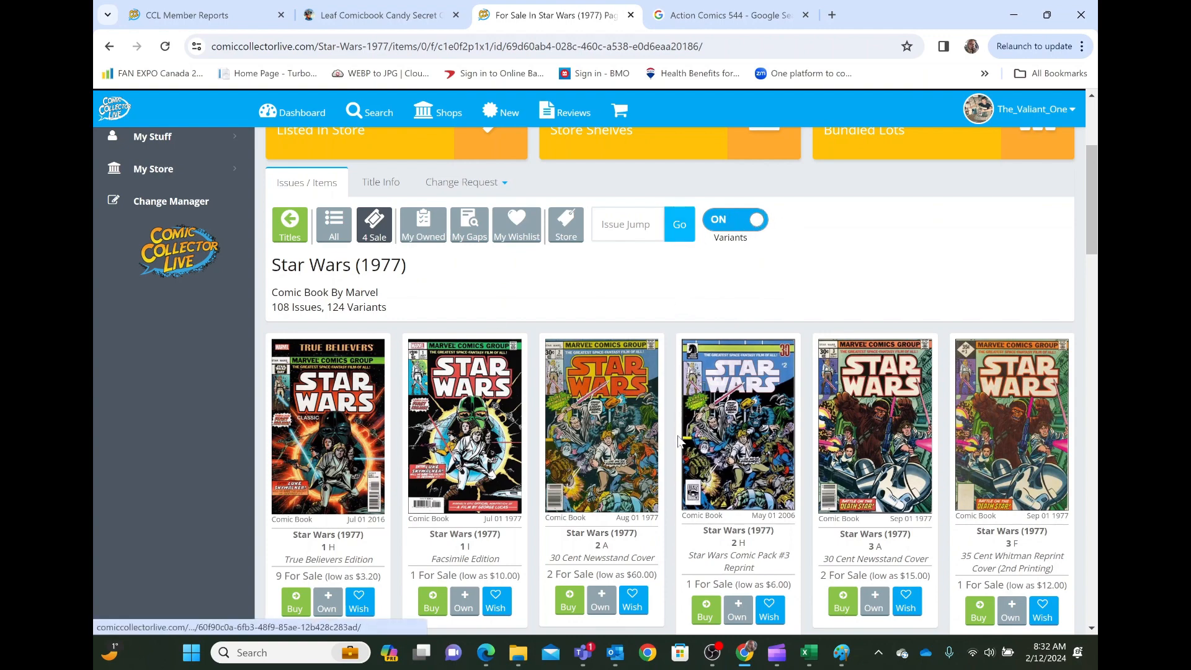
scroll(down, 3)
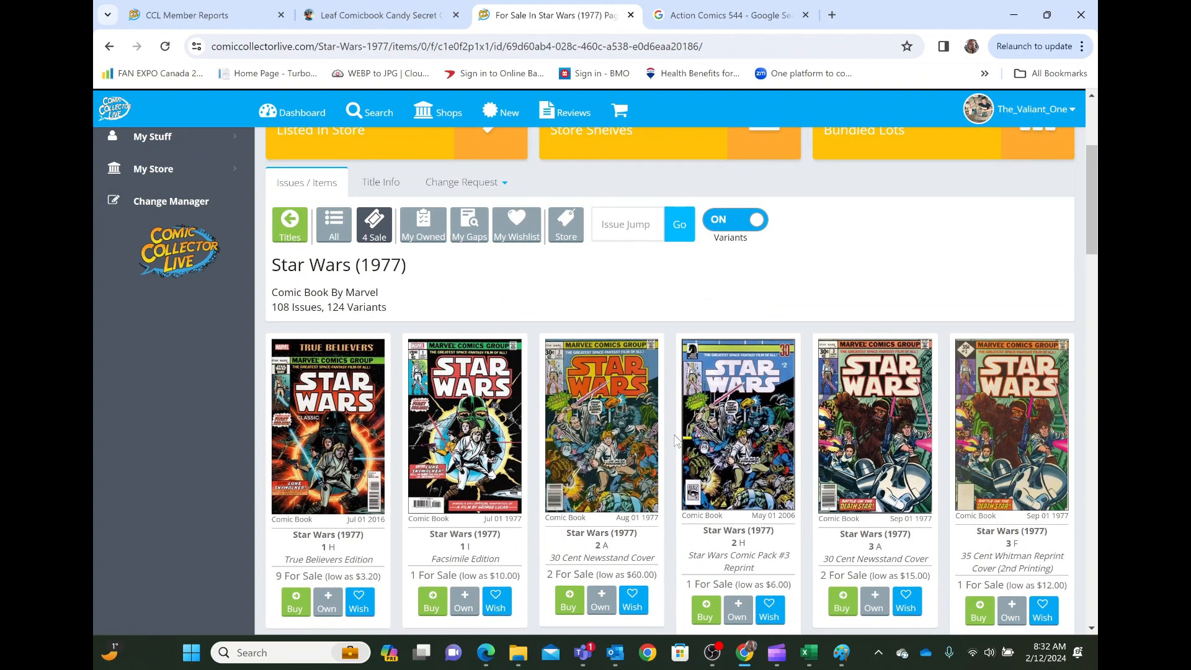
scroll(down, 3)
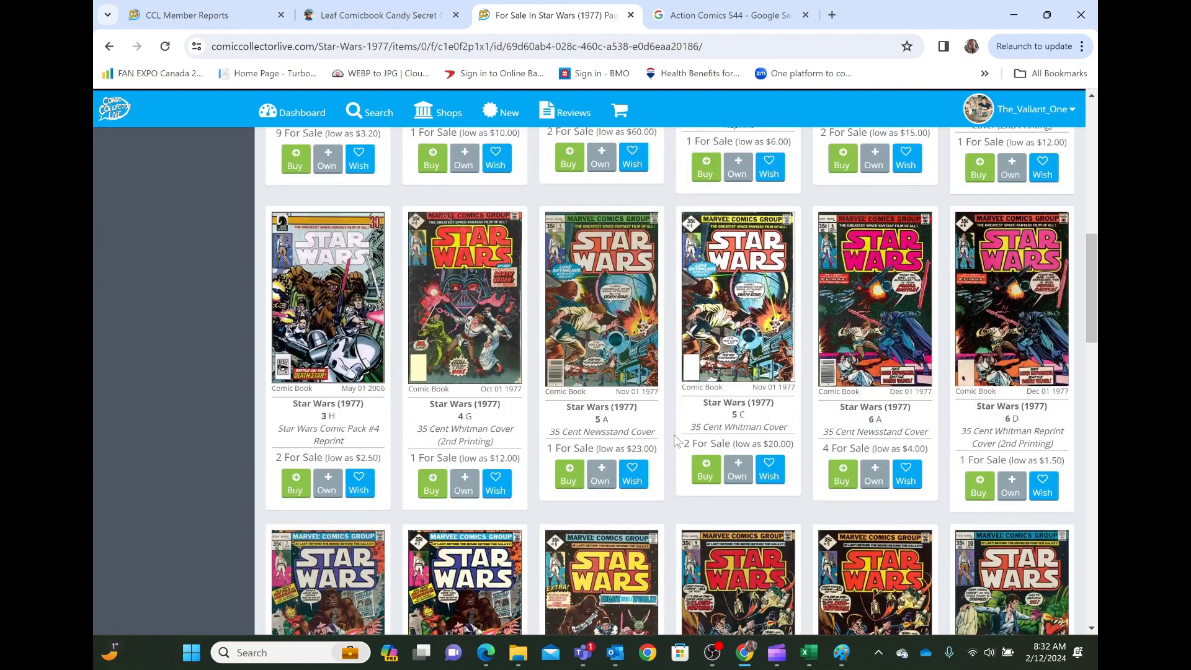
scroll(down, 3)
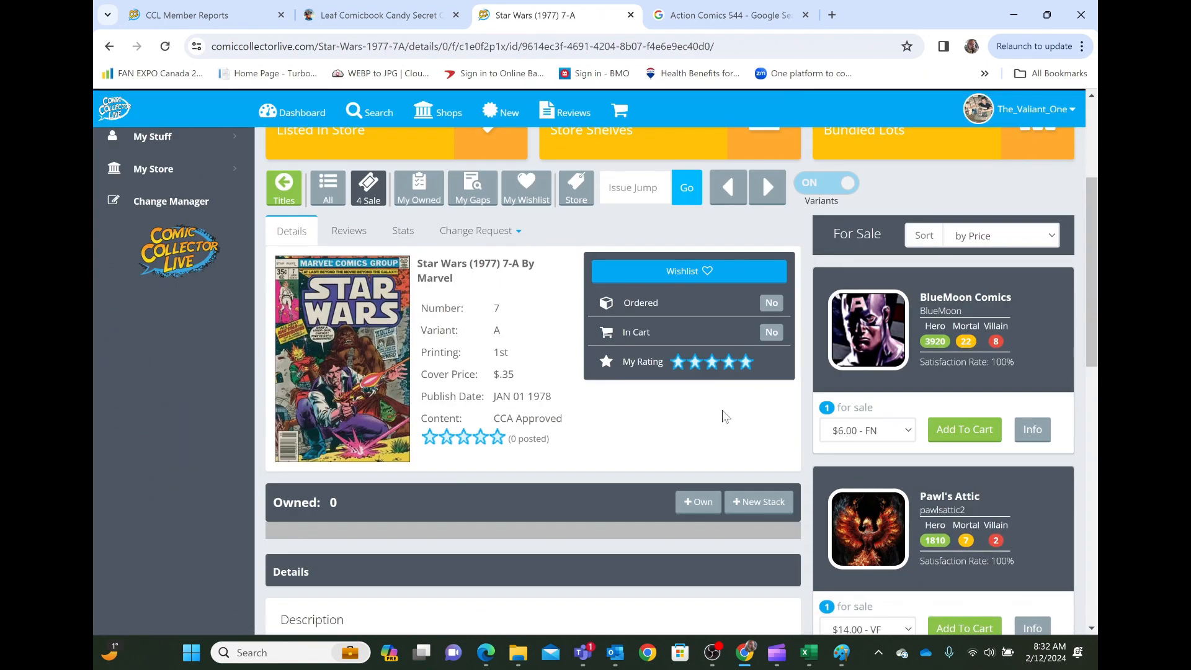
mouse_move(998, 356)
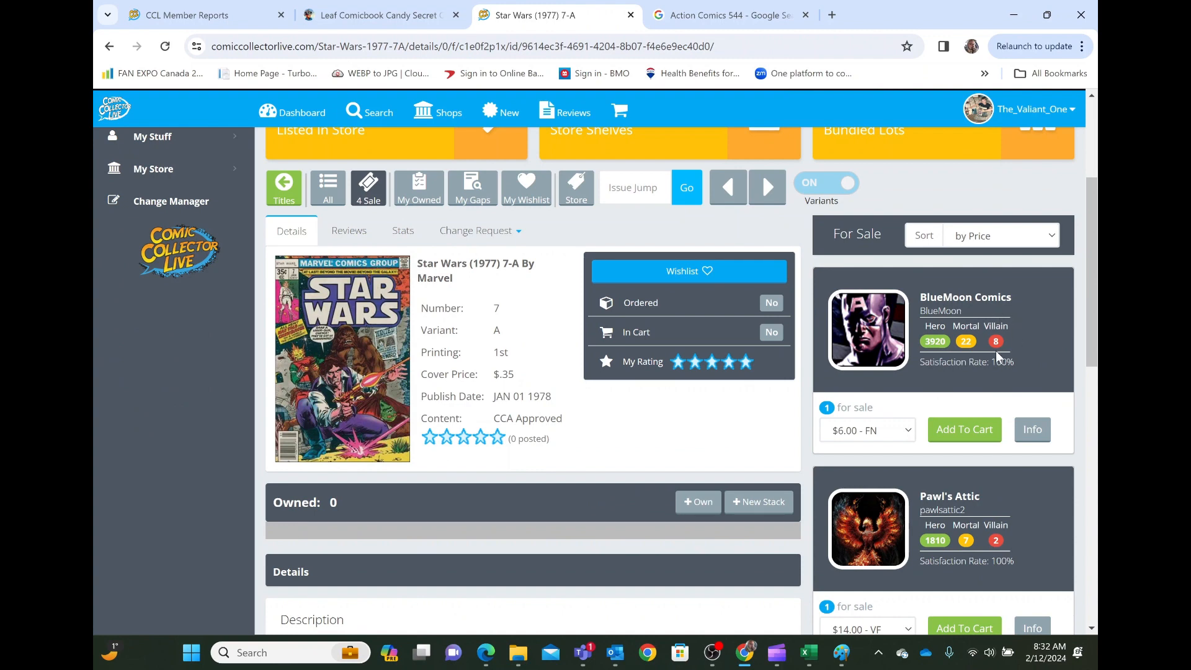
scroll(down, 3)
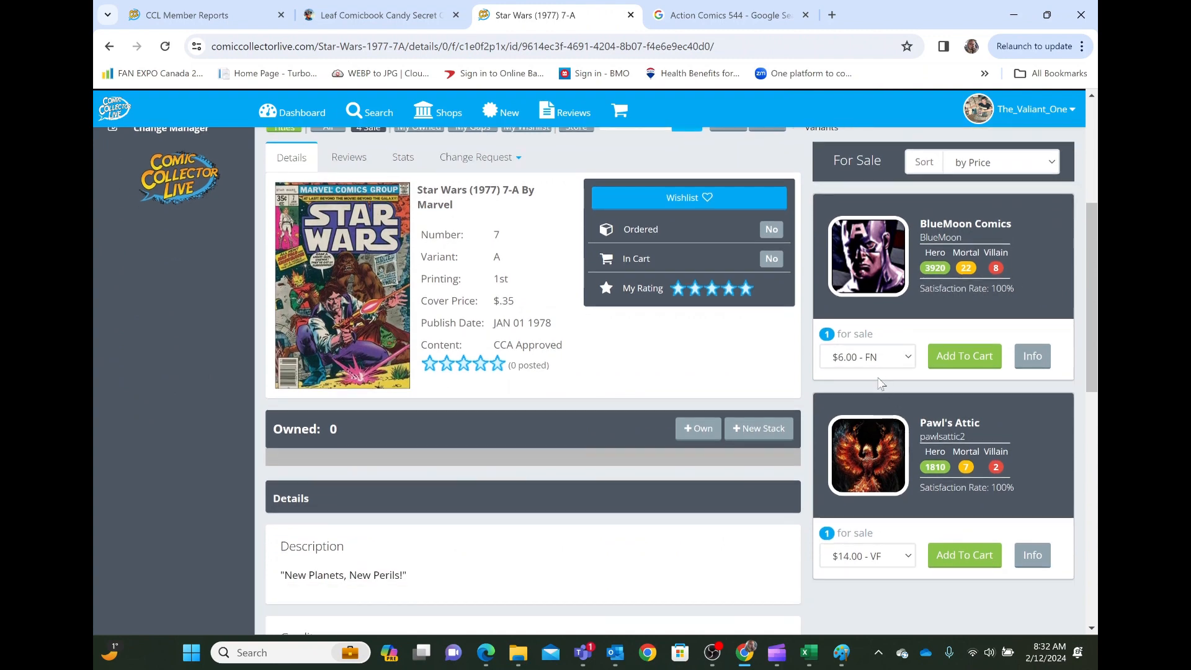
mouse_move(1026, 430)
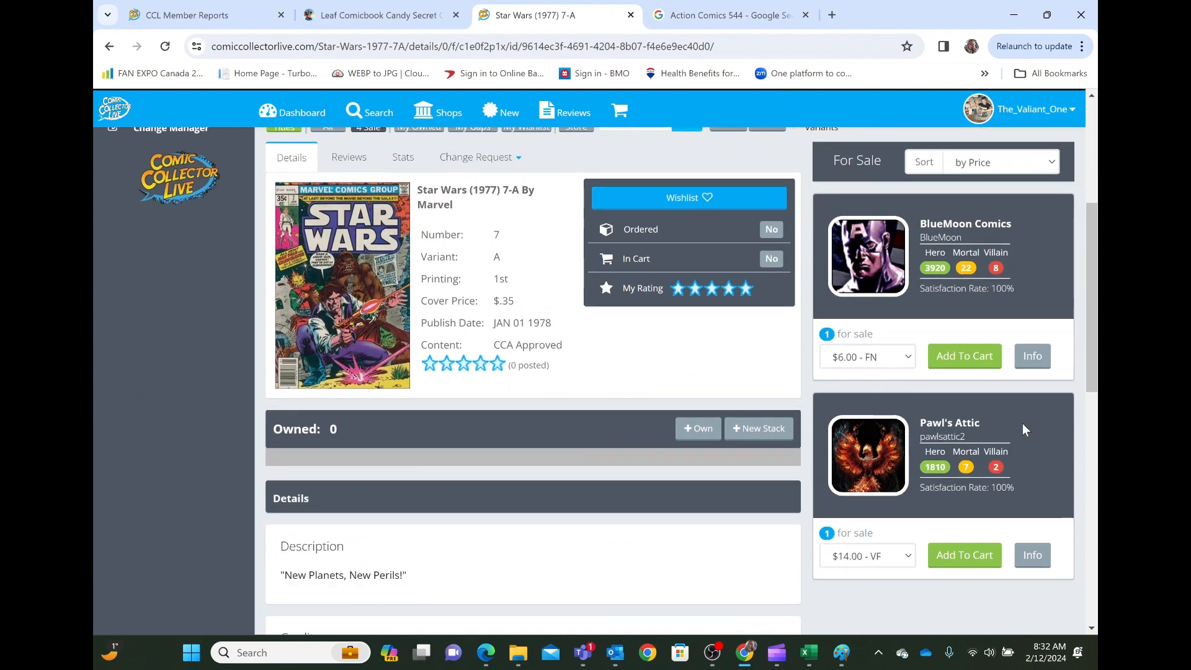
mouse_move(910, 538)
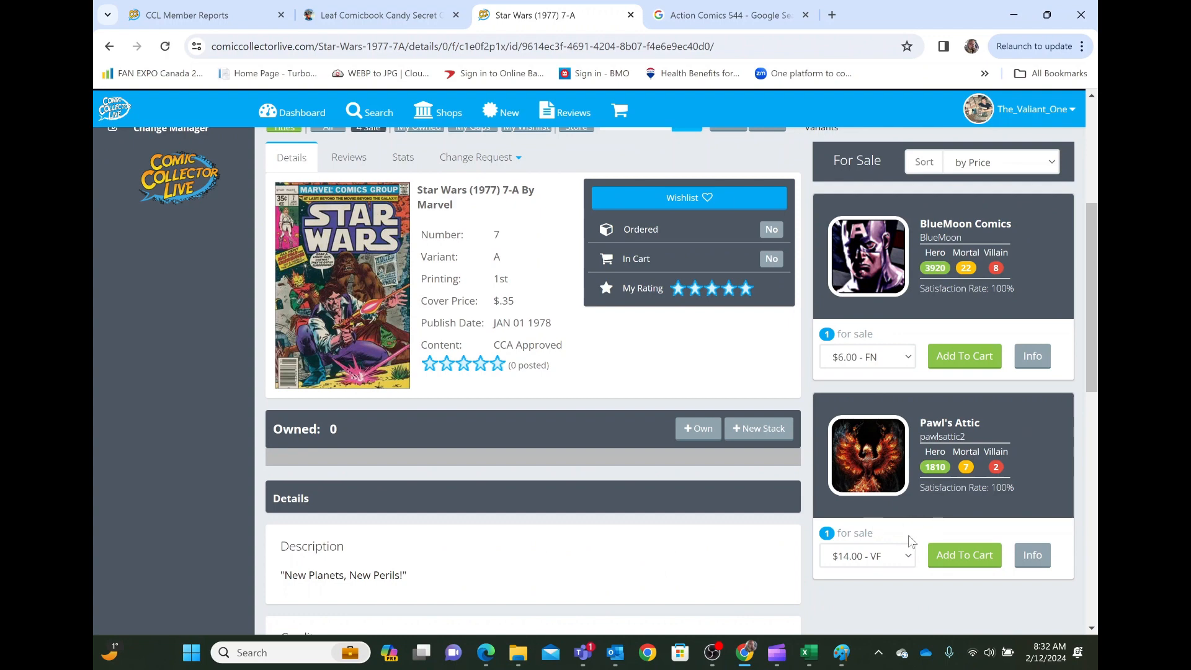
mouse_move(899, 534)
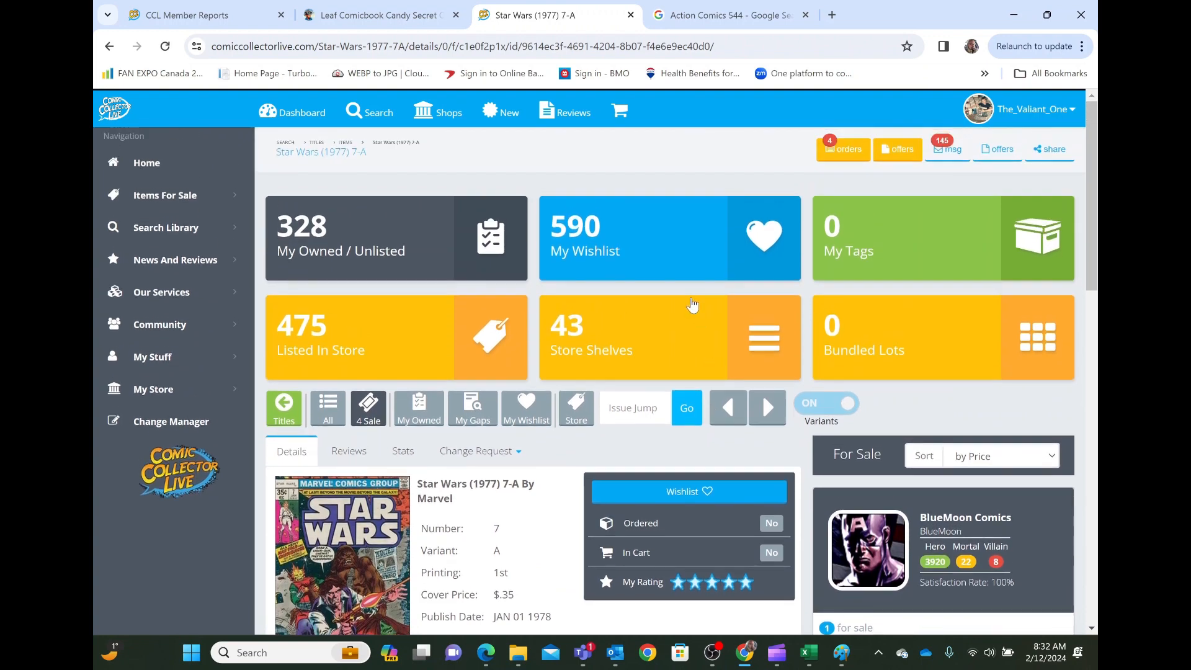
mouse_move(178, 202)
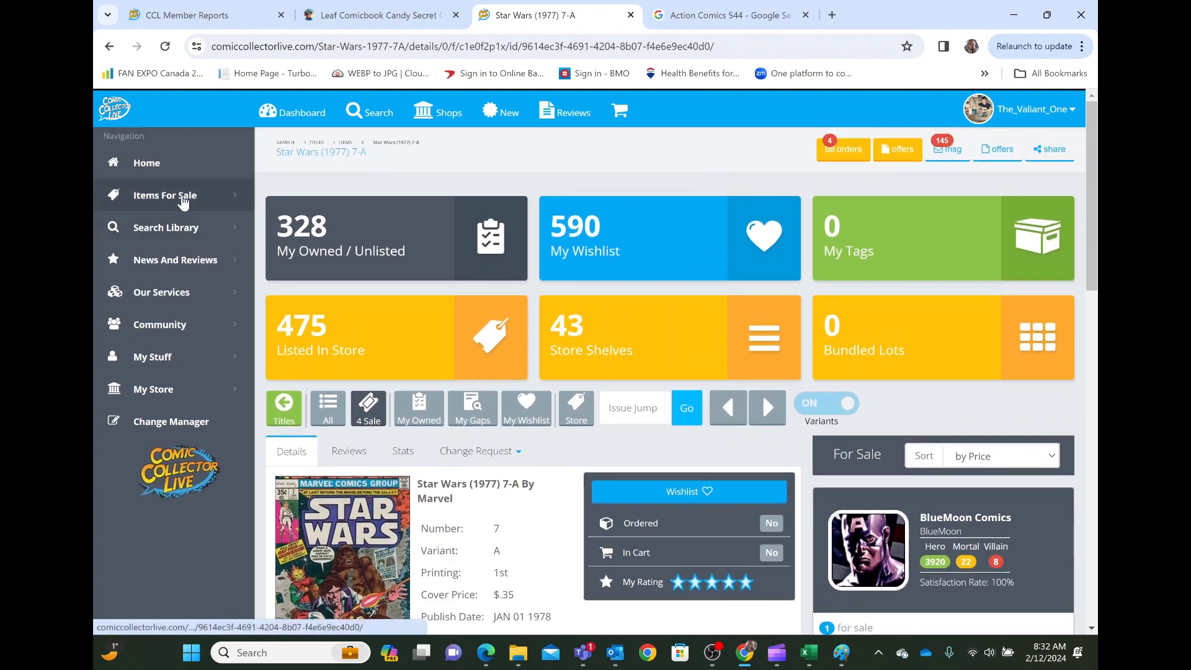
mouse_move(199, 222)
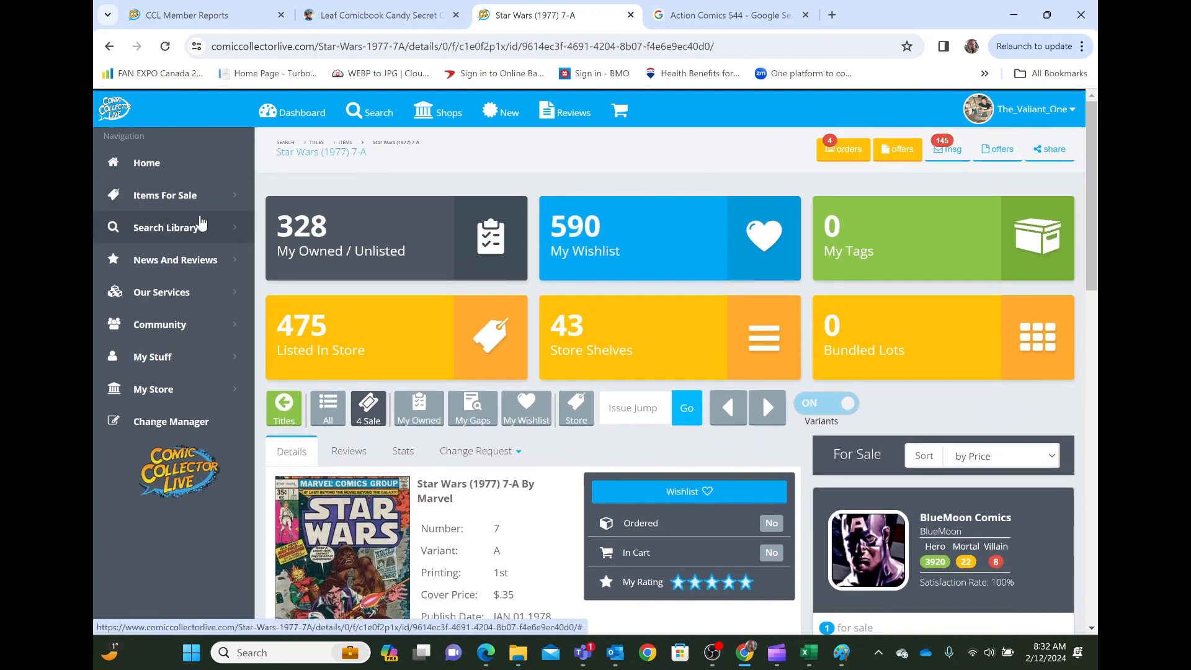
mouse_move(211, 236)
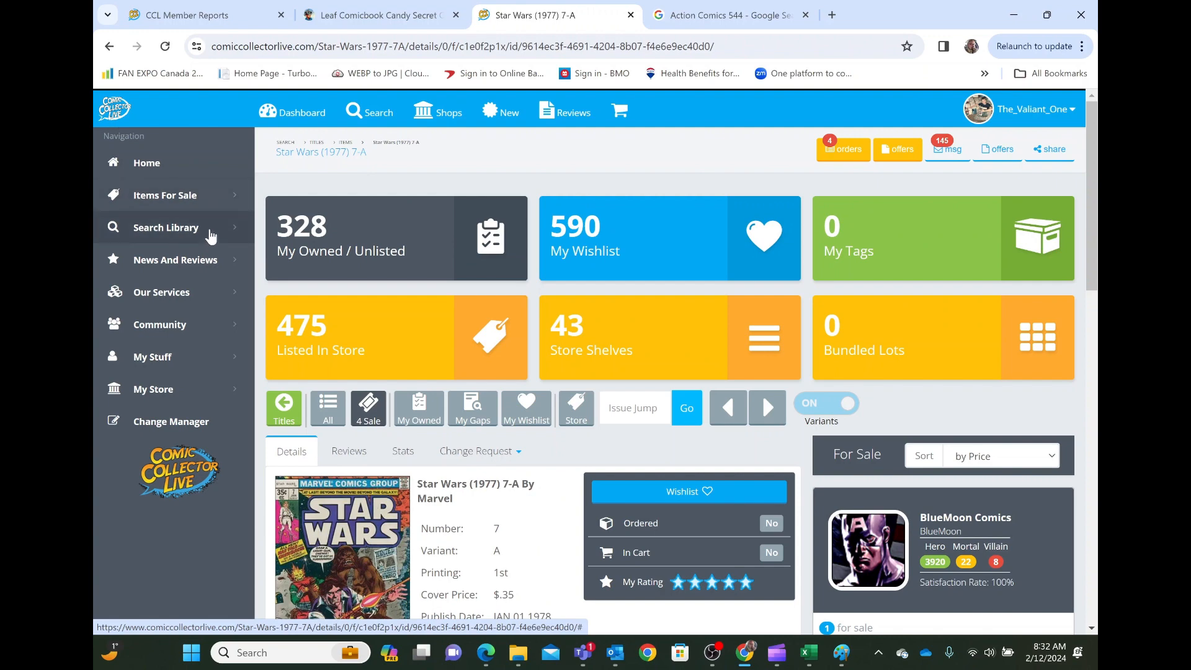
Step: Search story arcs containing 'Secret Wars' and scroll the matches, including Secret Wars II and Battleworld
click(165, 228)
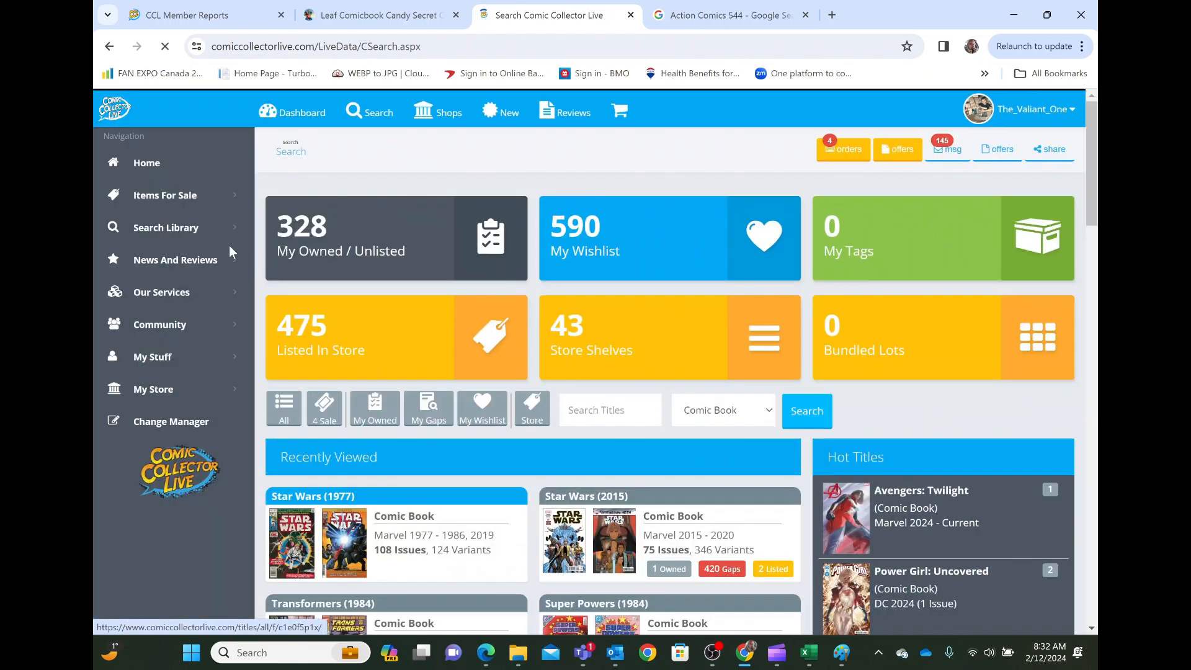
click(166, 228)
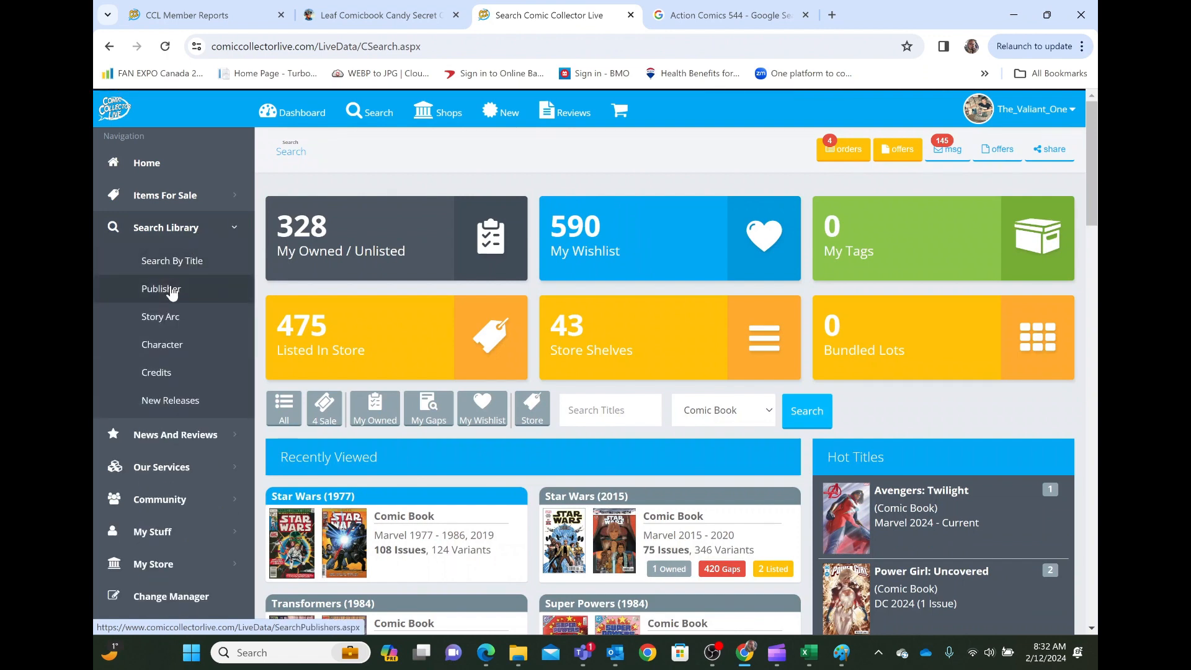
mouse_move(158, 349)
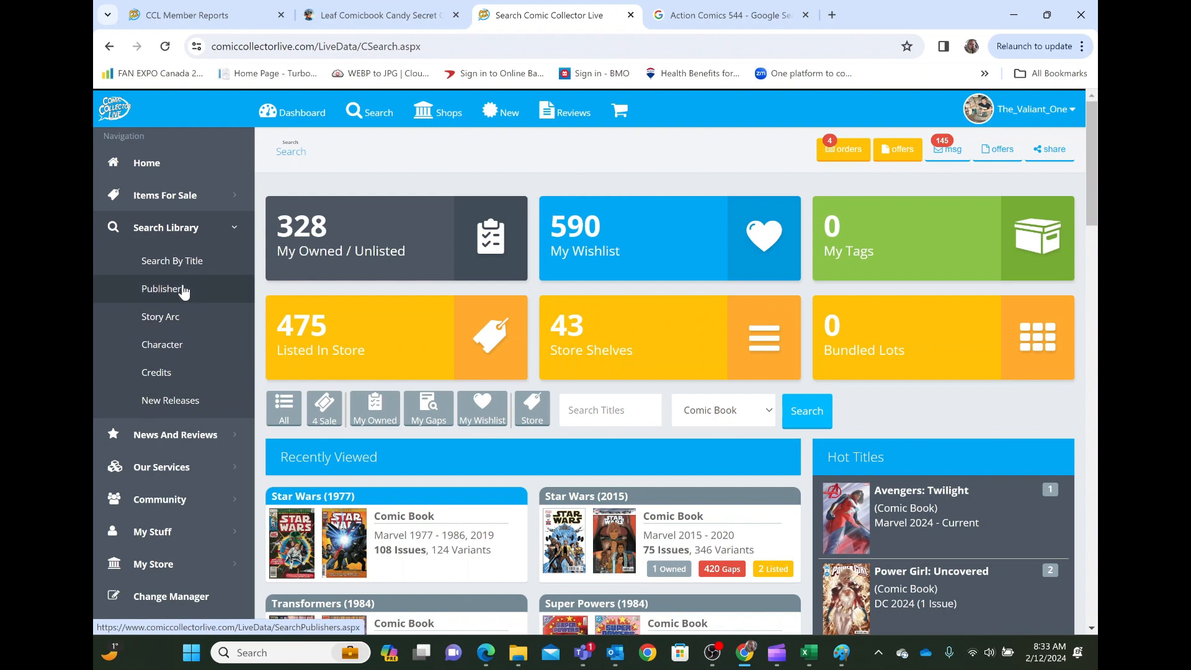
click(160, 317)
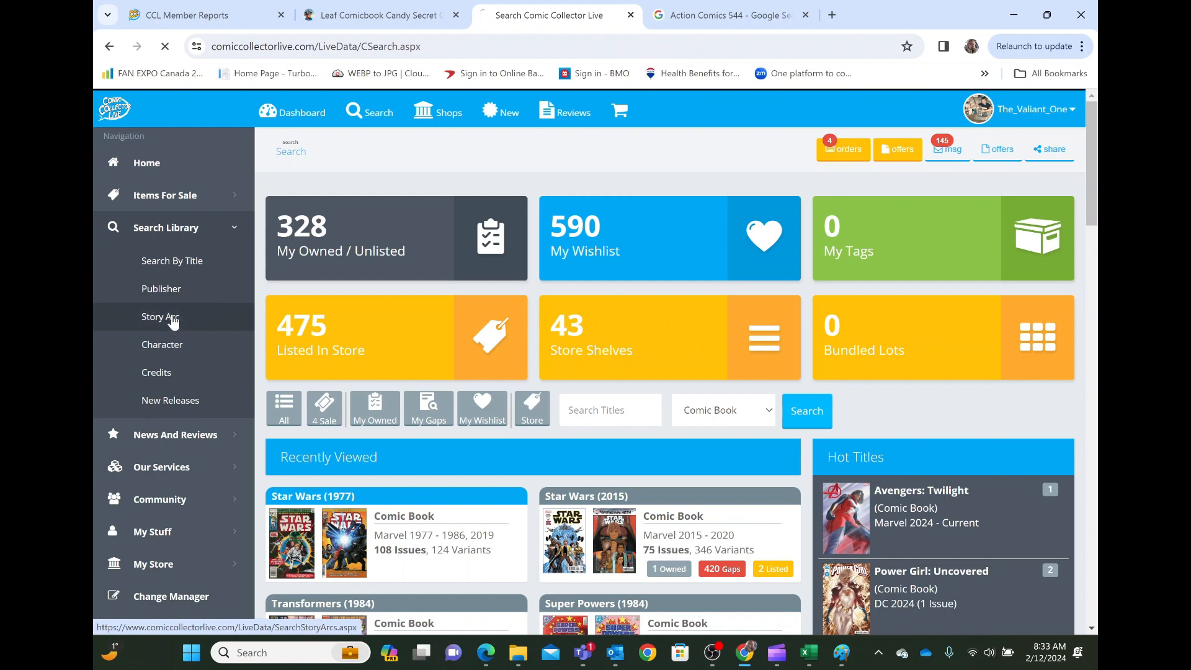
click(160, 317)
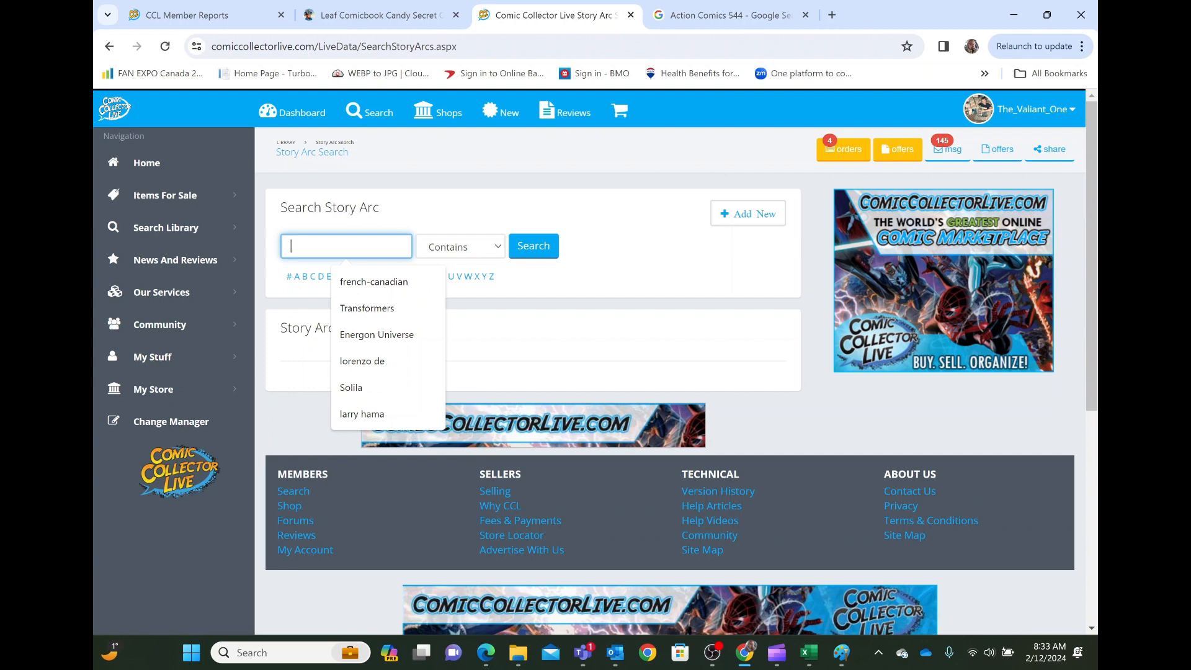
text(Secret War)
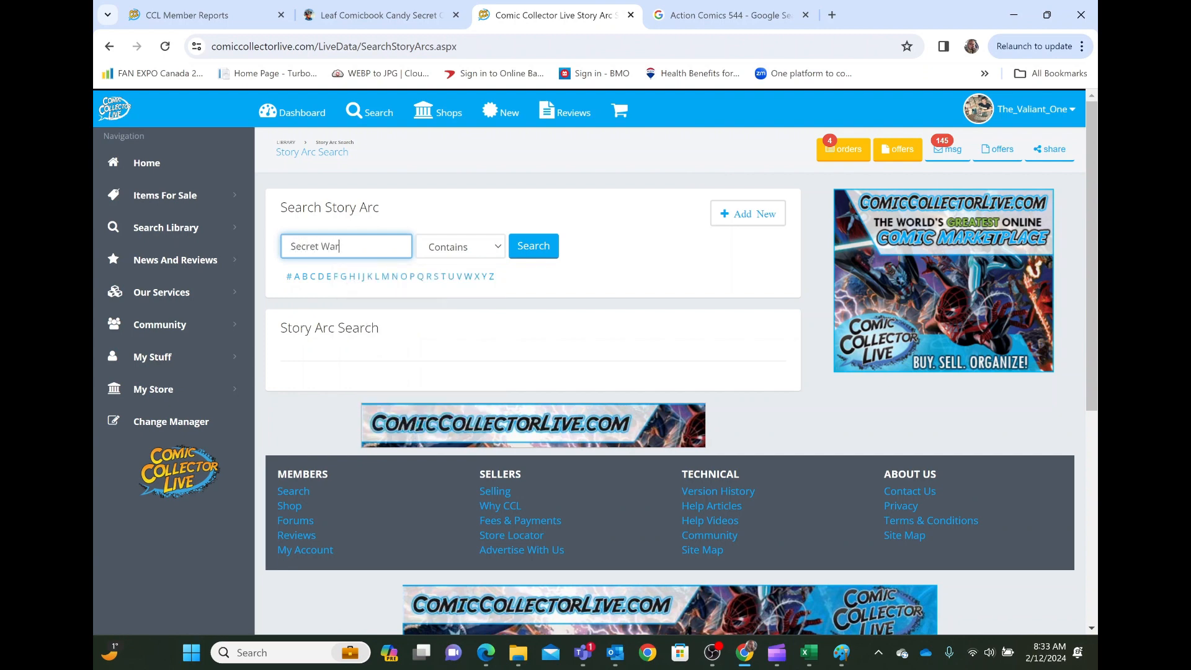
click(532, 246)
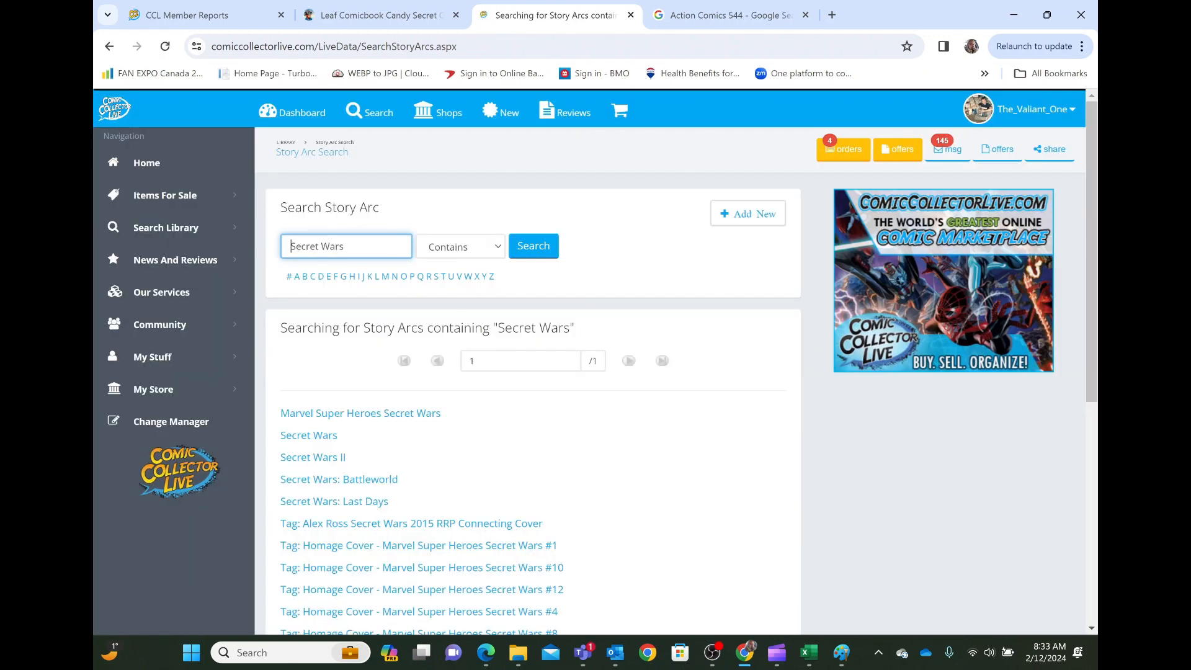
mouse_move(719, 450)
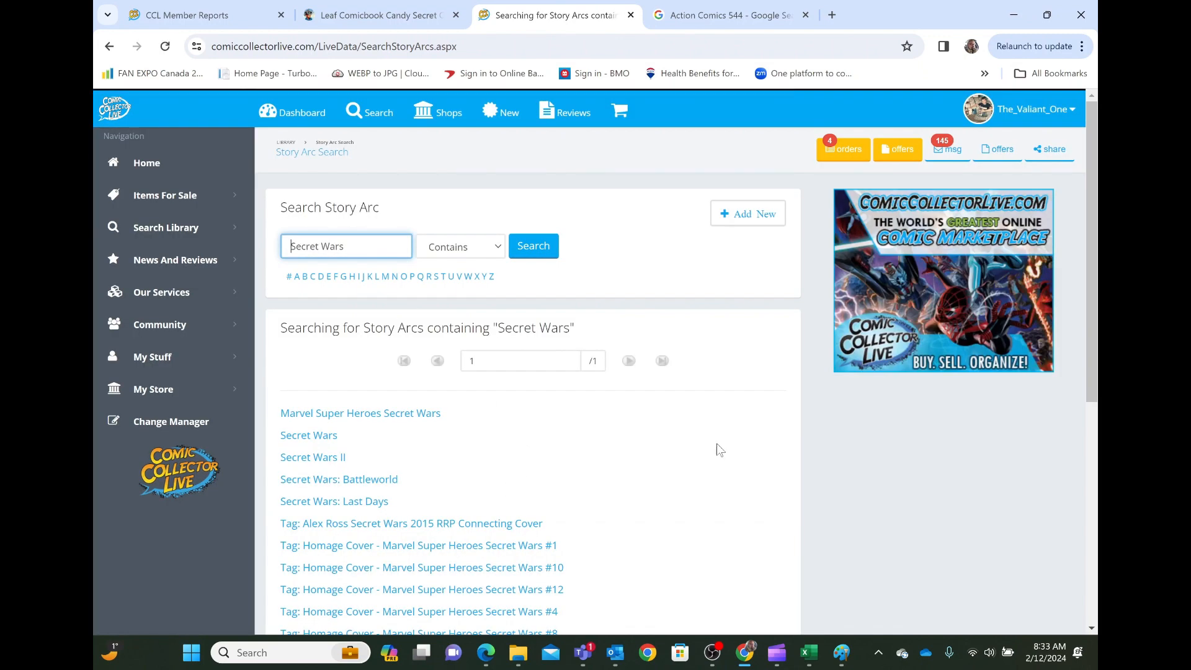
scroll(down, 3)
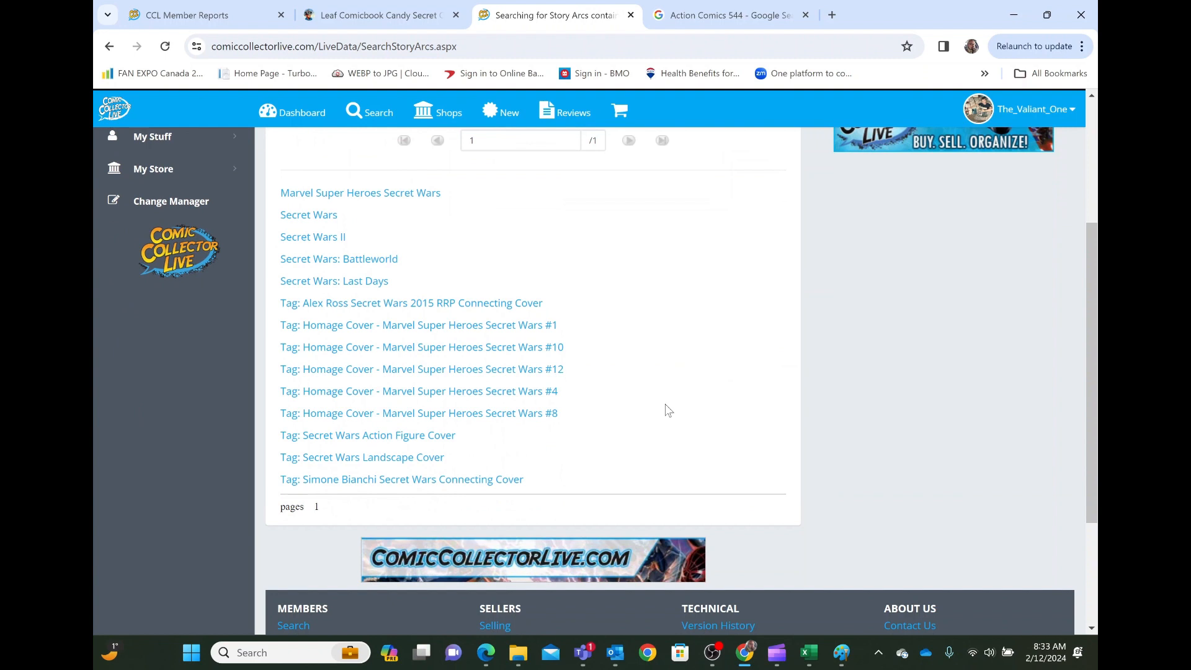
mouse_move(650, 276)
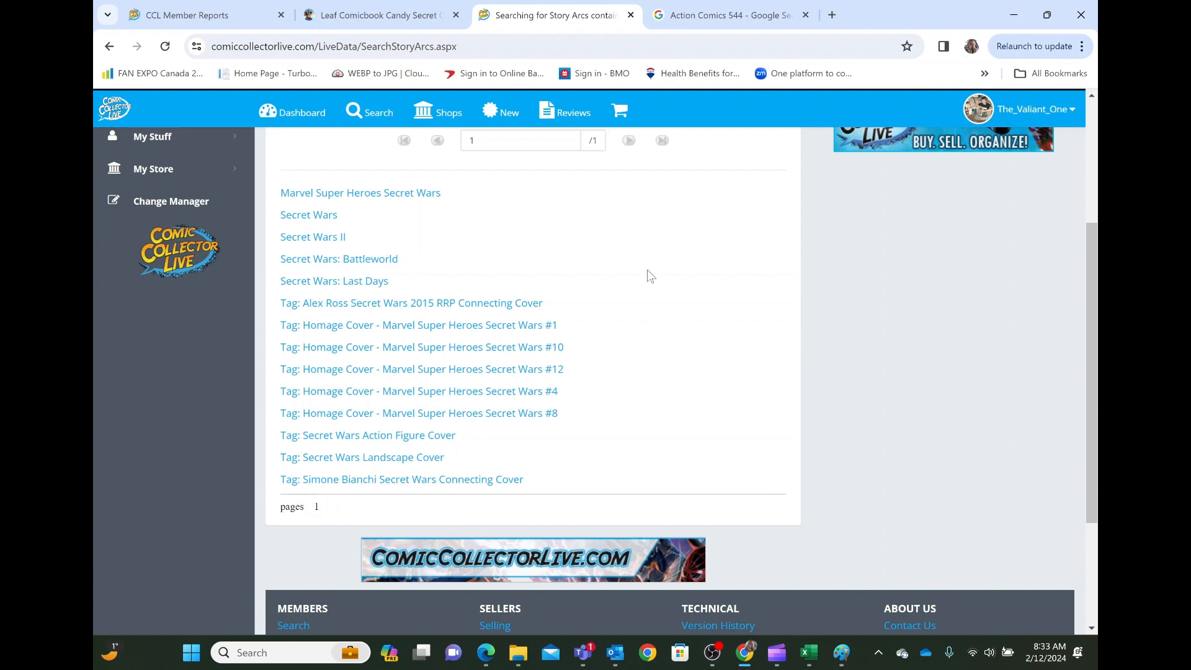
mouse_move(597, 320)
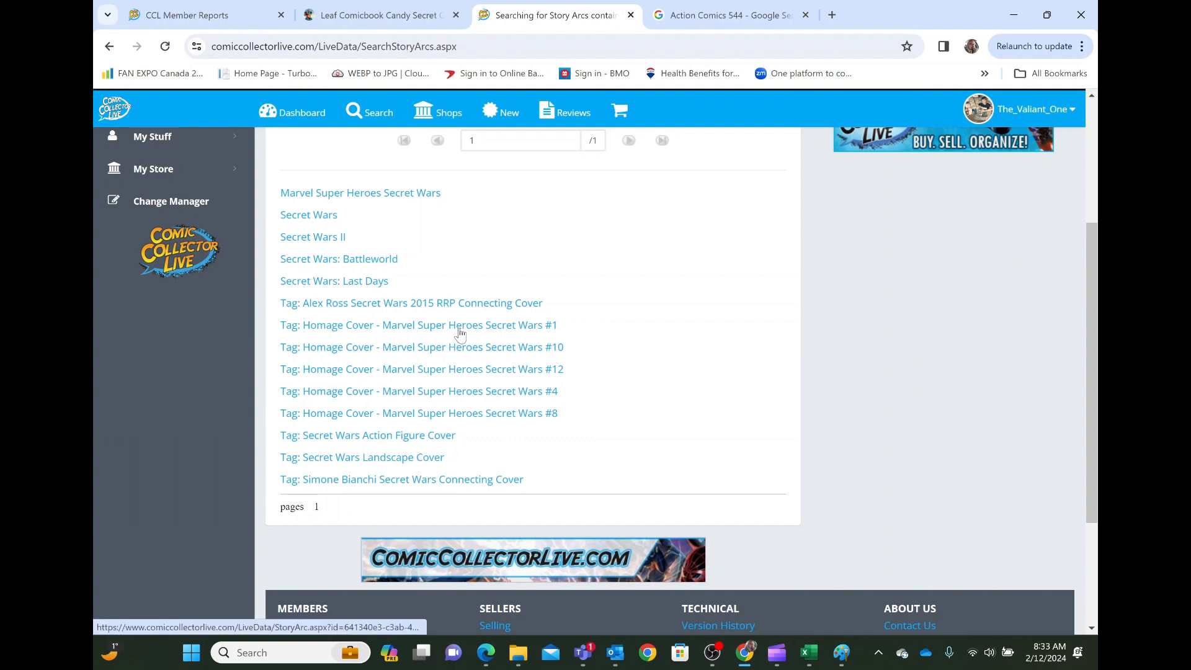
mouse_move(336, 224)
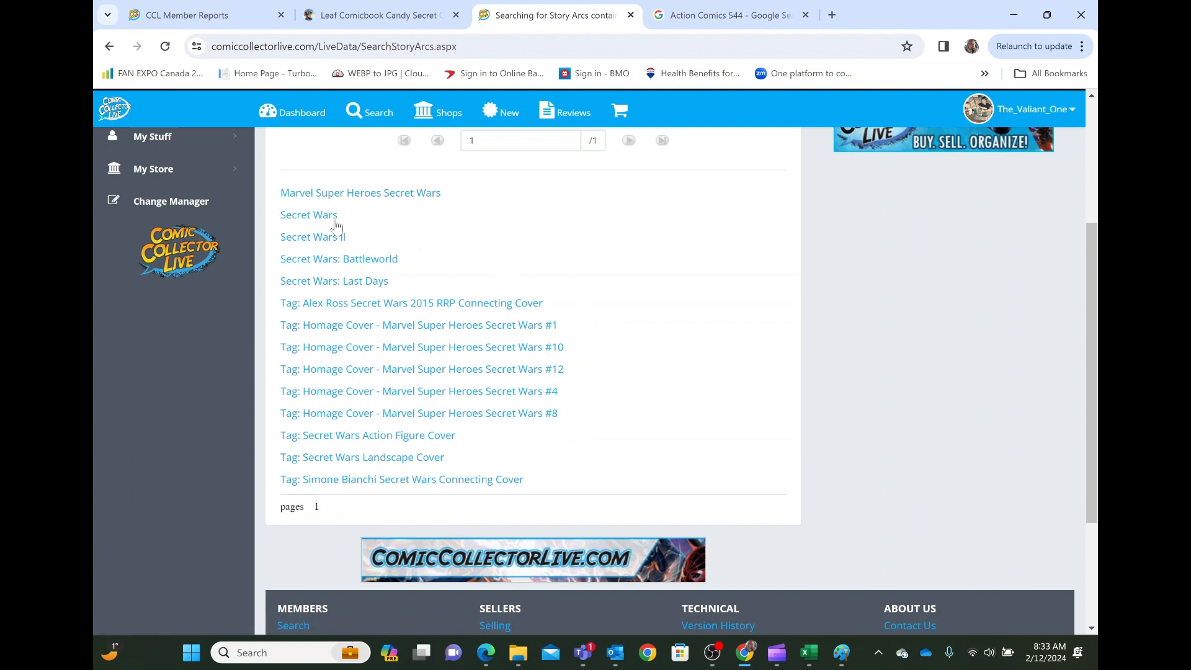
mouse_move(320, 218)
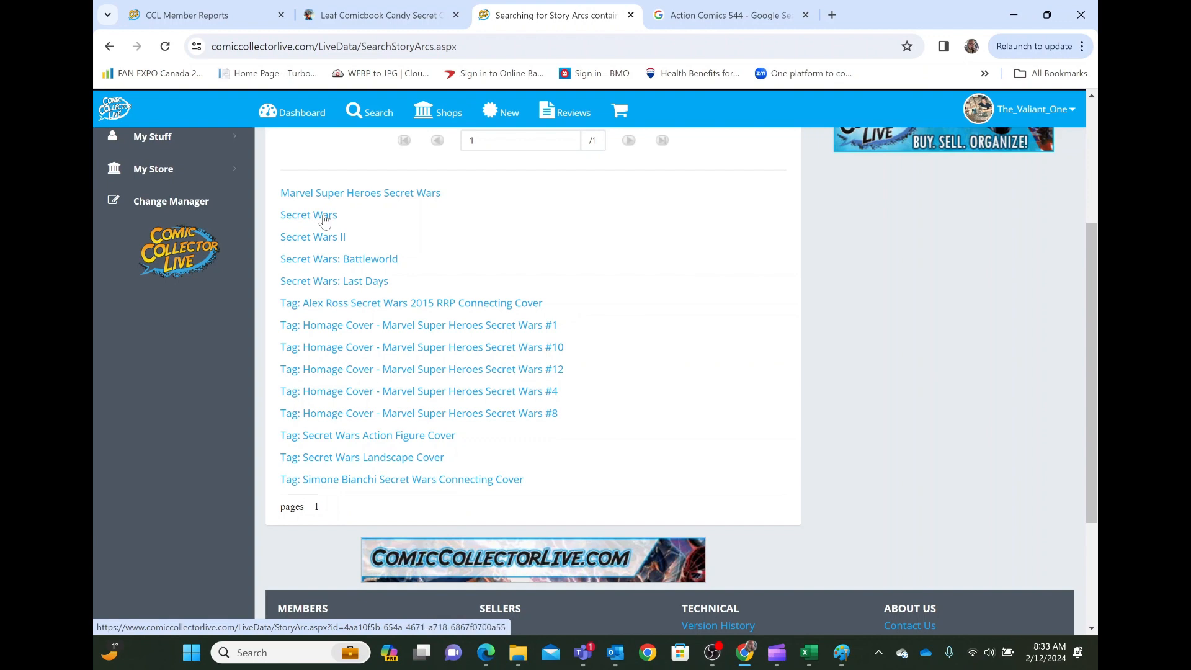
Step: Open the Secret Wars story arc and scroll its title list, starting with Secret Wars 1-D
click(308, 215)
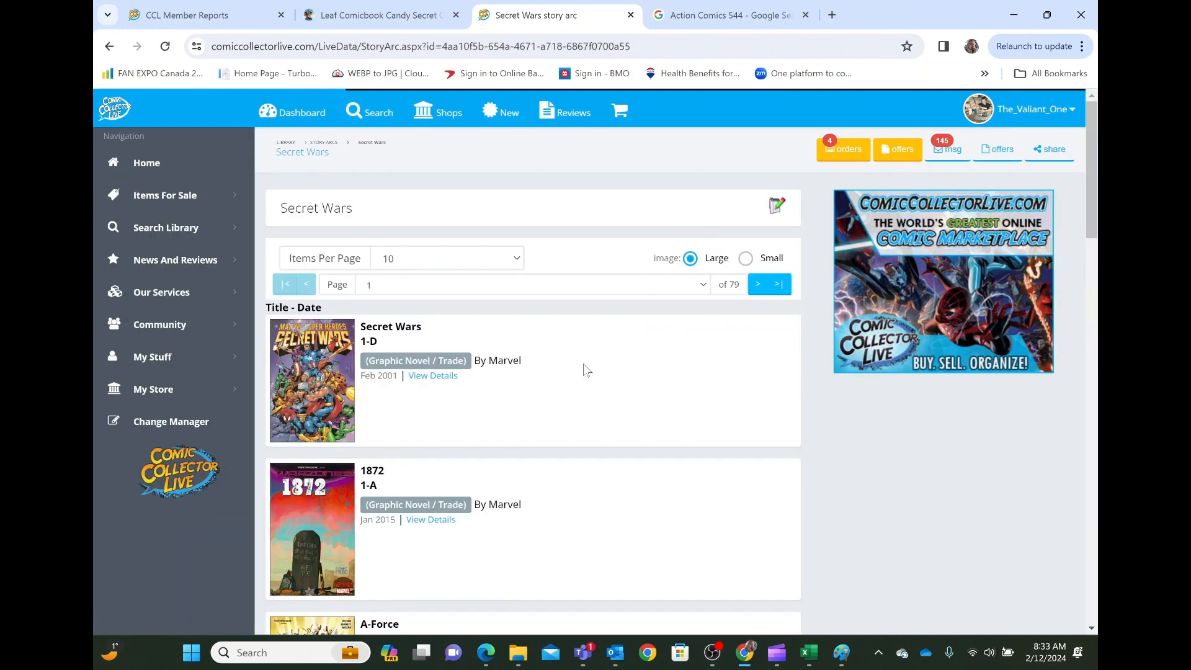
scroll(down, 3)
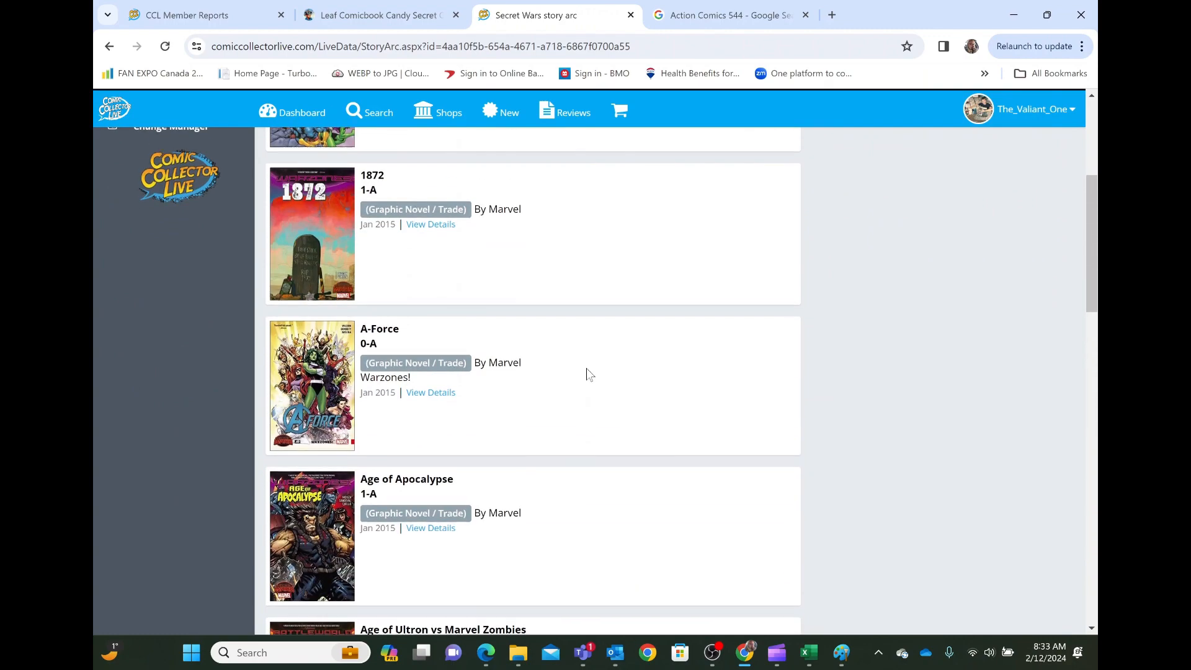
scroll(down, 3)
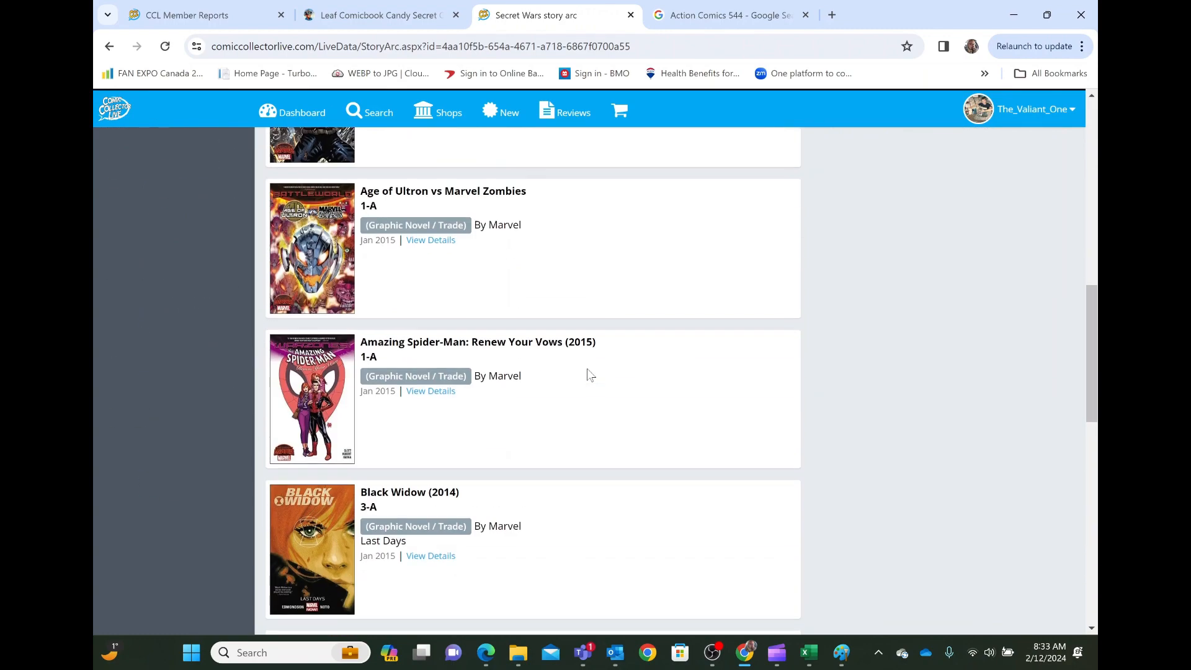
scroll(down, 3)
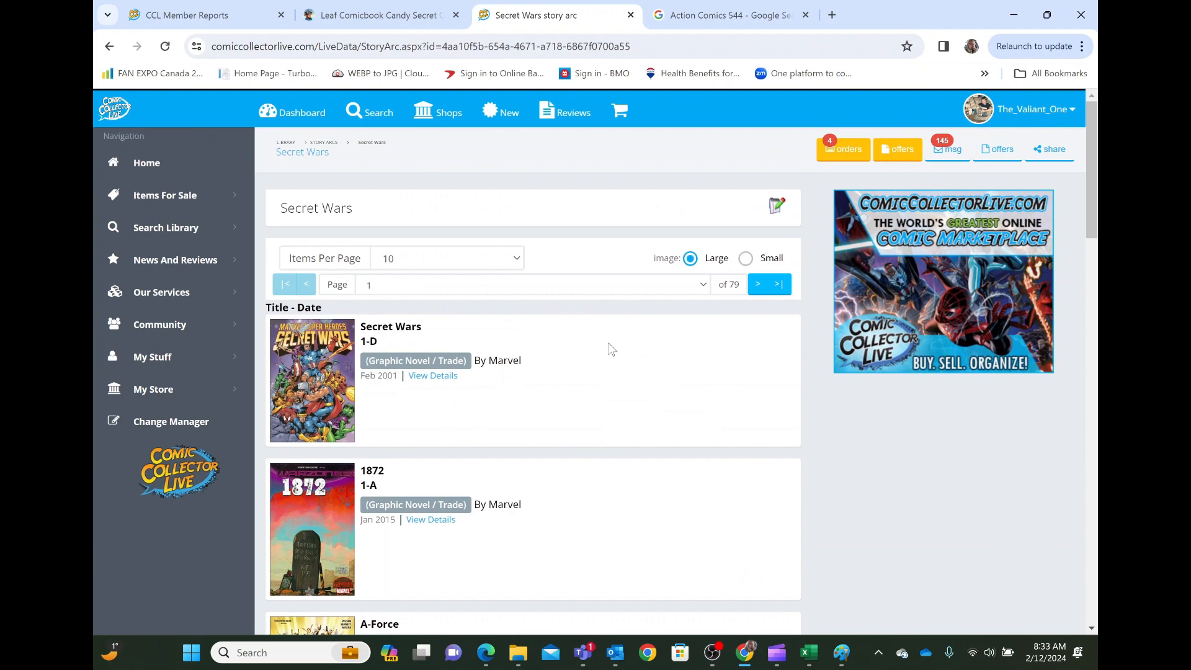
mouse_move(600, 338)
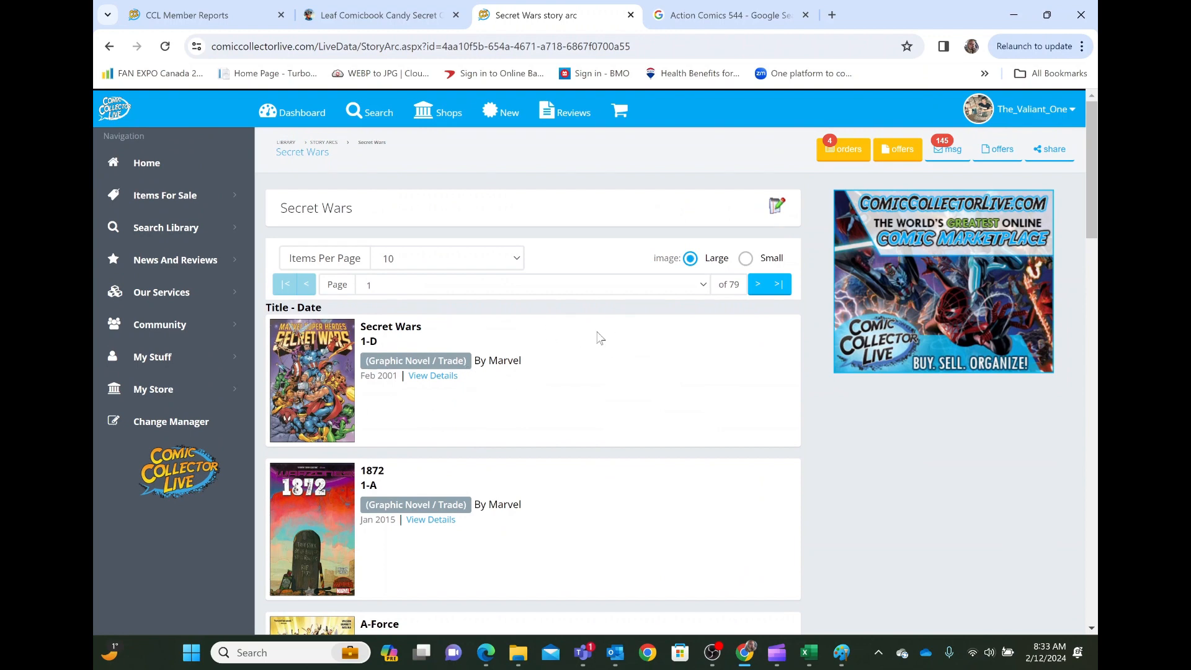
mouse_move(552, 398)
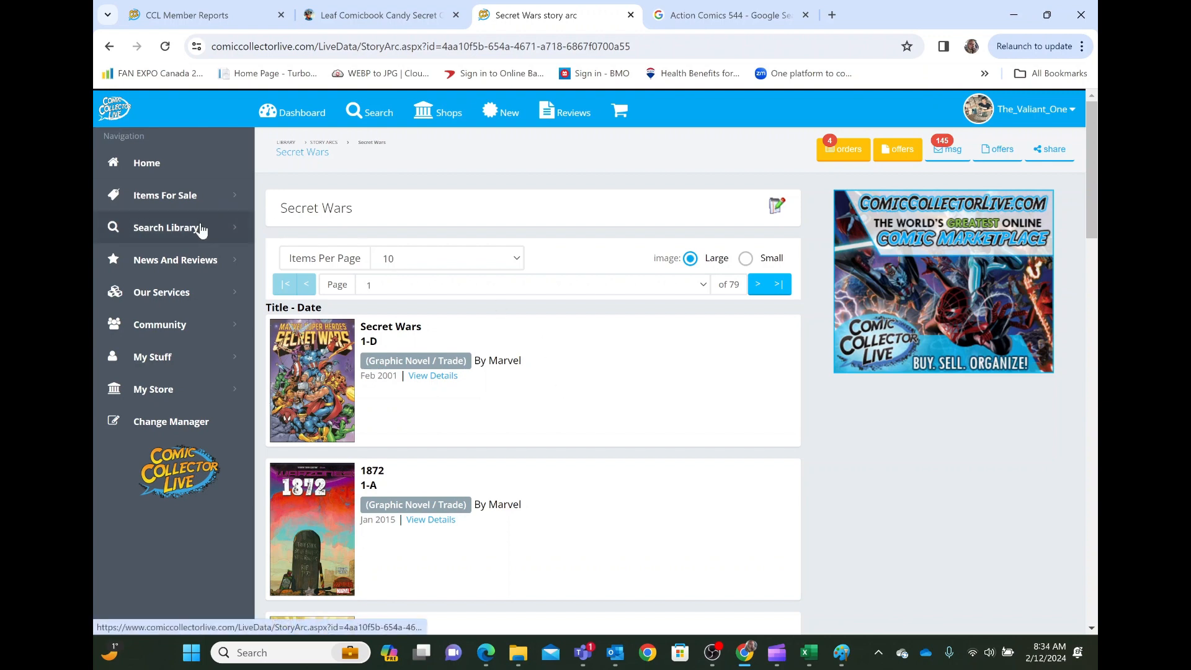
click(166, 228)
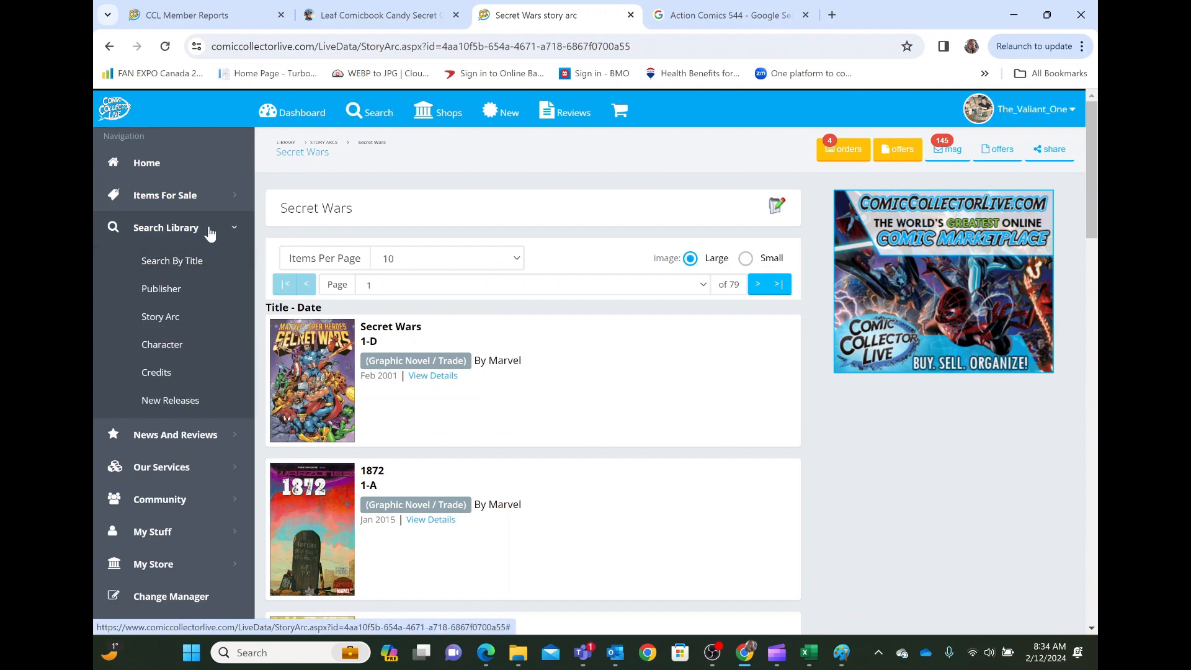
click(166, 227)
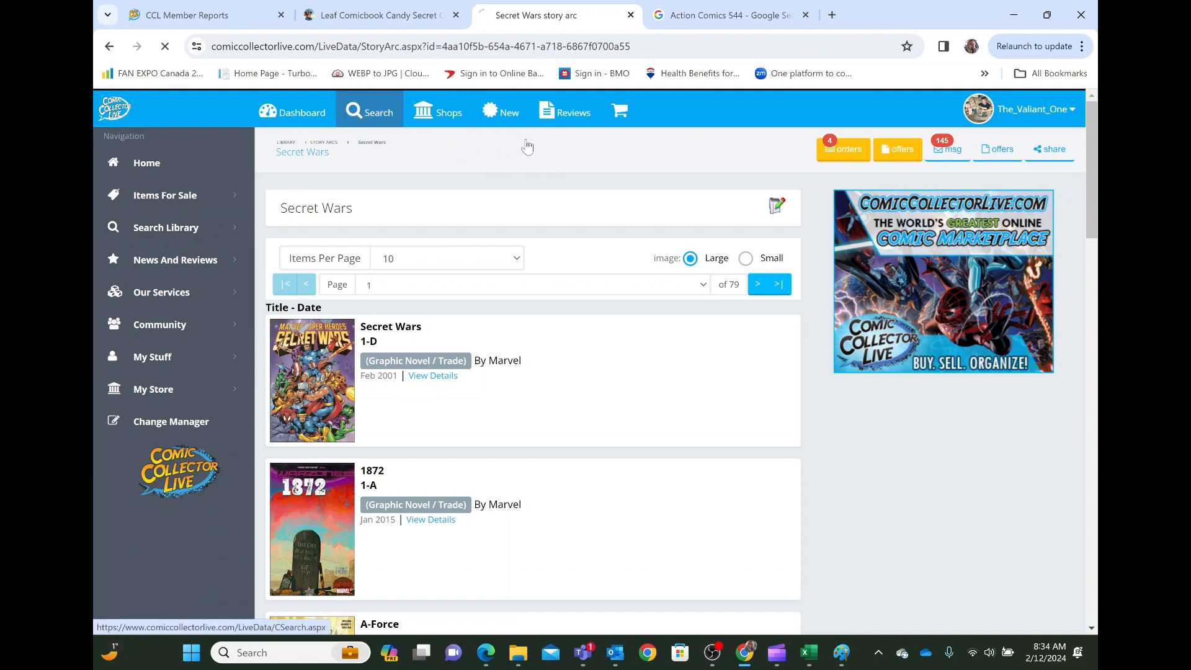
click(369, 111)
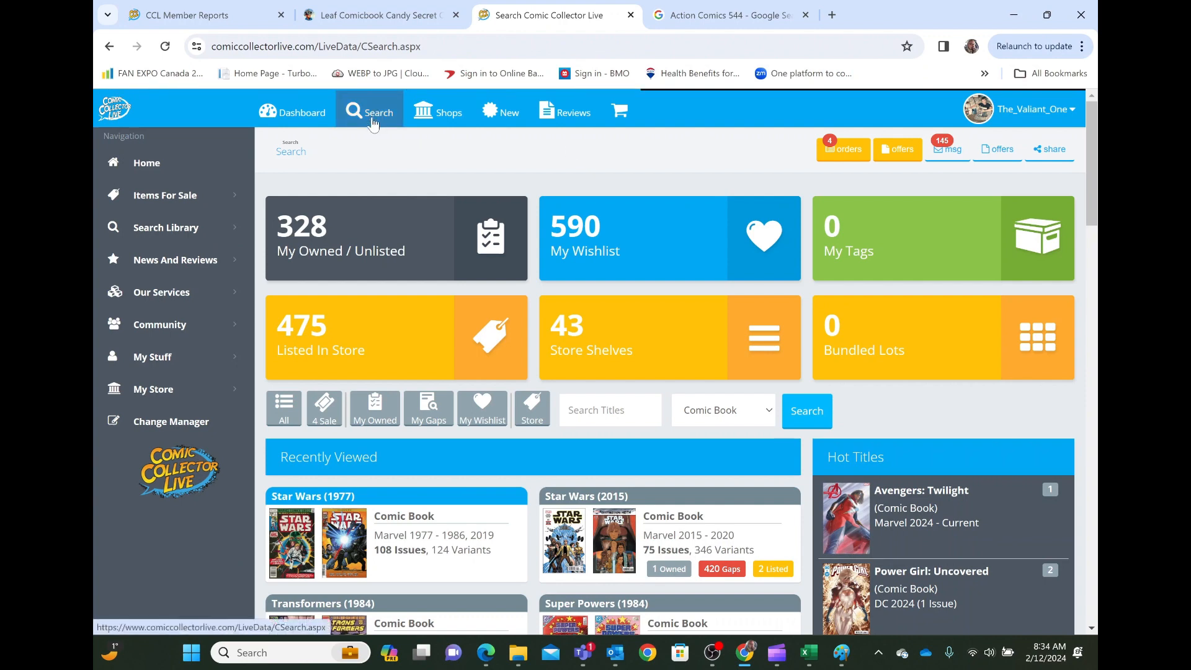
click(610, 409)
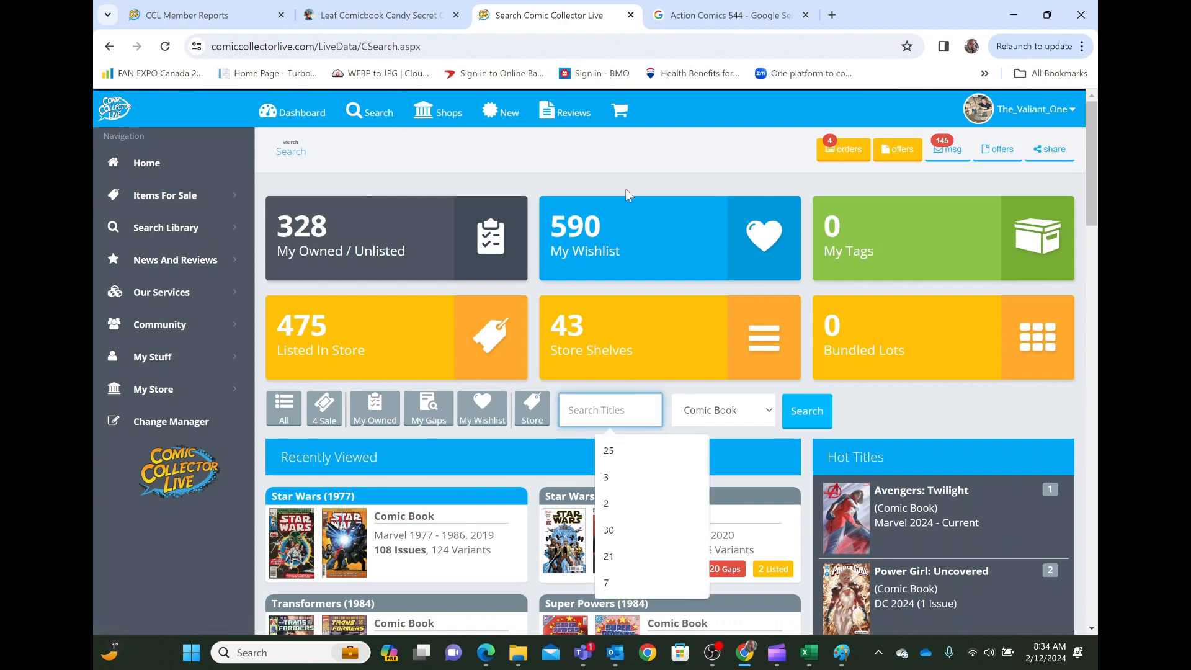
click(607, 443)
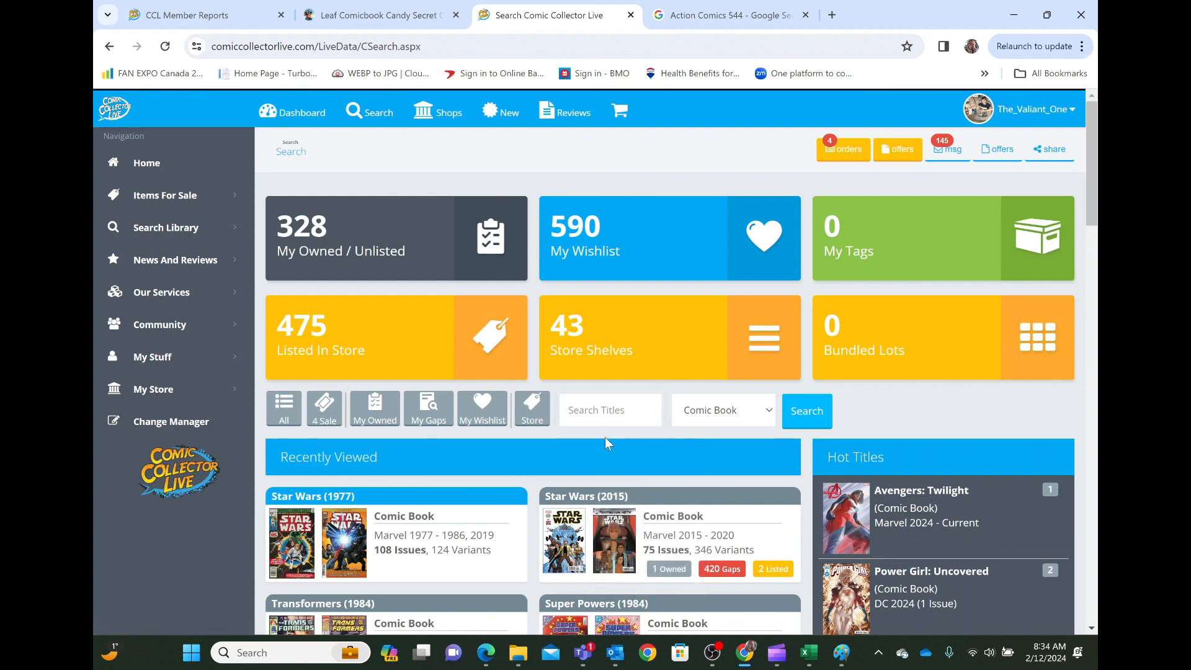
click(609, 409)
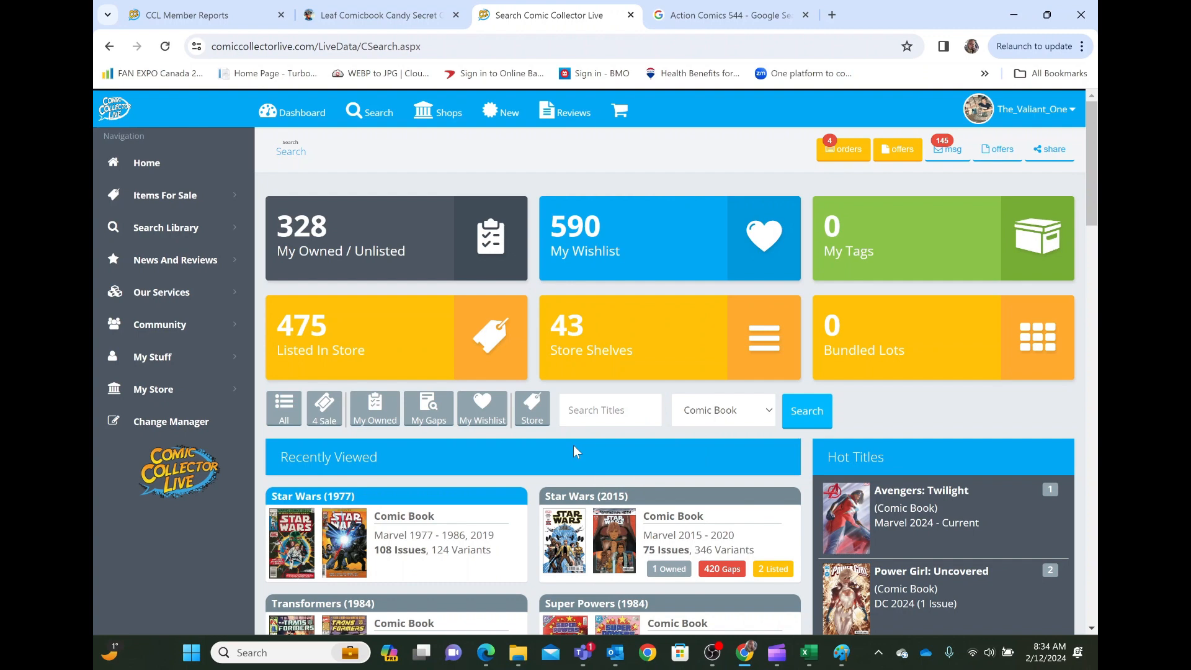
scroll(down, 3)
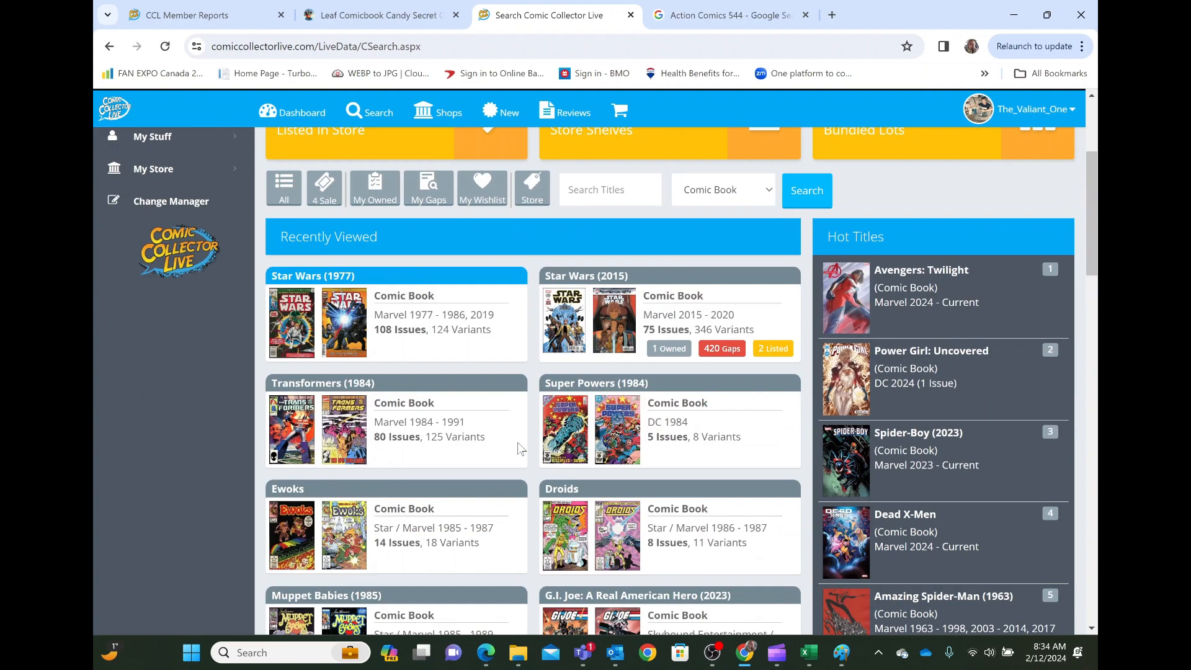
mouse_move(524, 369)
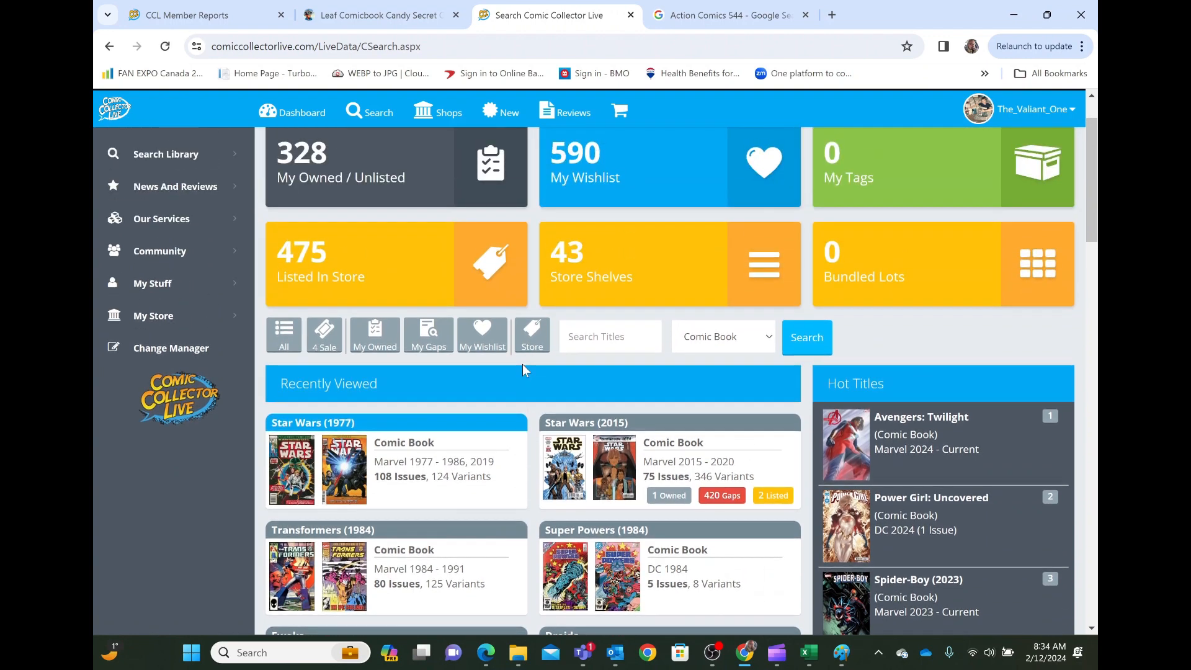
mouse_move(543, 389)
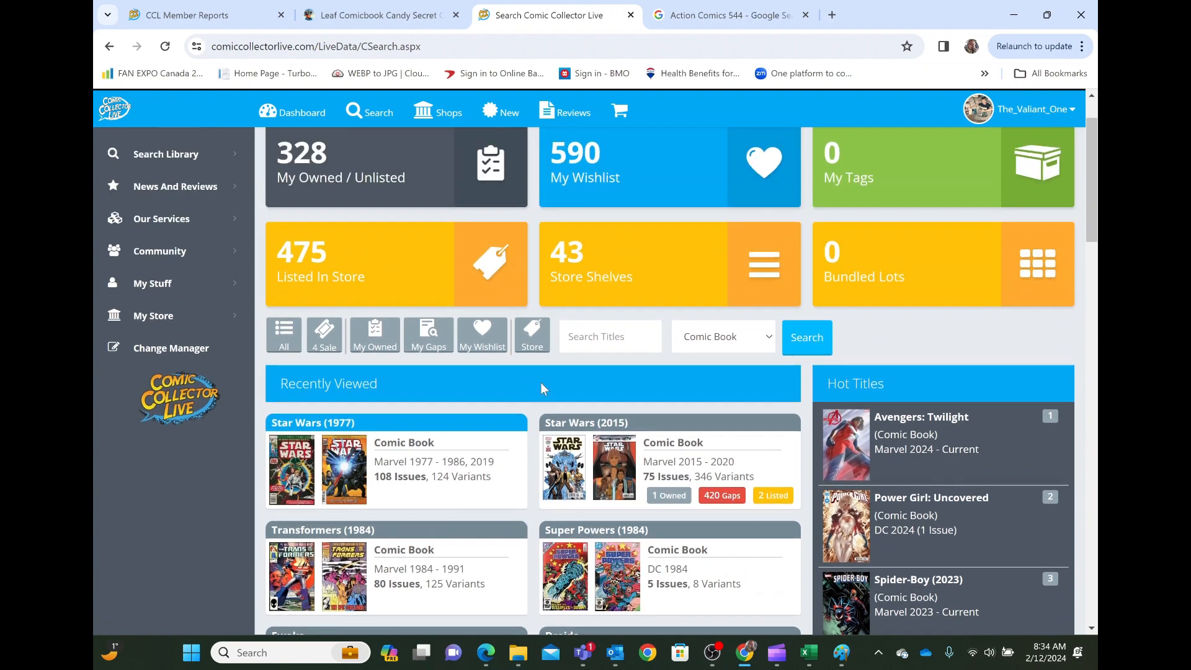
scroll(down, 3)
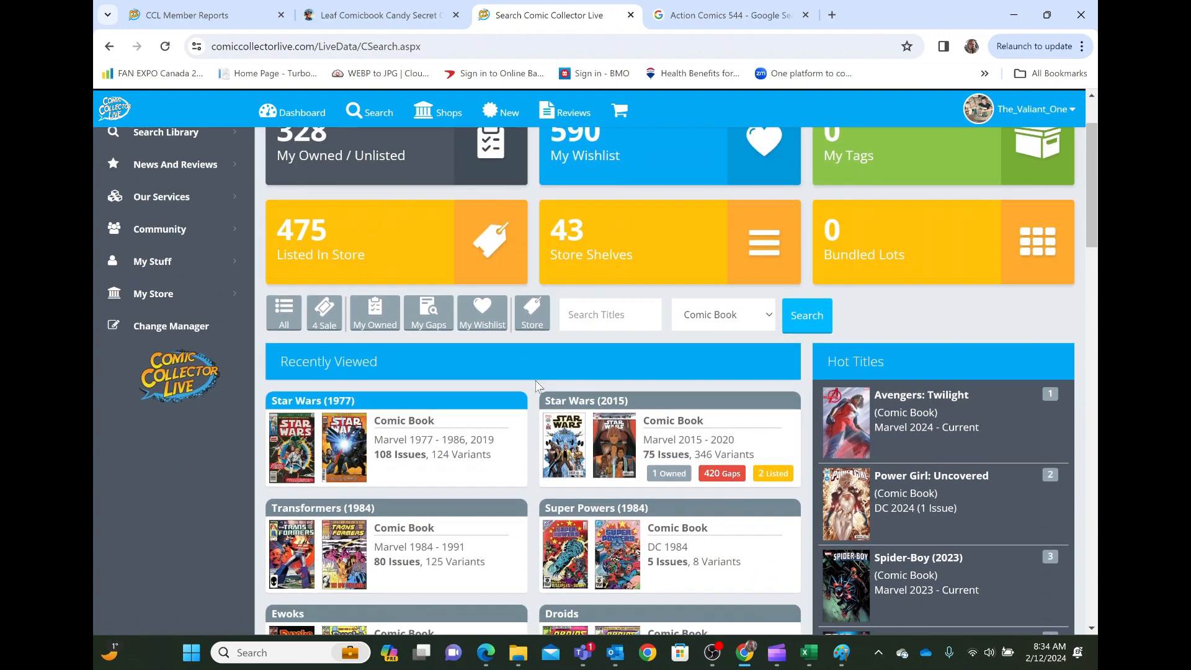
scroll(down, 3)
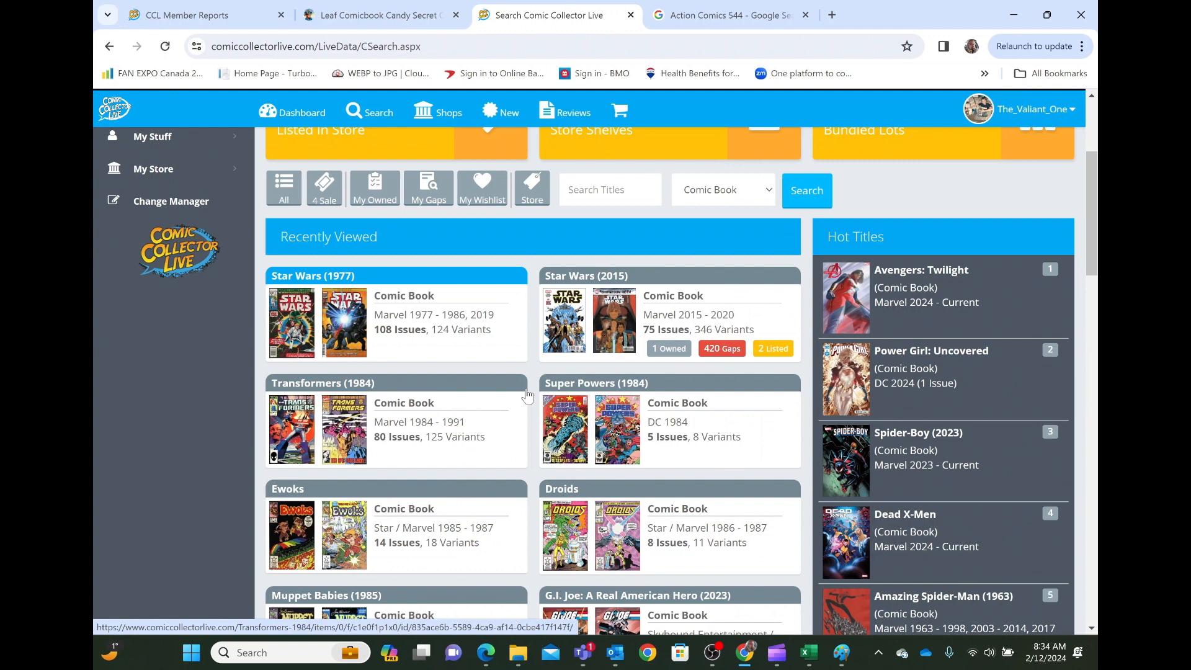
mouse_move(497, 318)
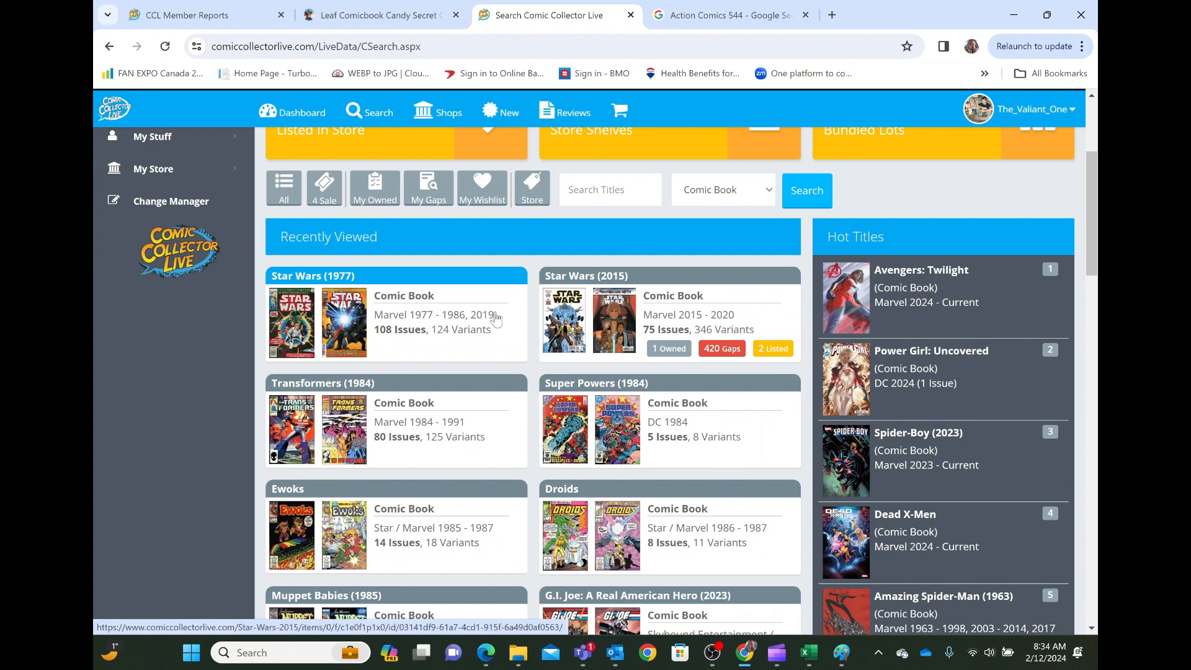
mouse_move(464, 295)
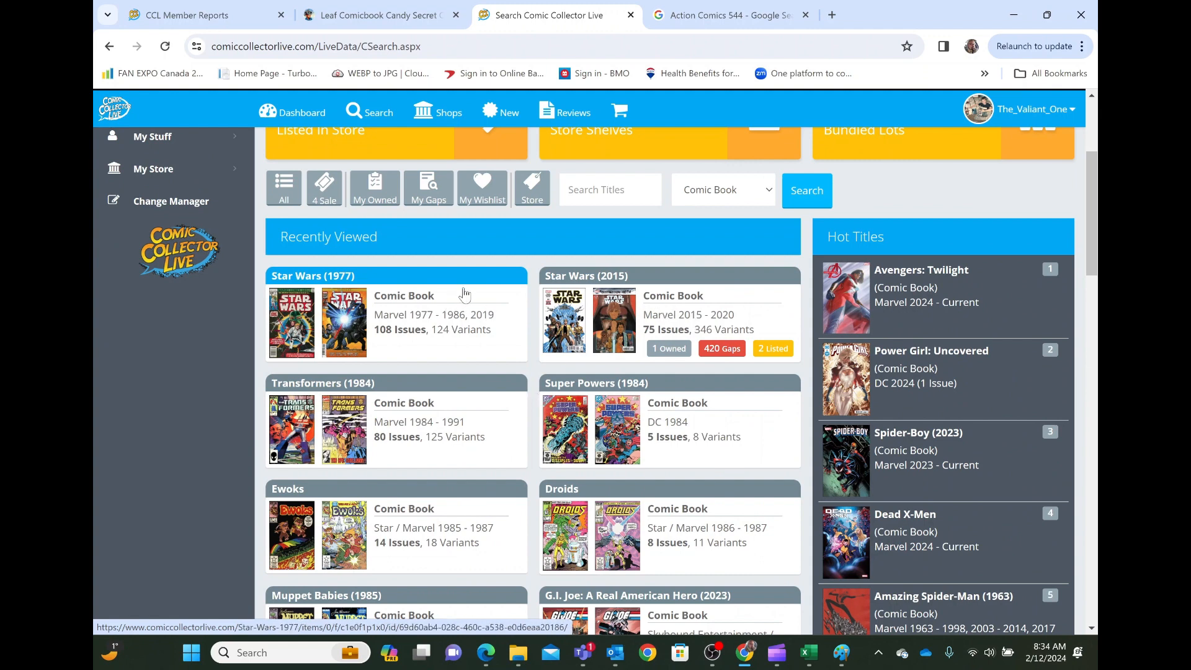
mouse_move(459, 358)
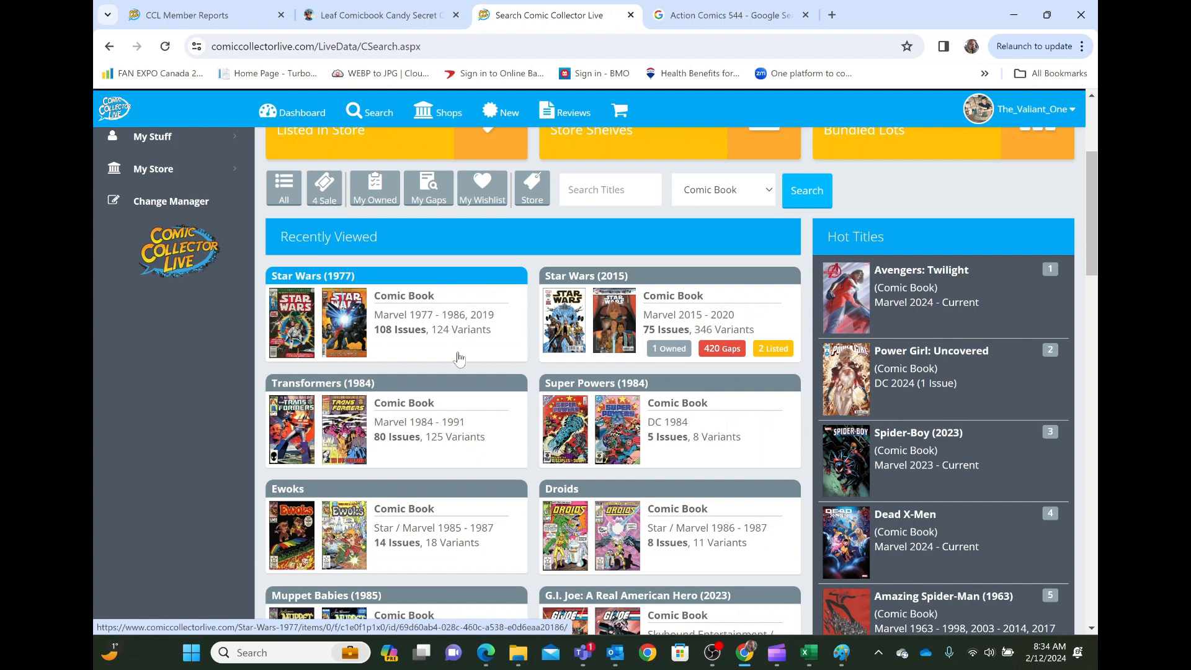
mouse_move(438, 419)
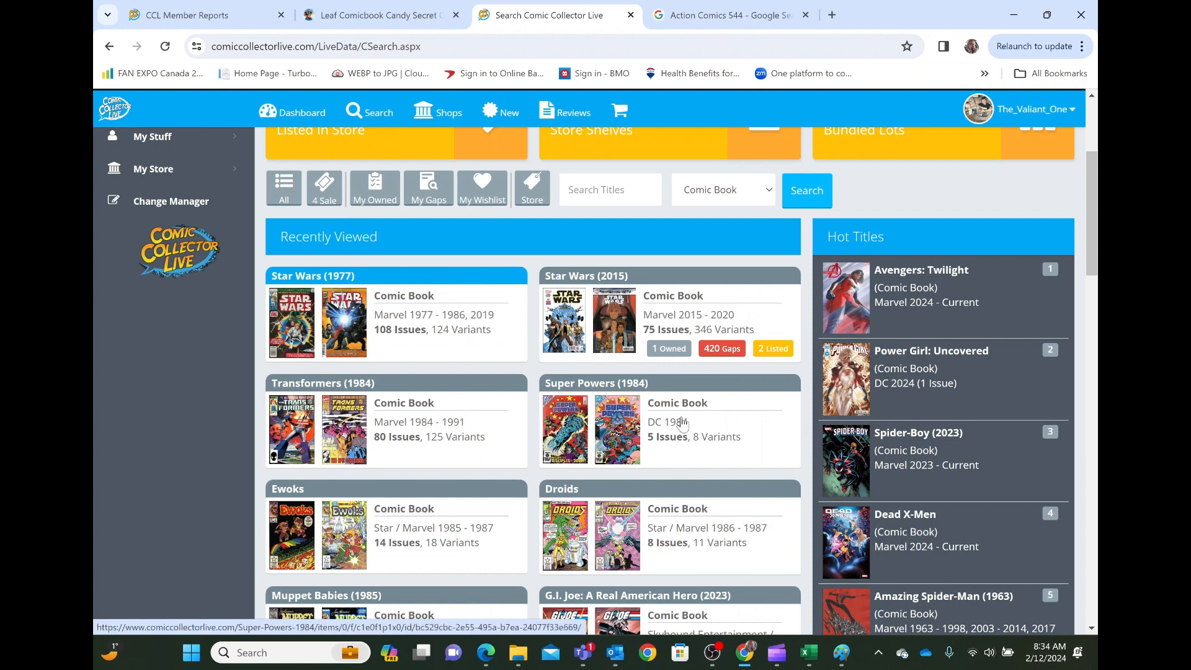
scroll(down, 3)
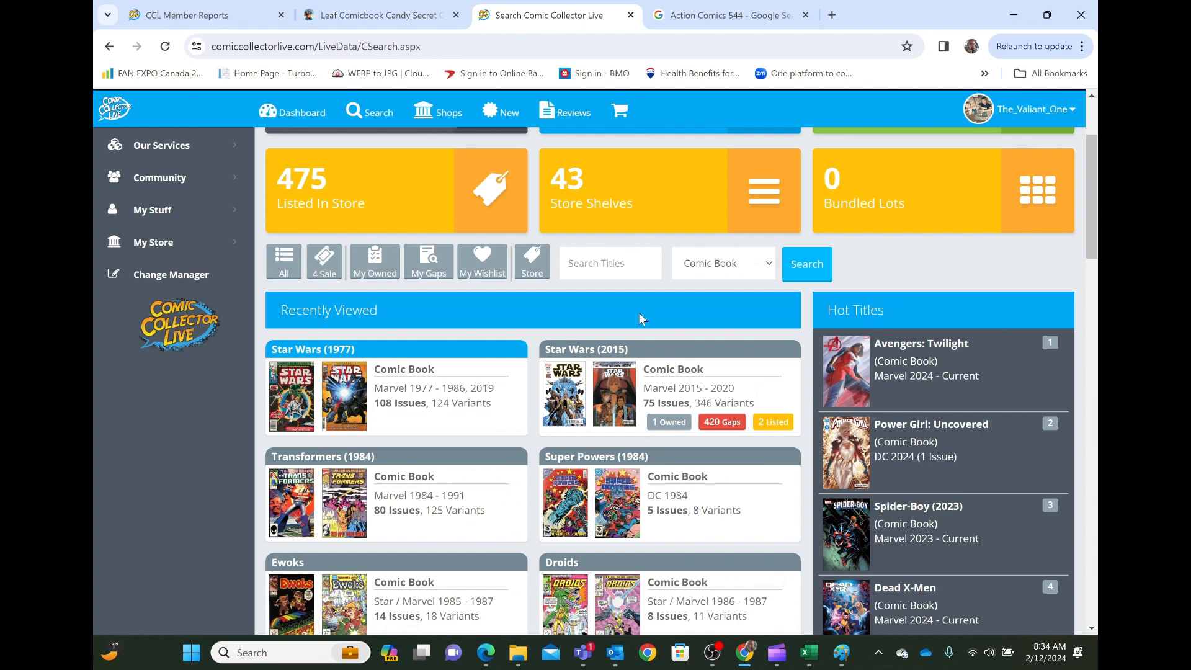
mouse_move(527, 334)
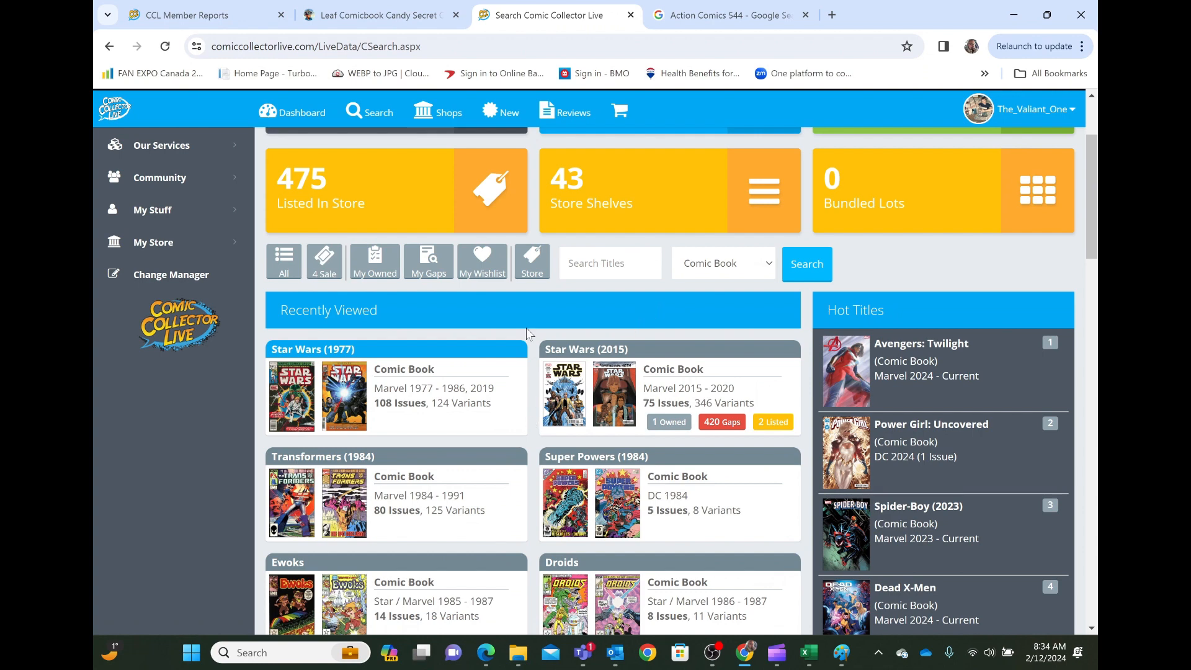
mouse_move(635, 313)
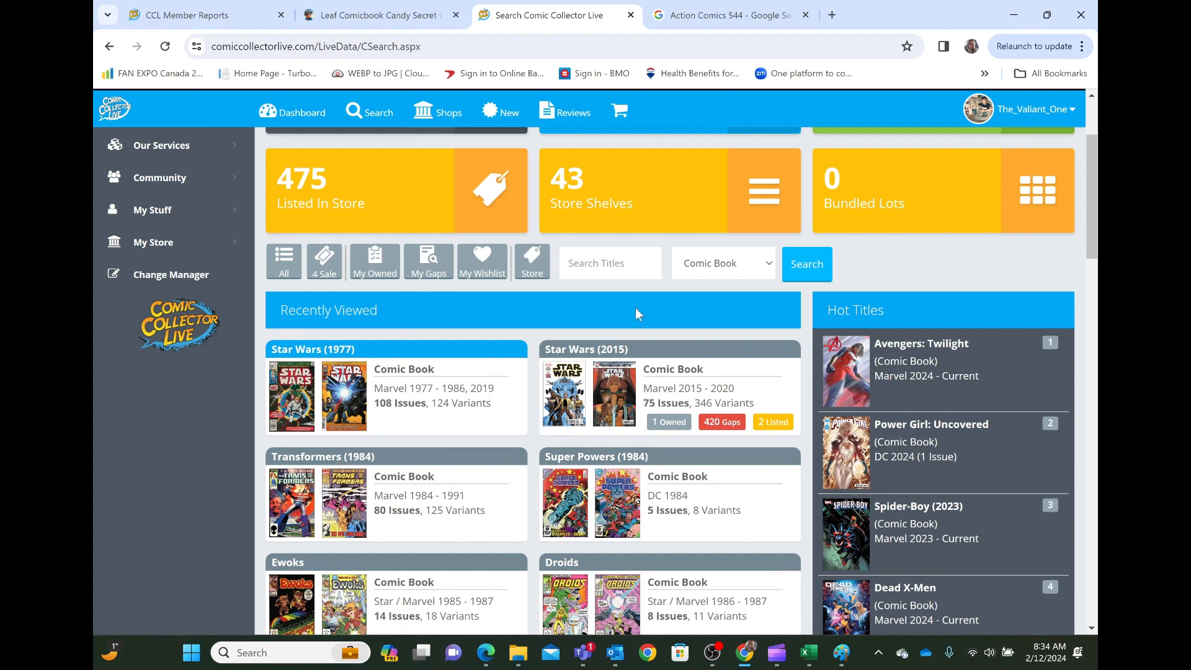
Step: Enter 'GI JOE' as the title search and restrict the category to Action Figure
click(610, 263)
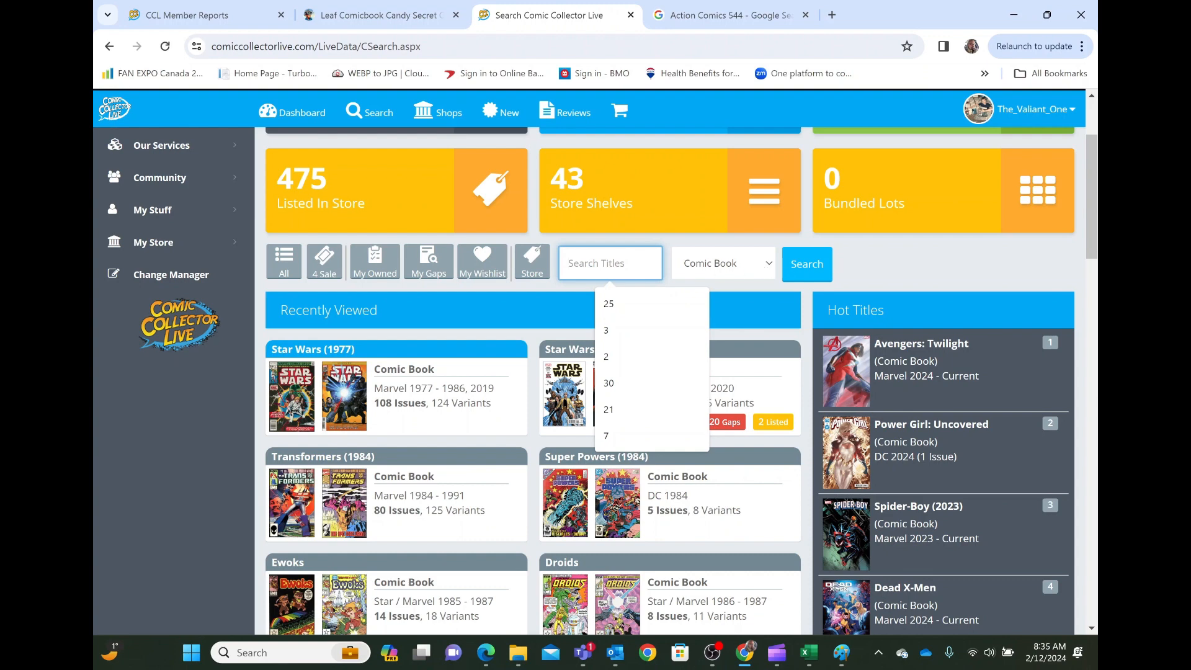
text(GI JOE)
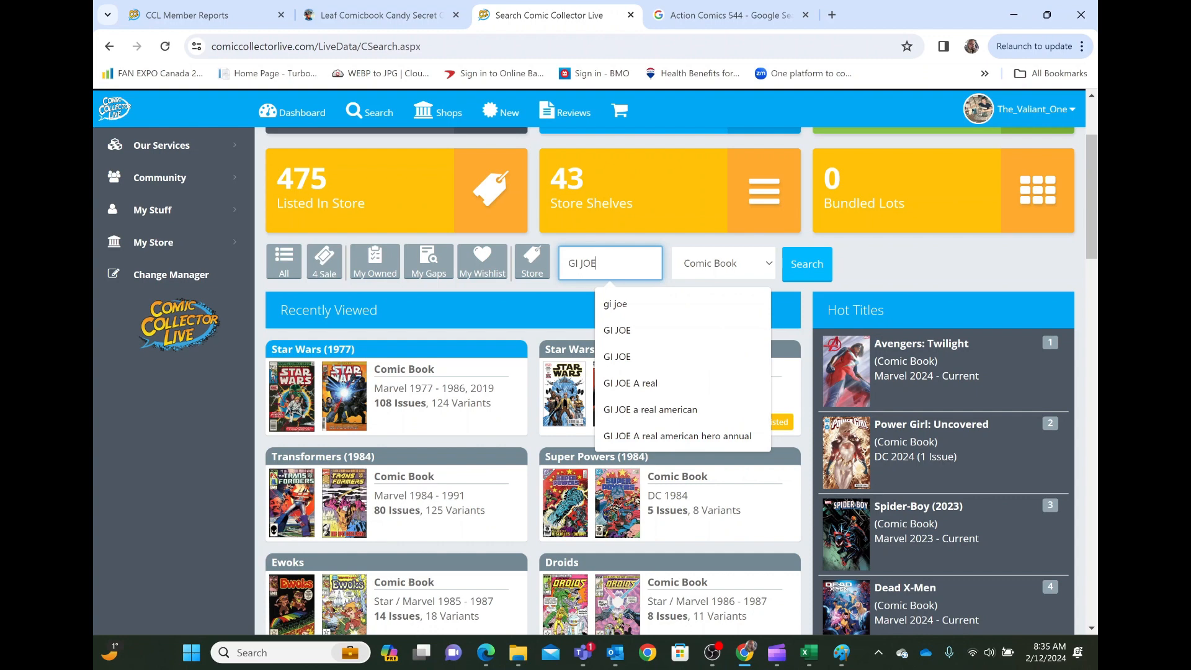
click(723, 263)
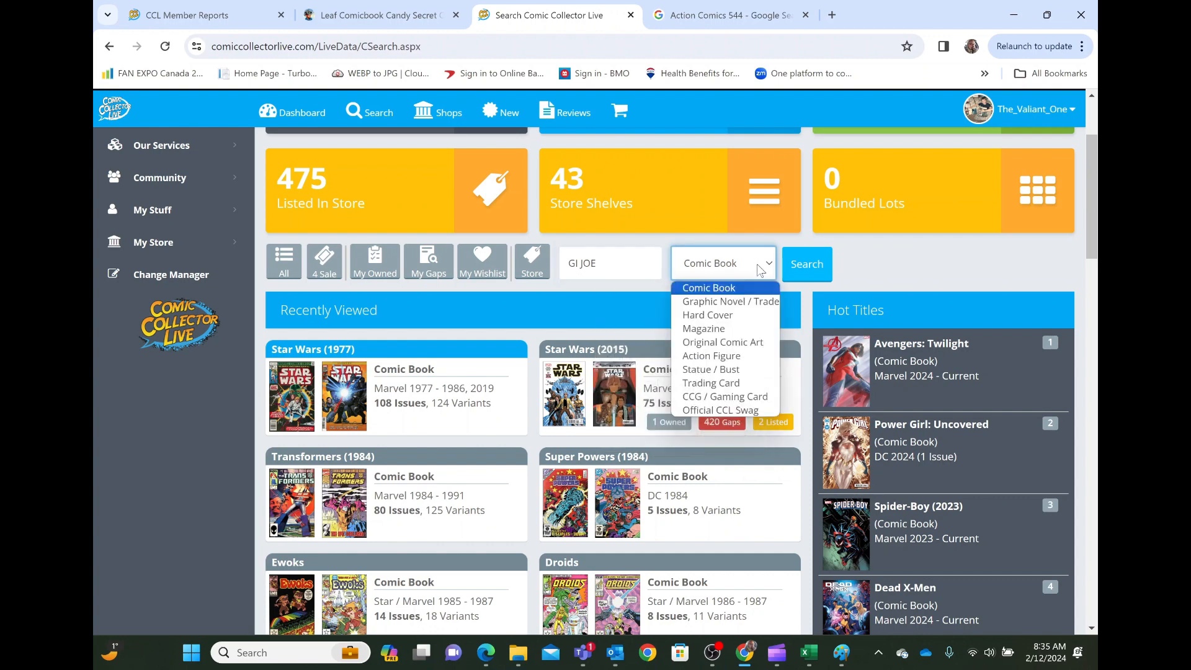
mouse_move(723, 348)
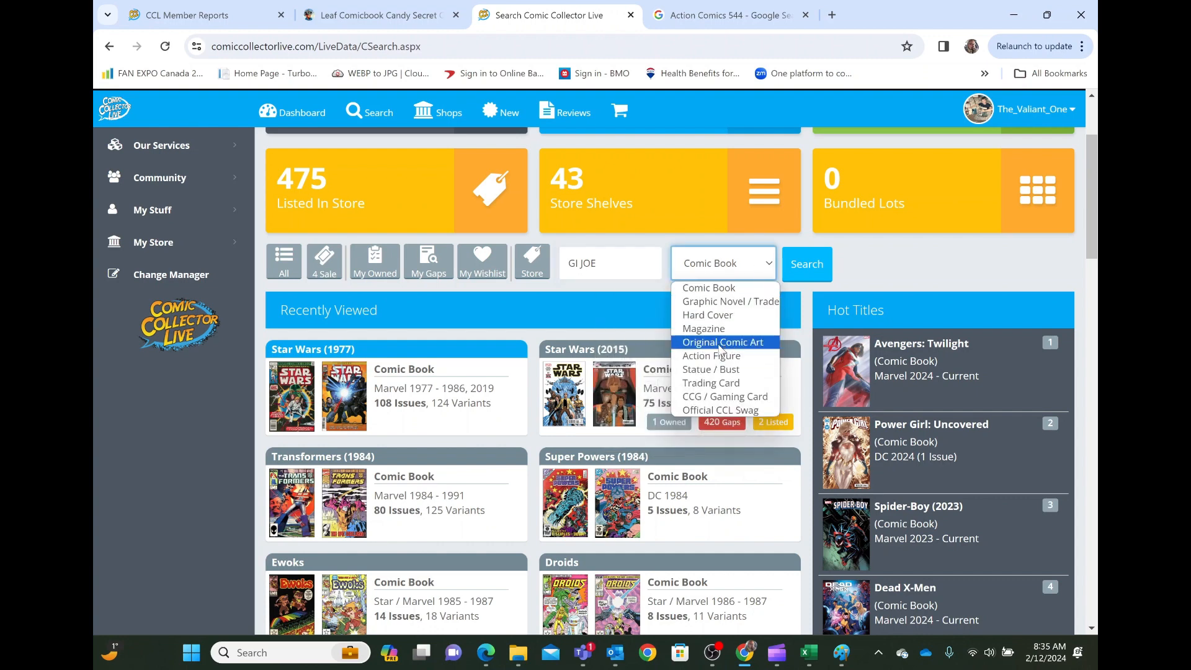
mouse_move(730, 301)
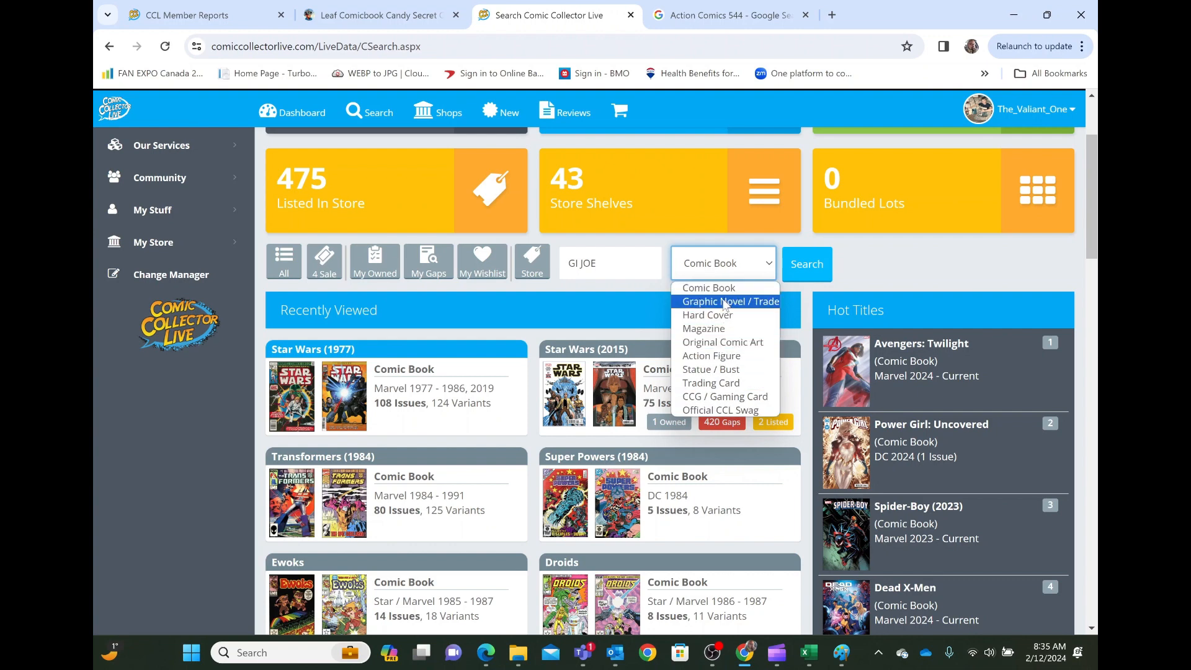
mouse_move(705, 333)
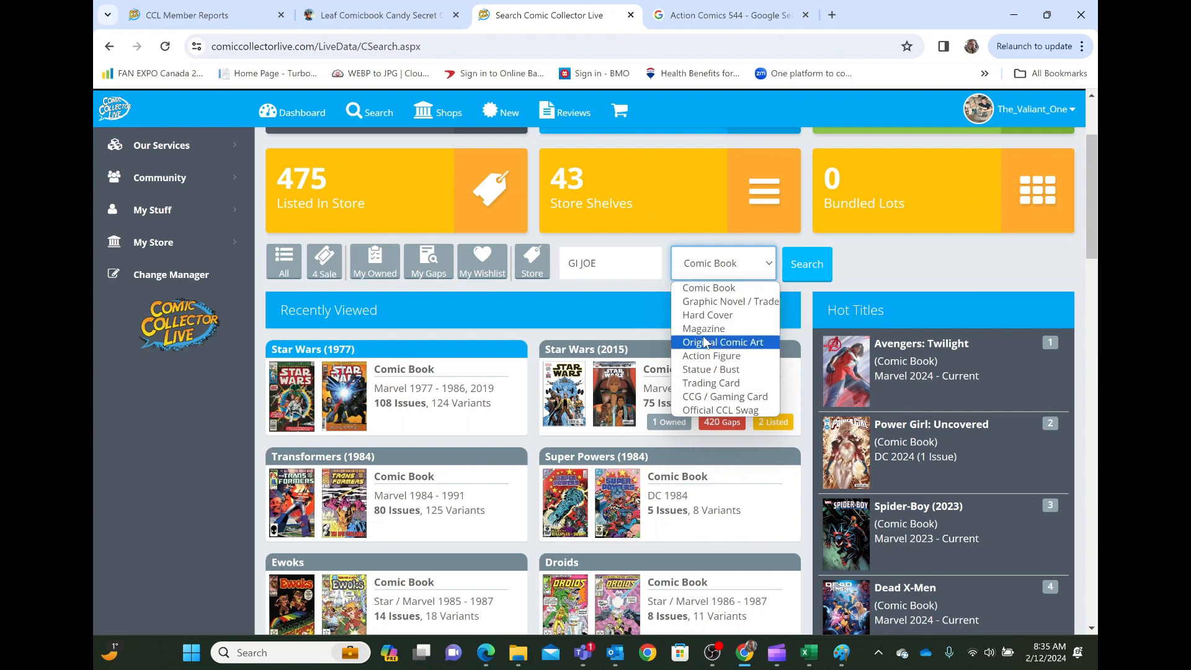
click(711, 355)
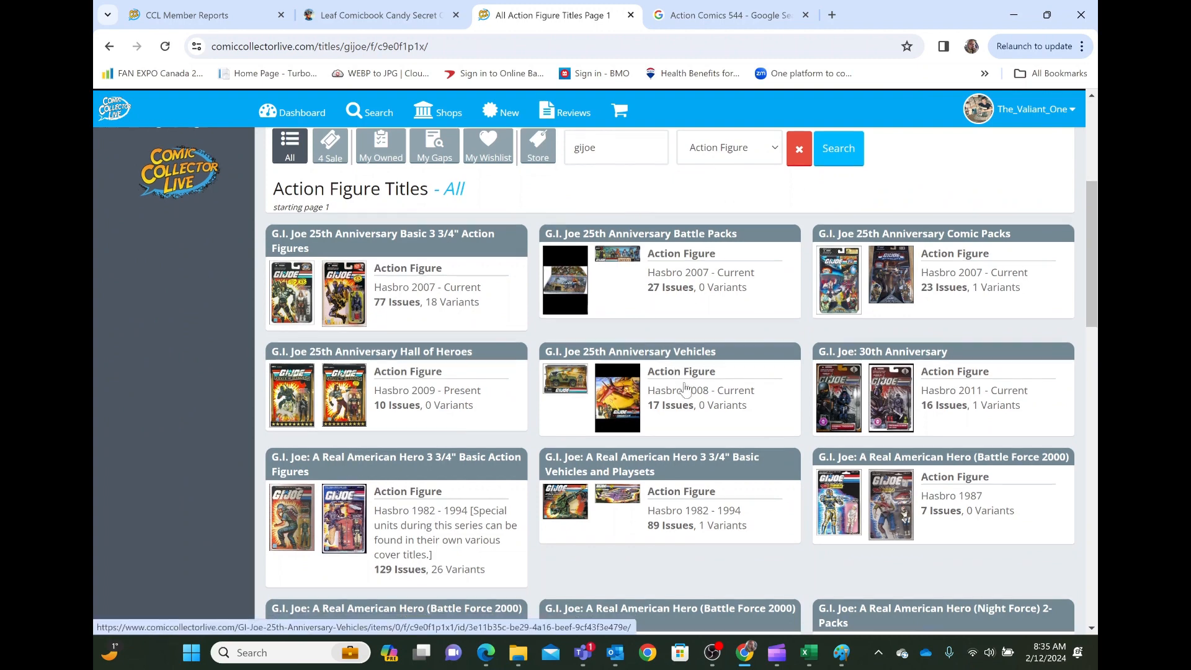
Step: Scroll through the Action Figure Titles results for the G.I. Joe search
scroll(down, 3)
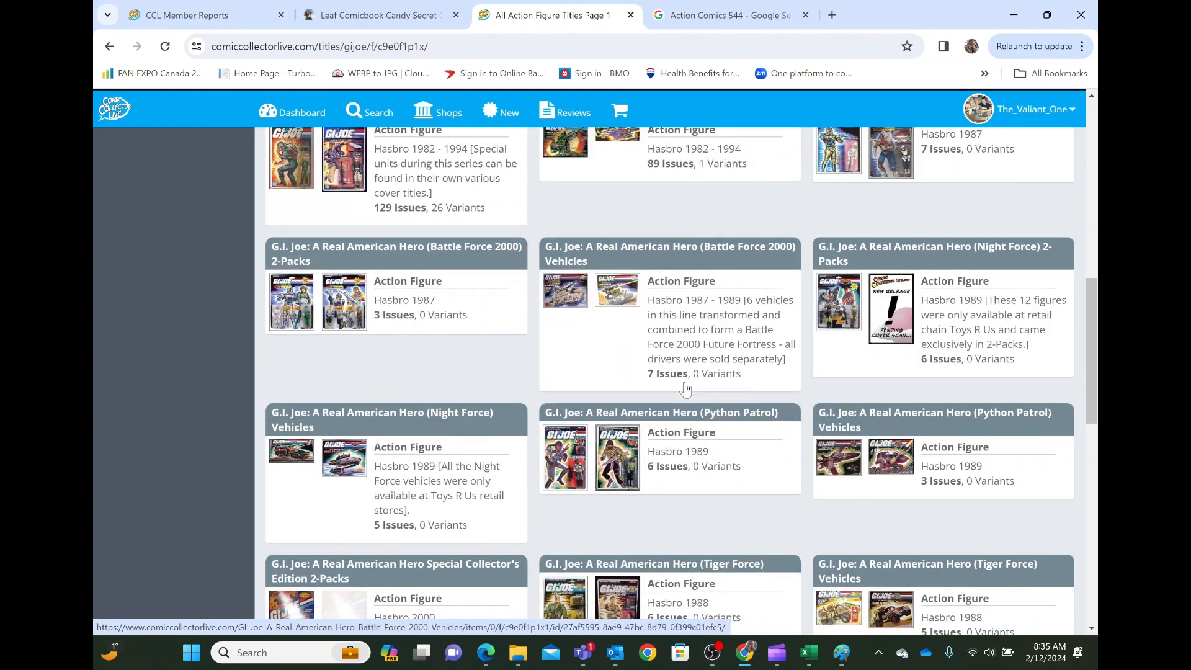
scroll(up, 3)
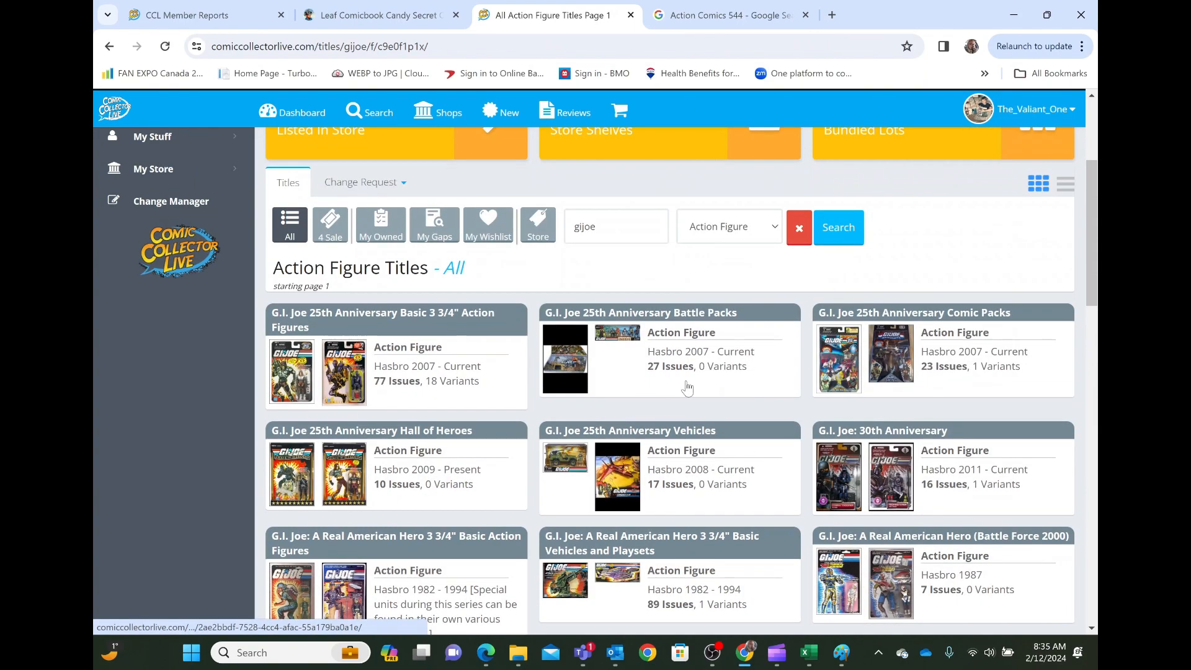
scroll(down, 3)
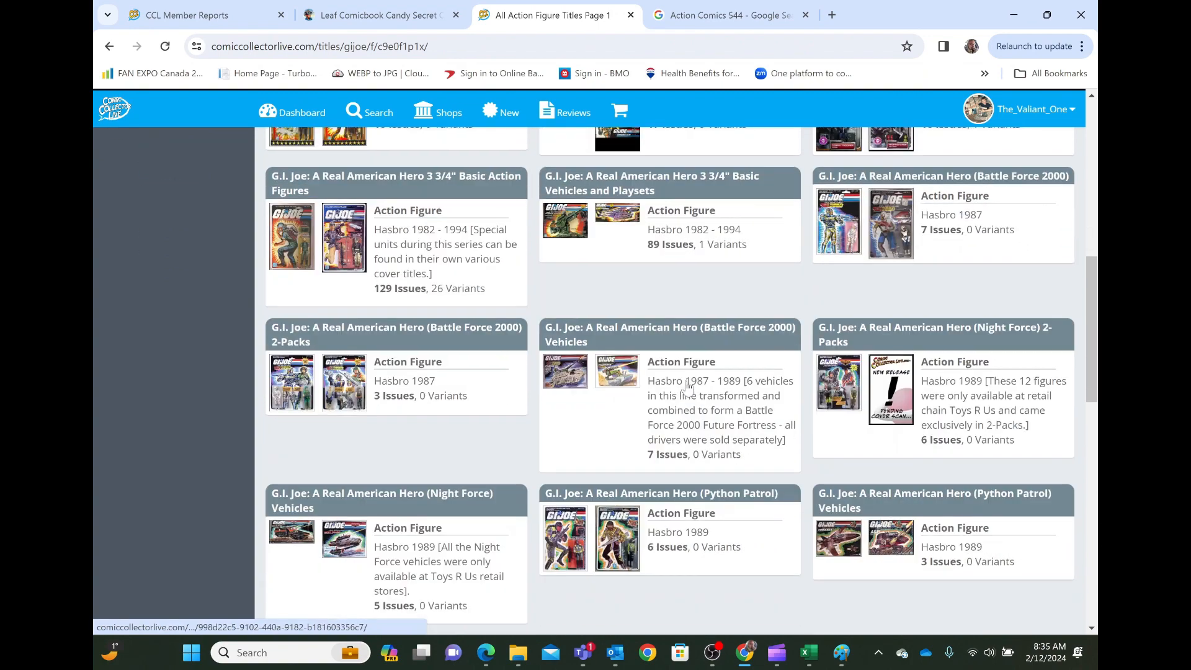
scroll(down, 3)
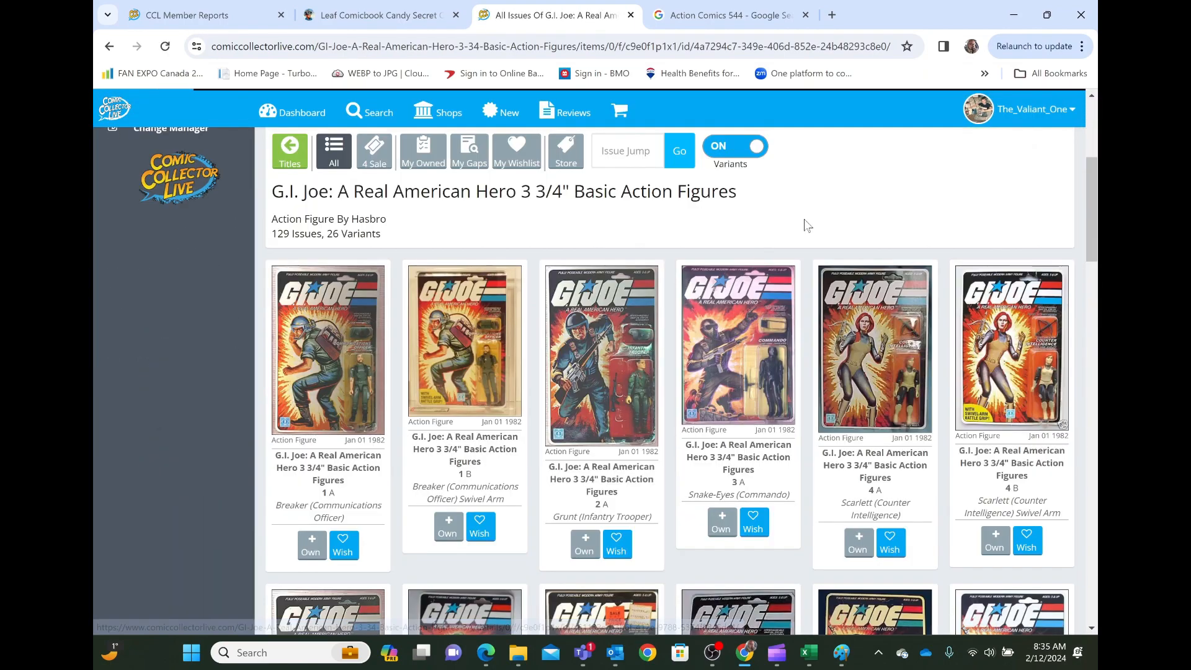
Step: Scroll the G.I. Joe 3 3/4" Basic Action Figures page showing 328 owned, 590 wishlist
scroll(down, 3)
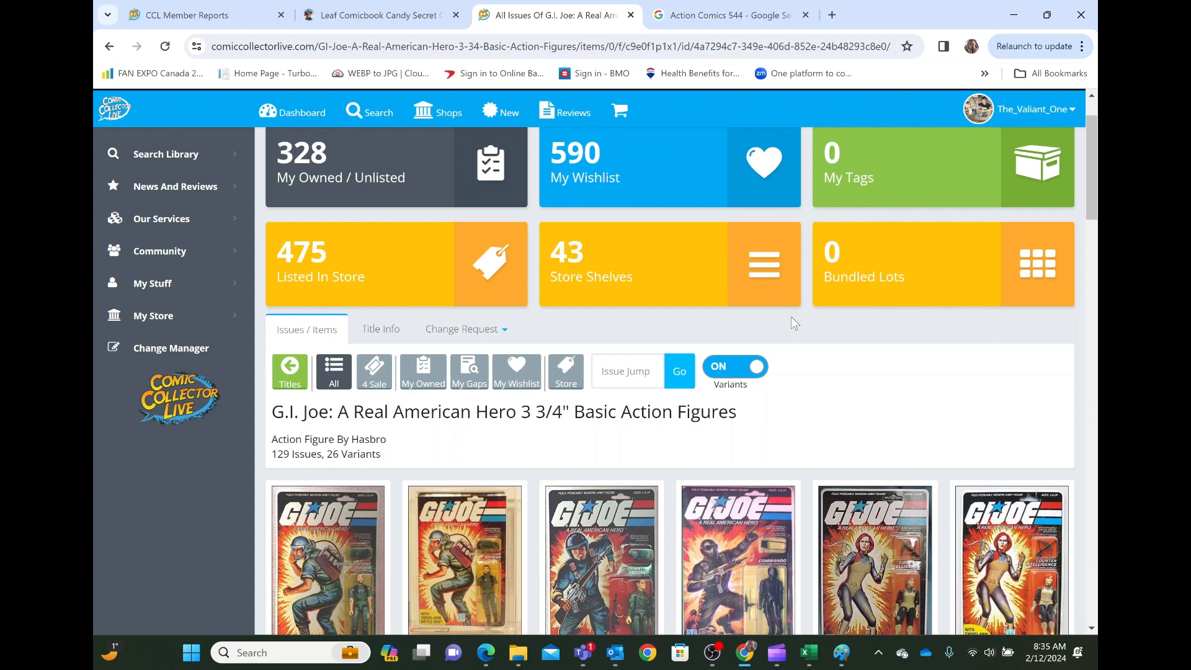
mouse_move(759, 112)
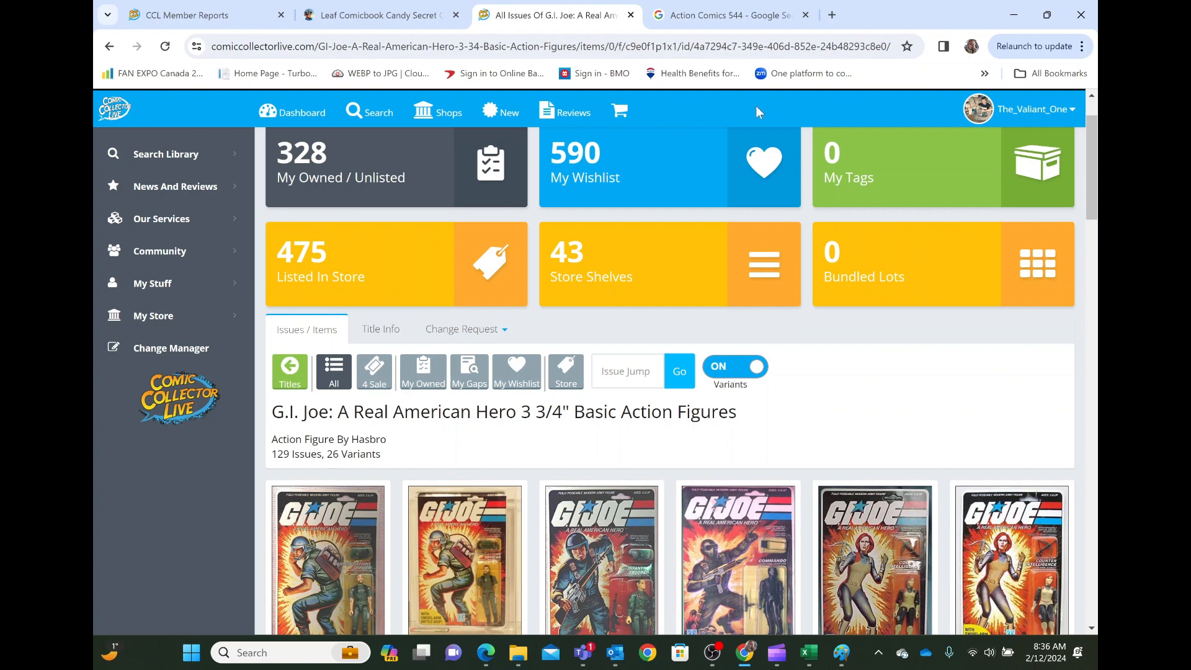
mouse_move(356, 112)
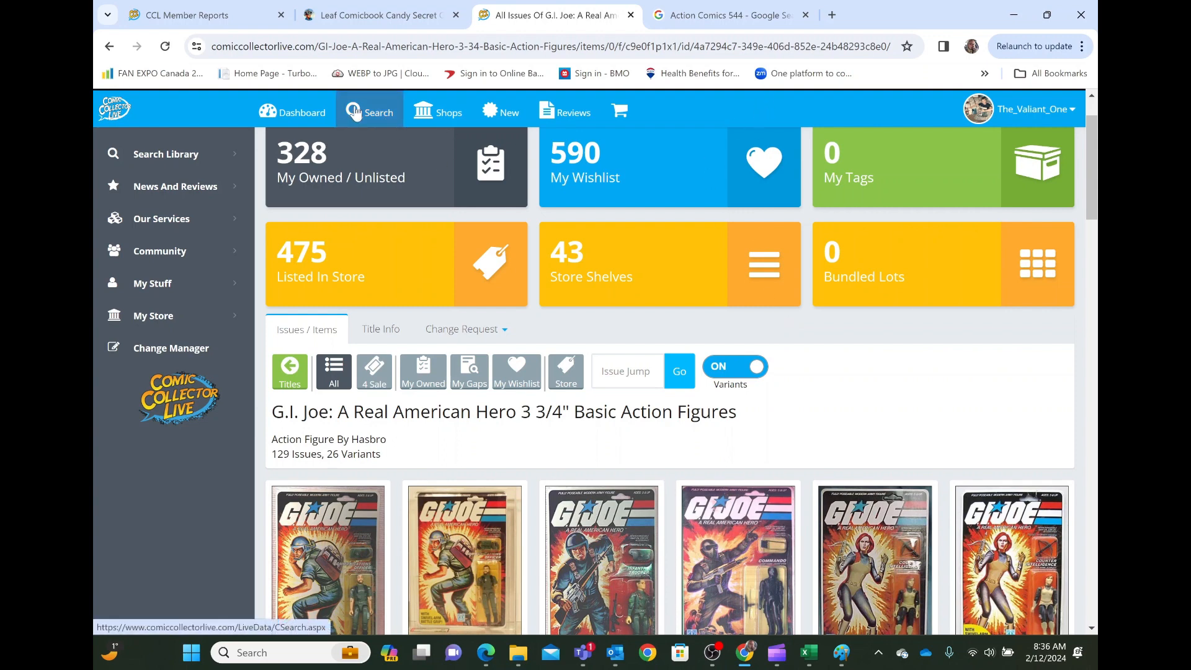